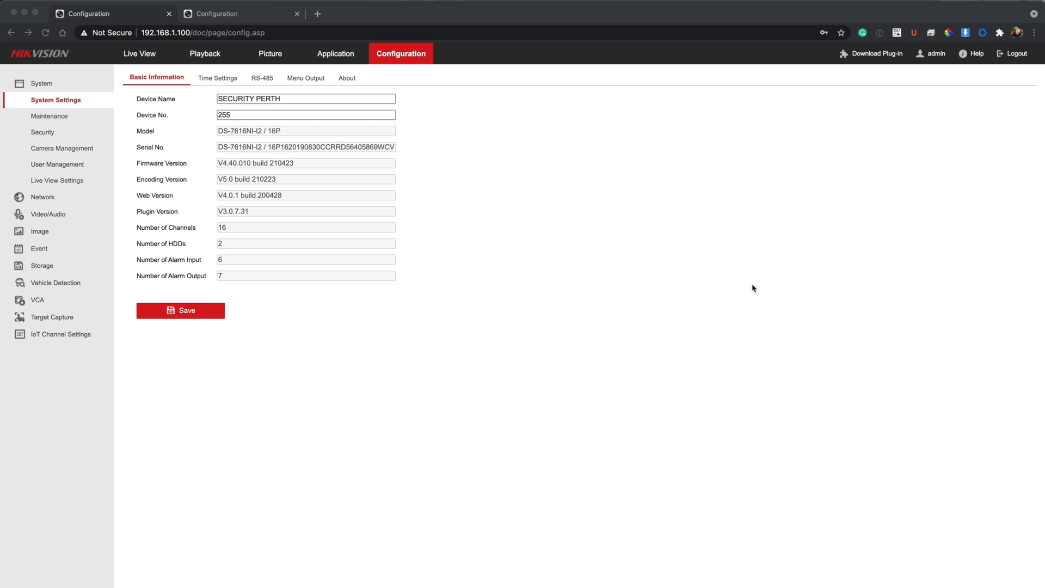
mouse_move(557, 294)
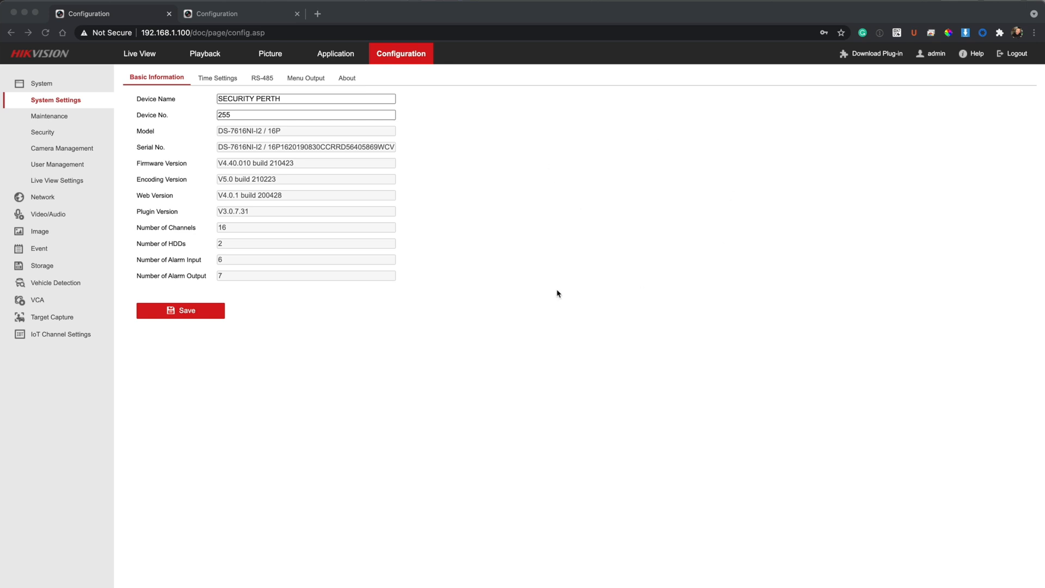
mouse_move(540, 288)
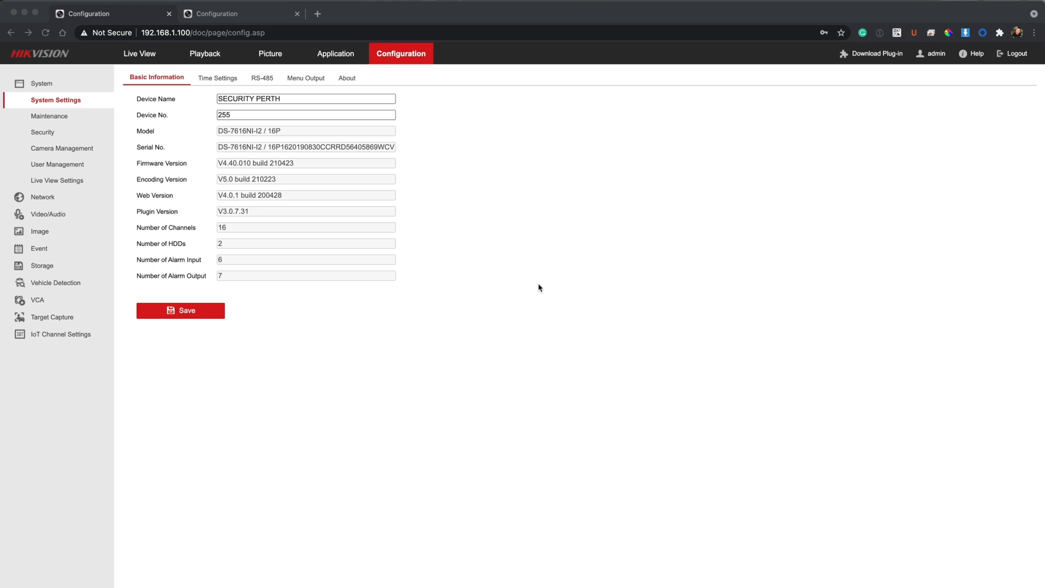
mouse_move(136, 246)
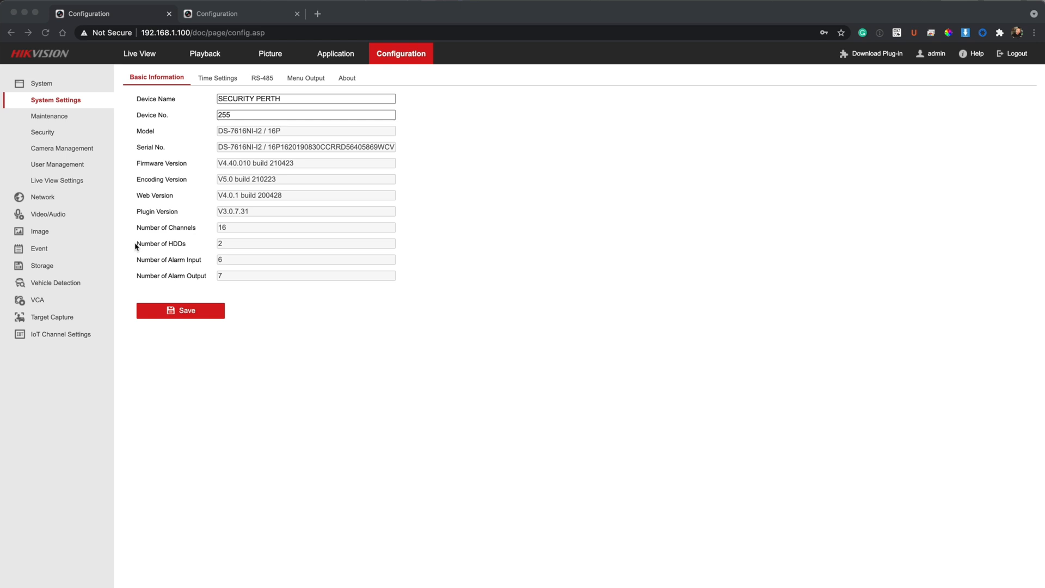
mouse_move(472, 238)
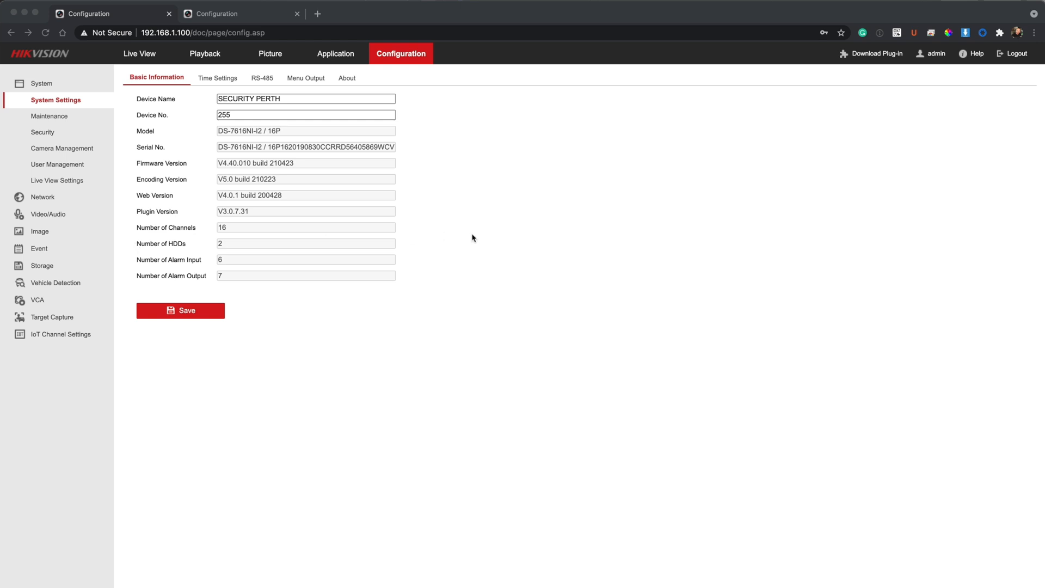
mouse_move(354, 200)
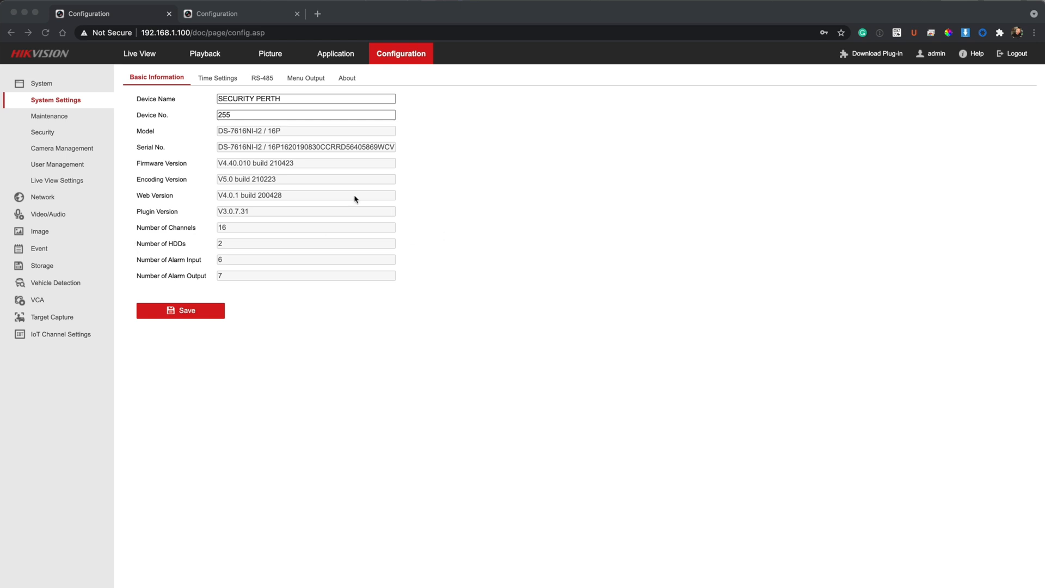
mouse_move(258, 140)
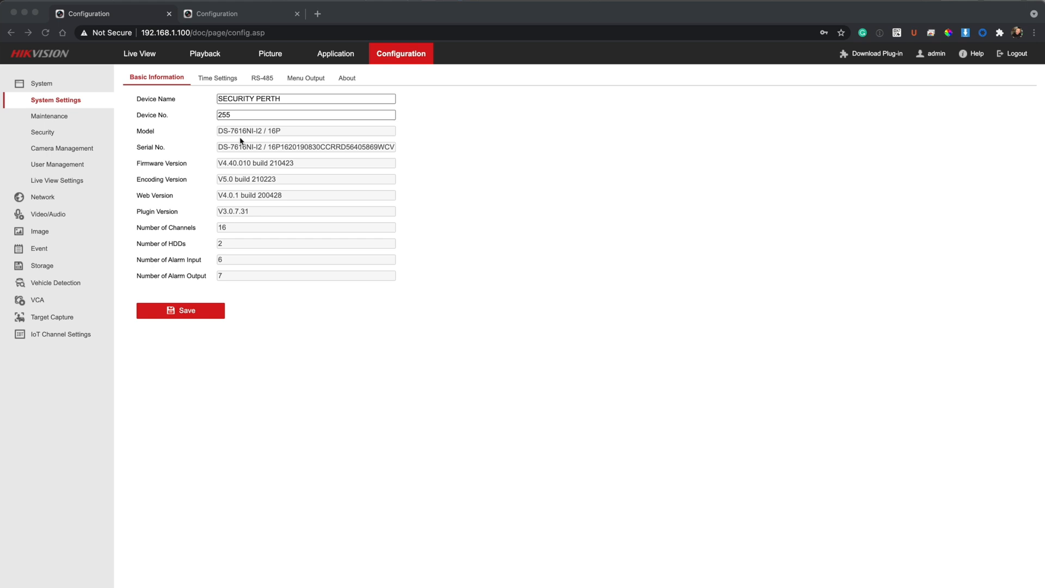
mouse_move(208, 149)
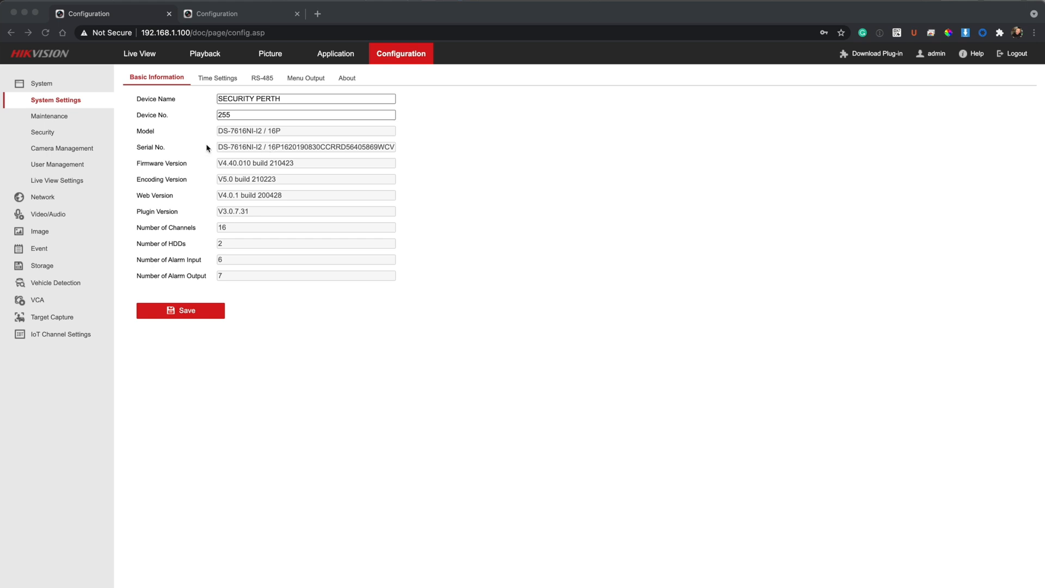
mouse_move(235, 135)
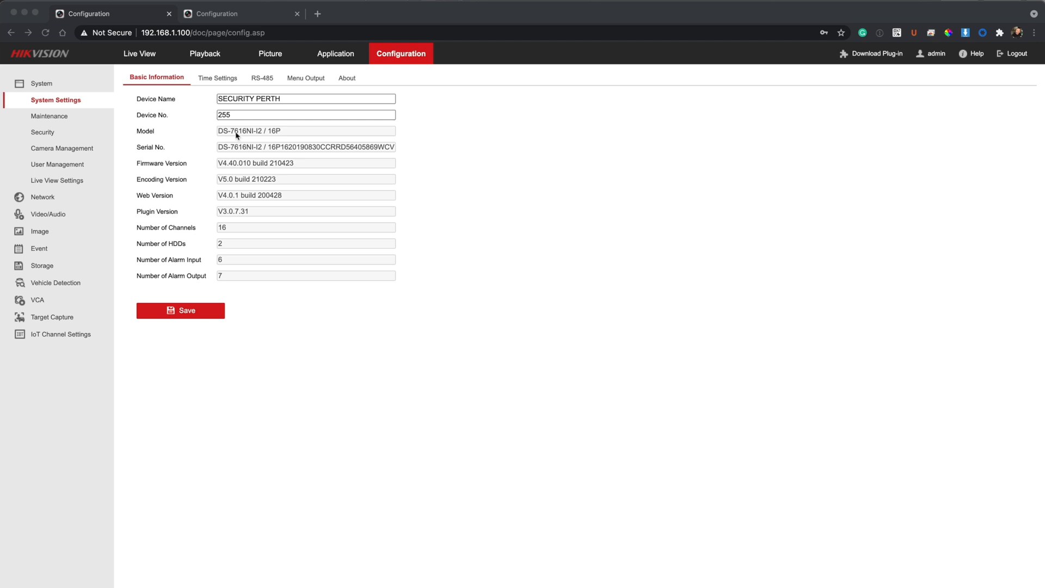
mouse_move(246, 139)
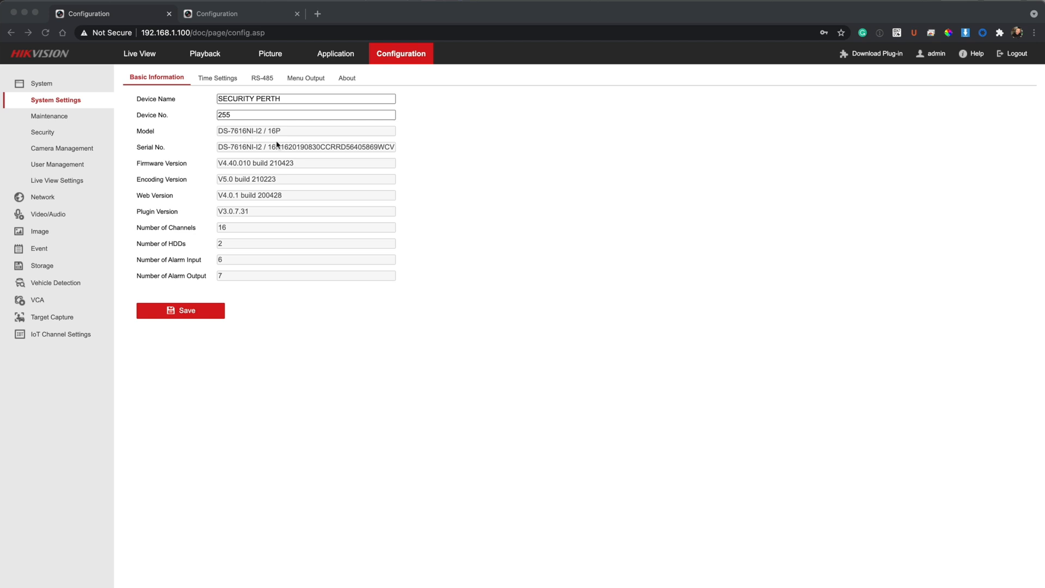
mouse_move(427, 278)
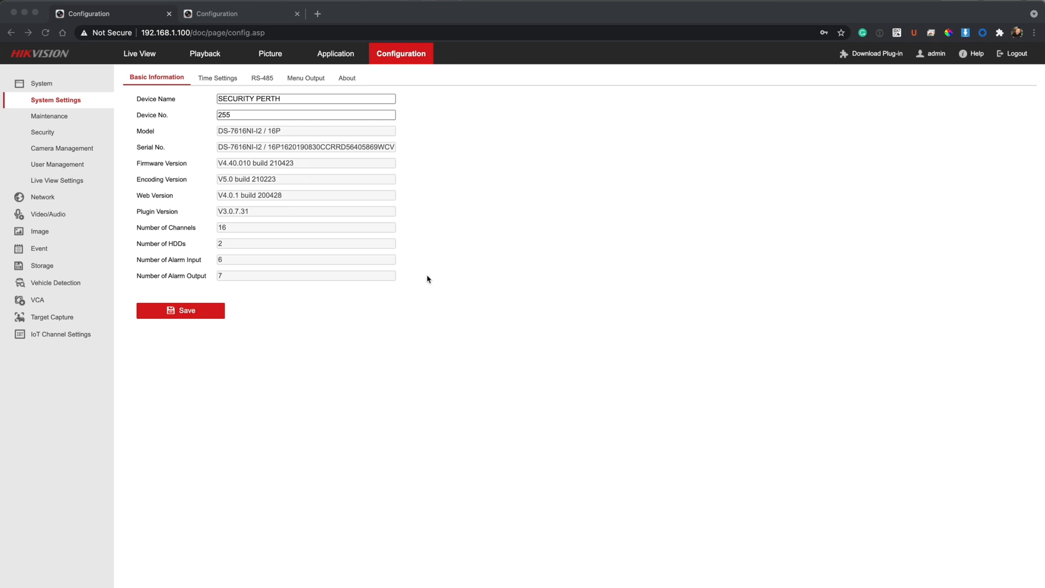
mouse_move(314, 184)
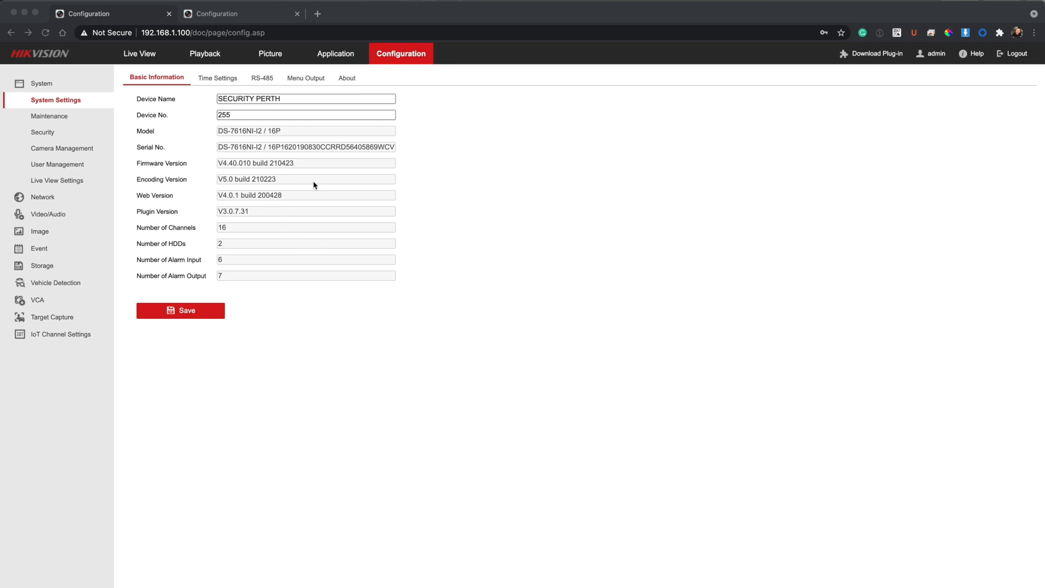
mouse_move(282, 185)
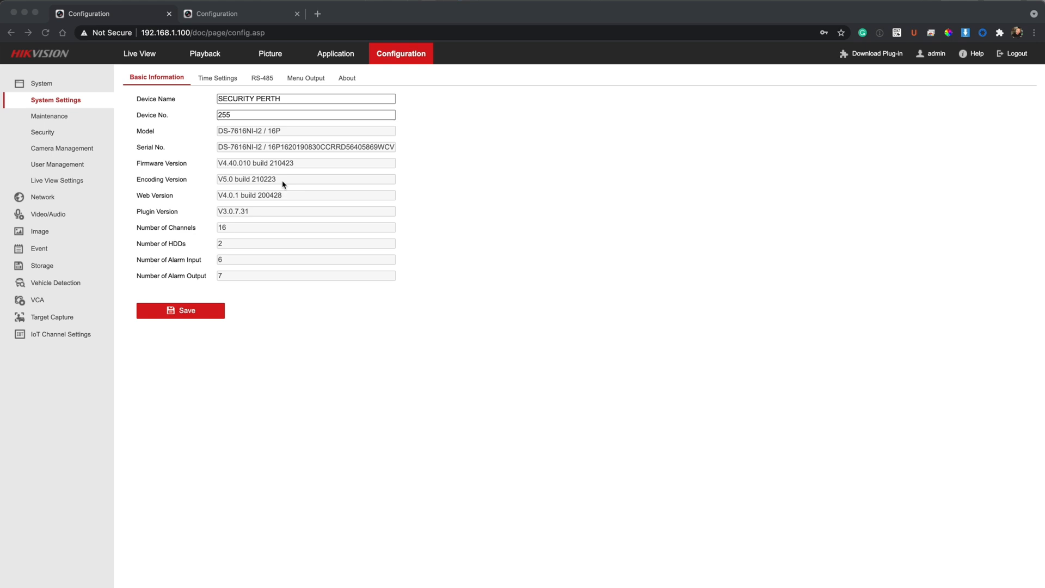
mouse_move(228, 171)
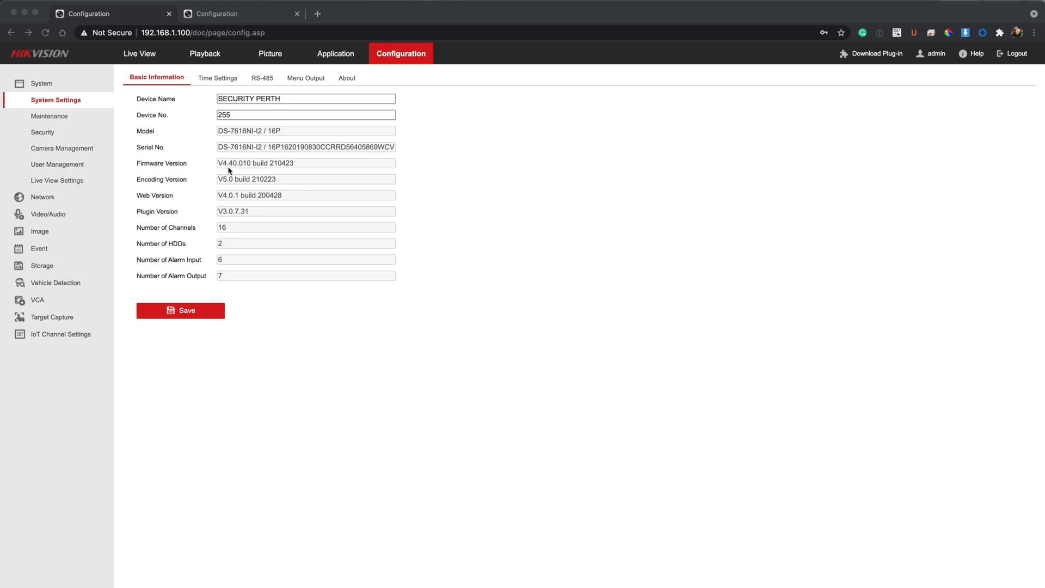
mouse_move(239, 171)
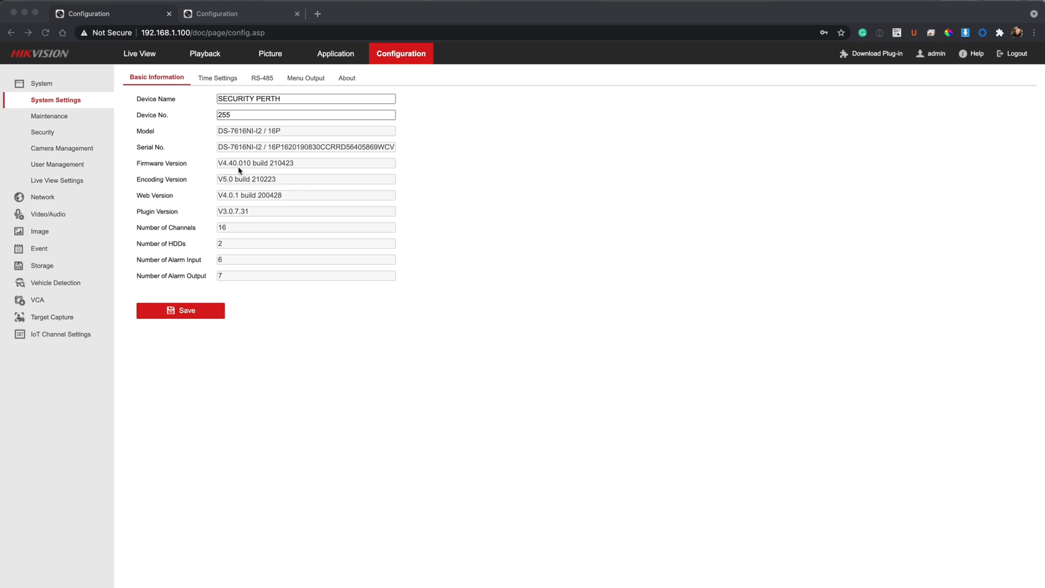
mouse_move(274, 172)
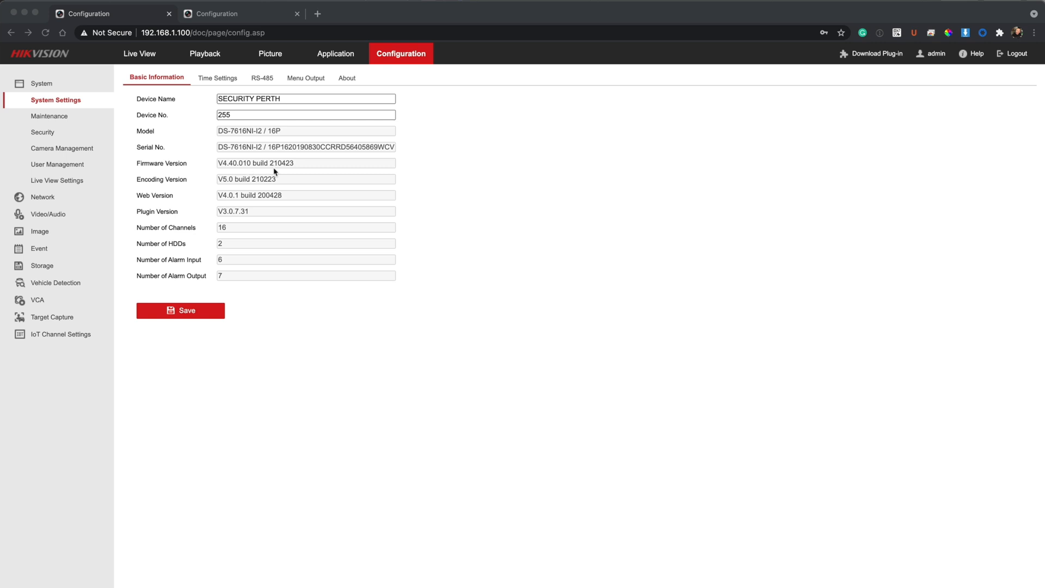
mouse_move(323, 181)
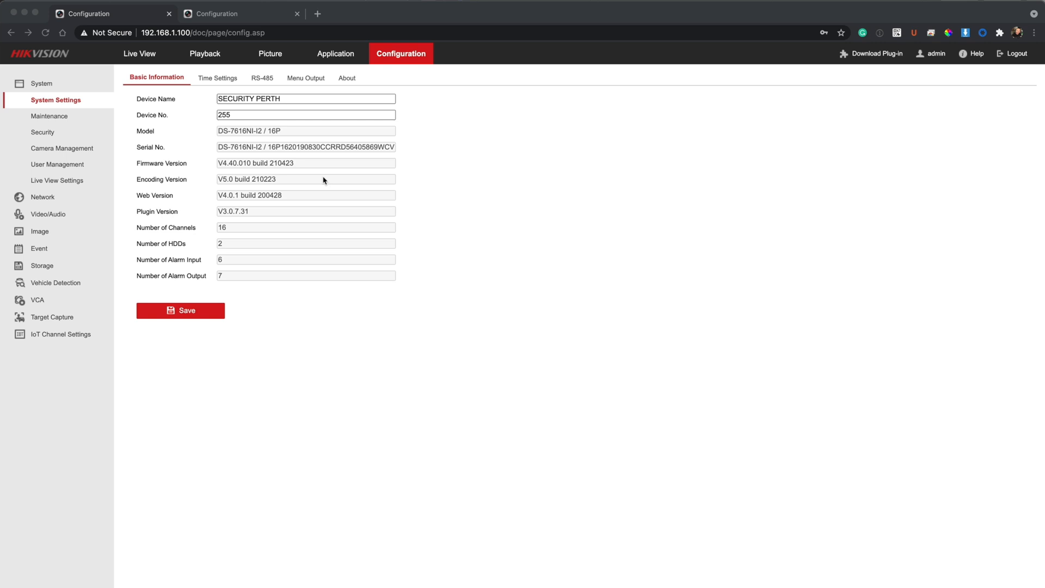
mouse_move(493, 223)
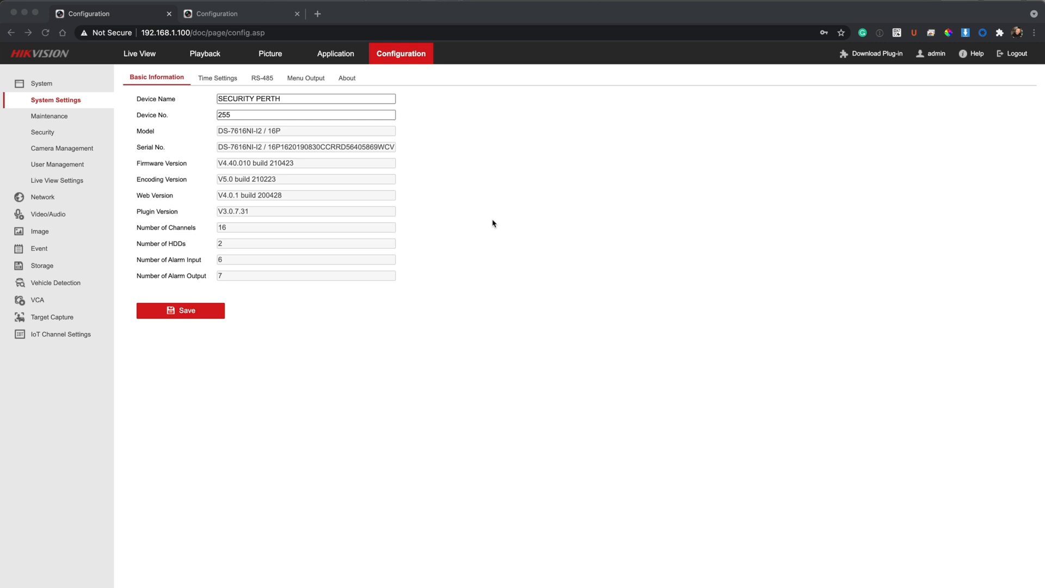
mouse_move(657, 210)
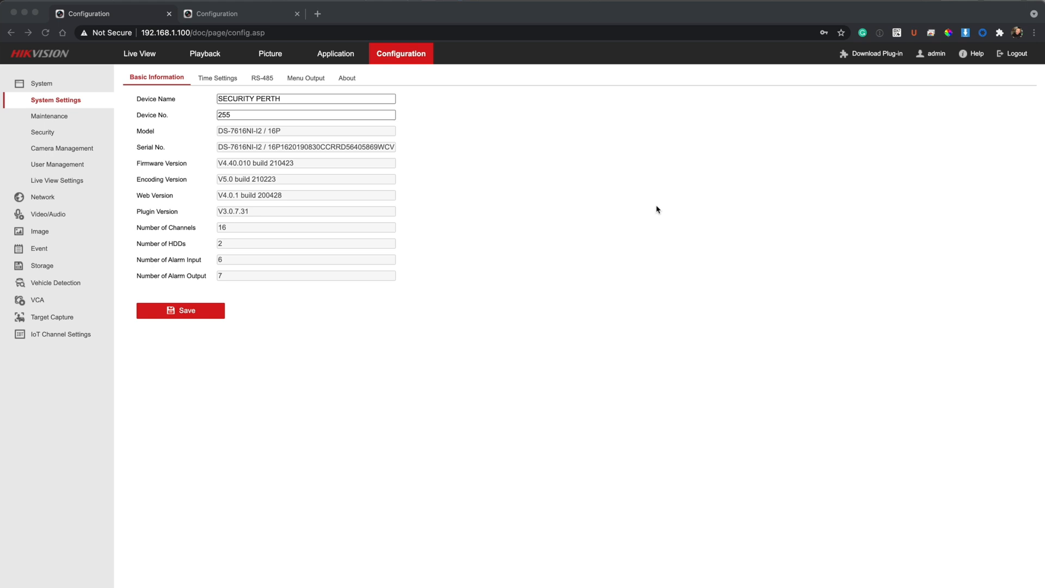
mouse_move(354, 306)
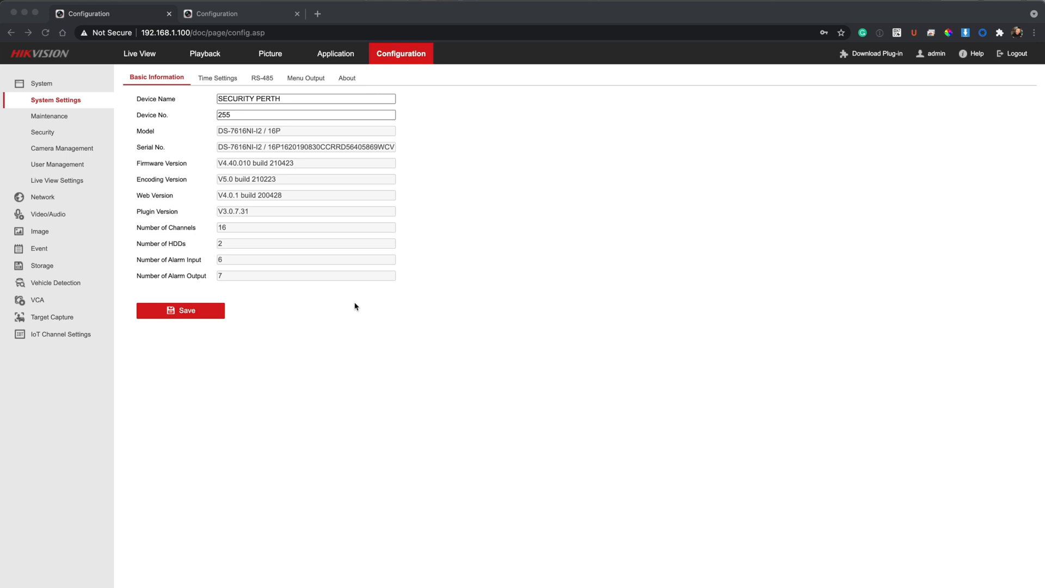
mouse_move(206, 242)
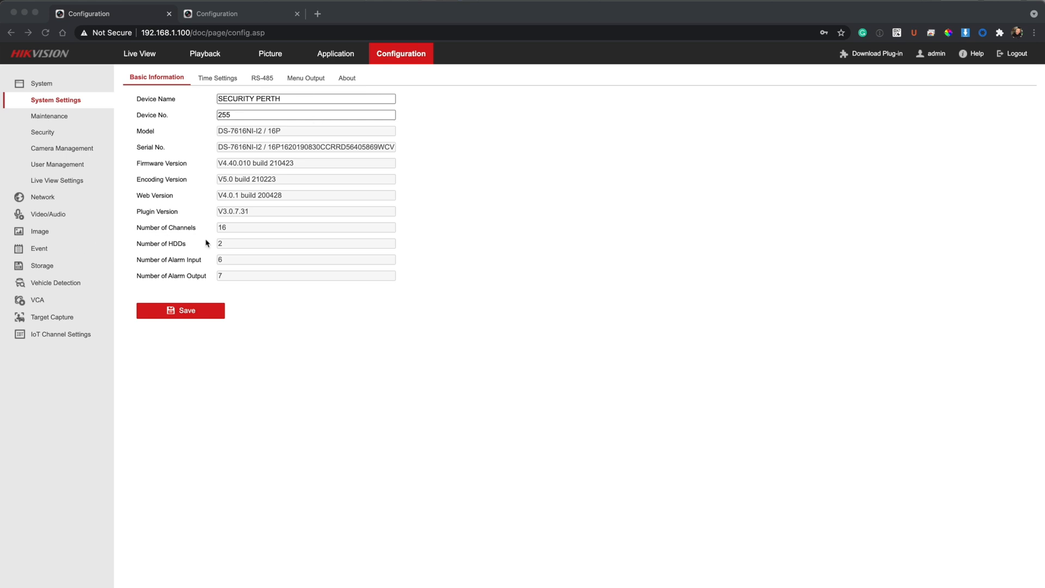
mouse_move(170, 52)
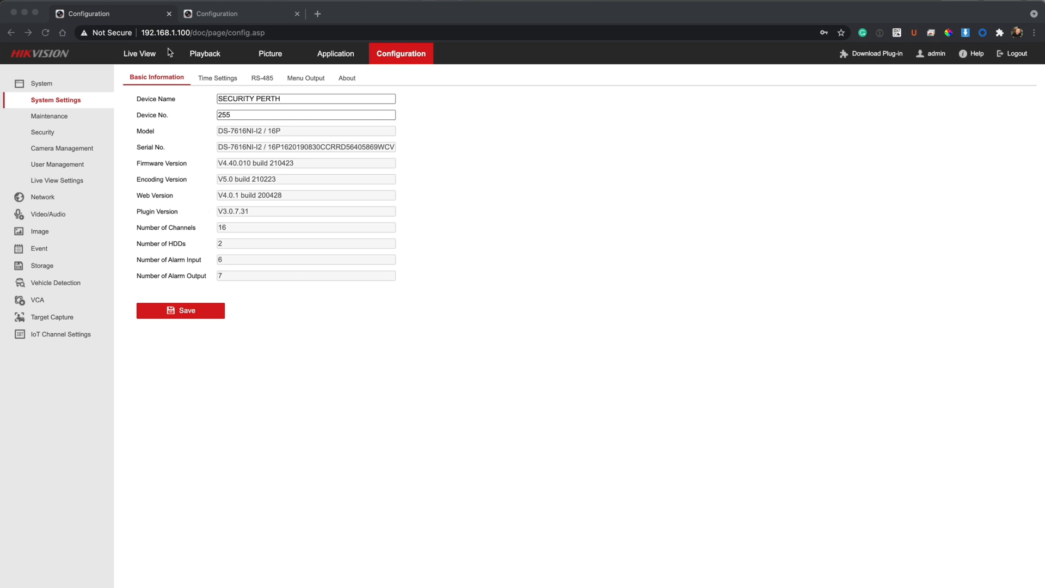
mouse_move(163, 36)
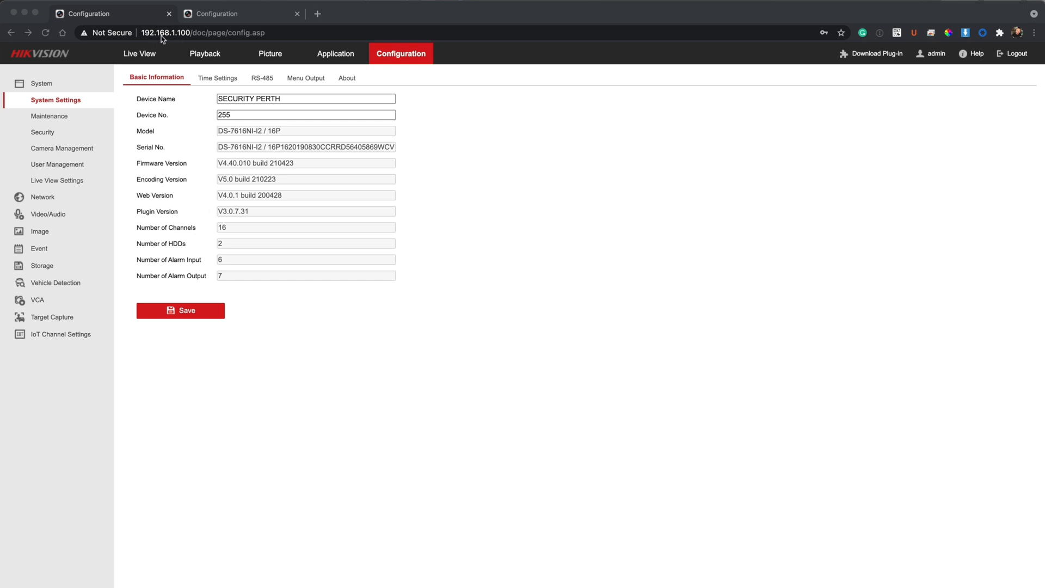
mouse_move(186, 41)
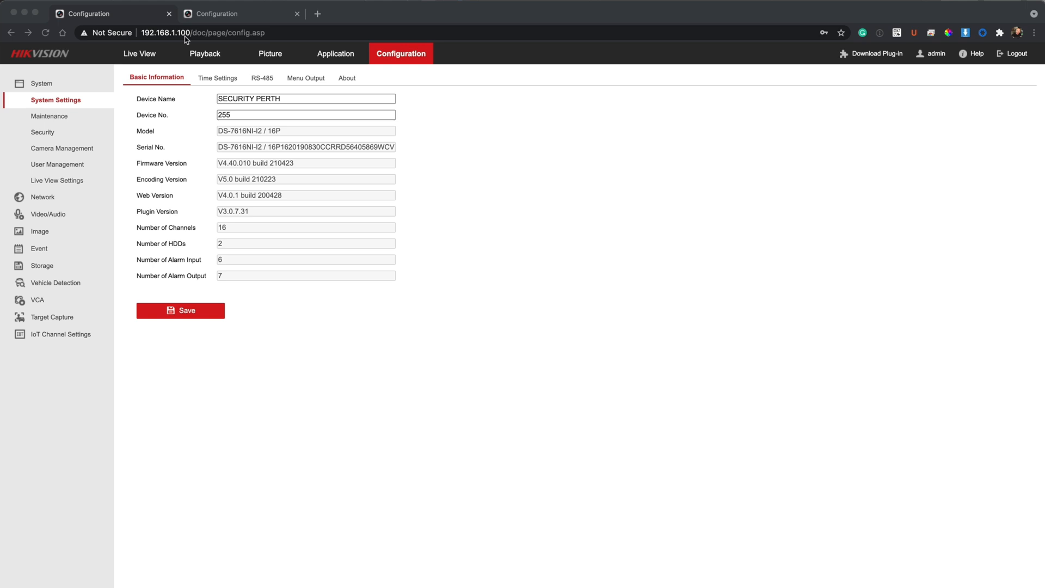
mouse_move(196, 39)
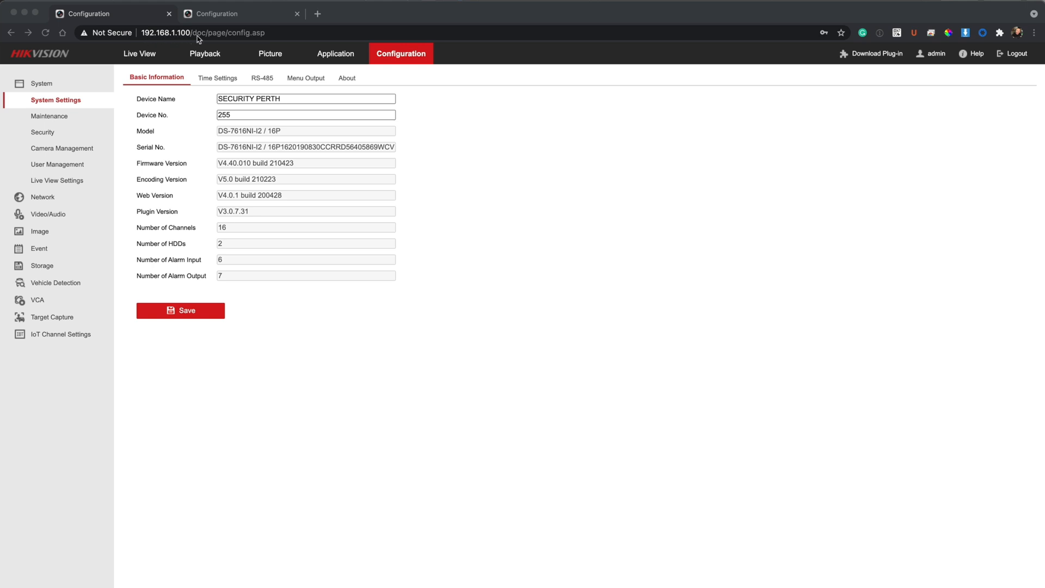
mouse_move(195, 41)
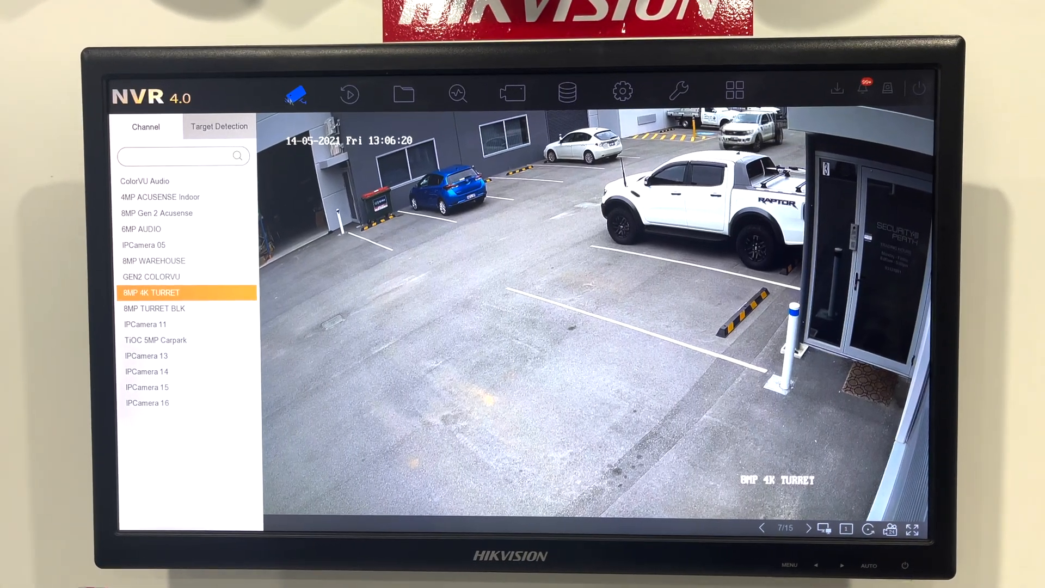
- Bring up the NVR's System > General settings from the toolbar gear icon
click(613, 90)
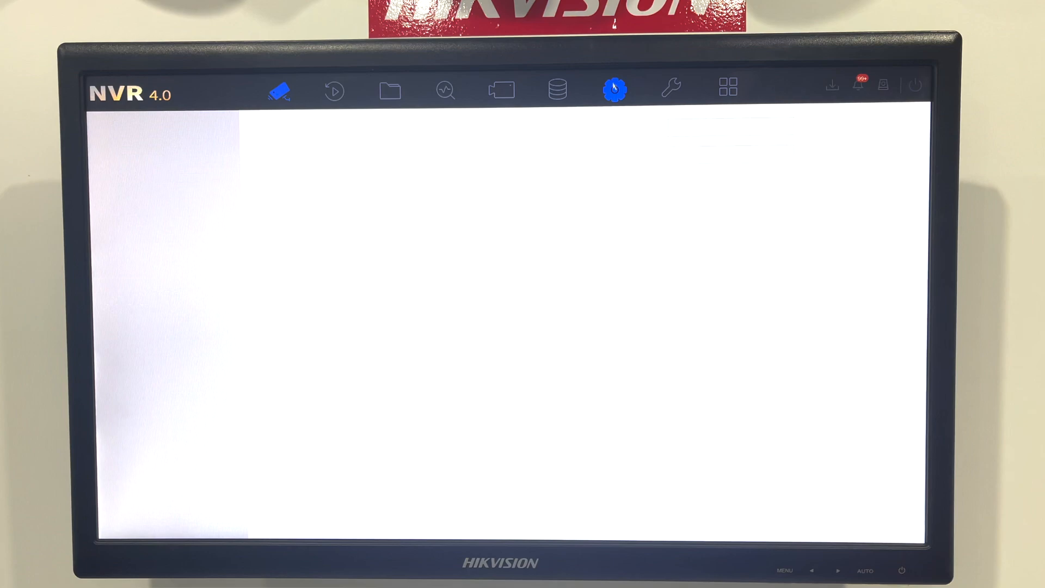
click(613, 91)
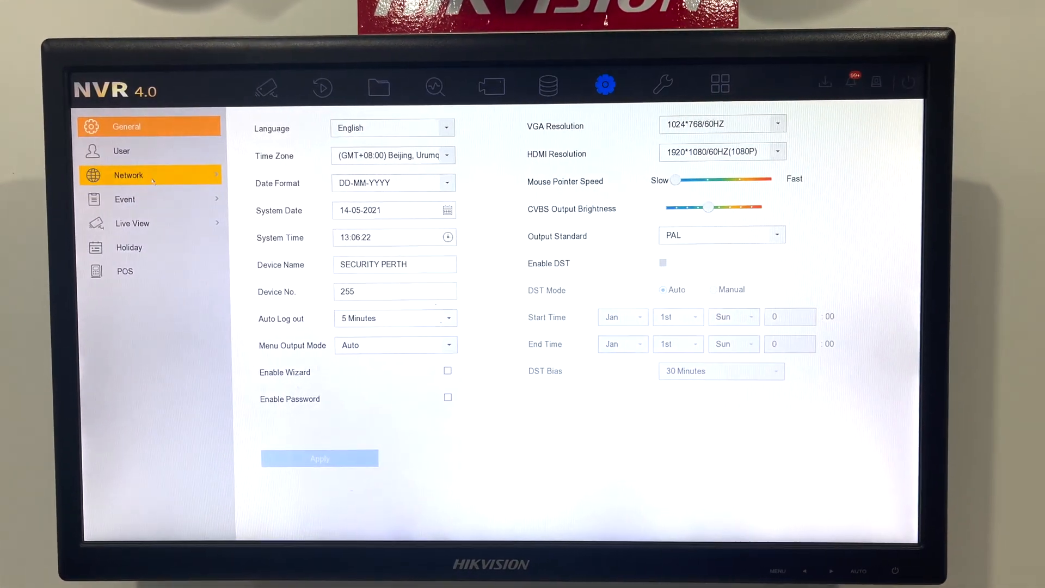
click(128, 175)
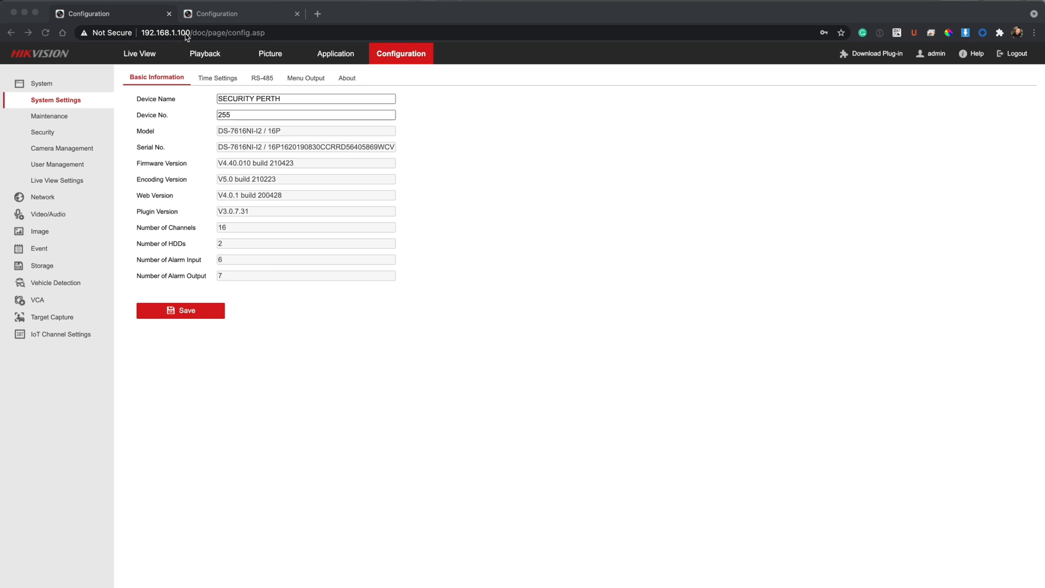
mouse_move(359, 312)
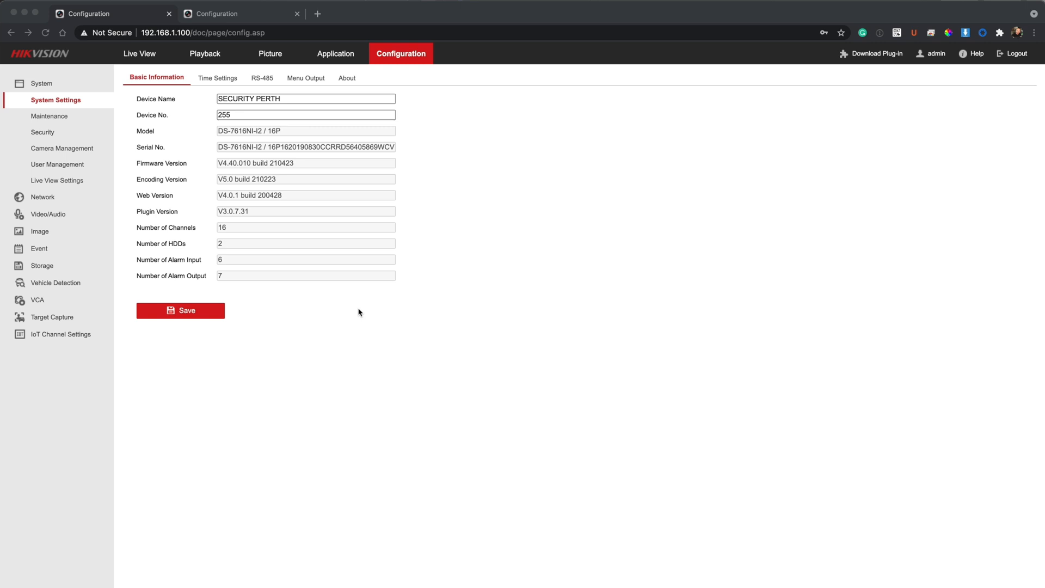
mouse_move(222, 126)
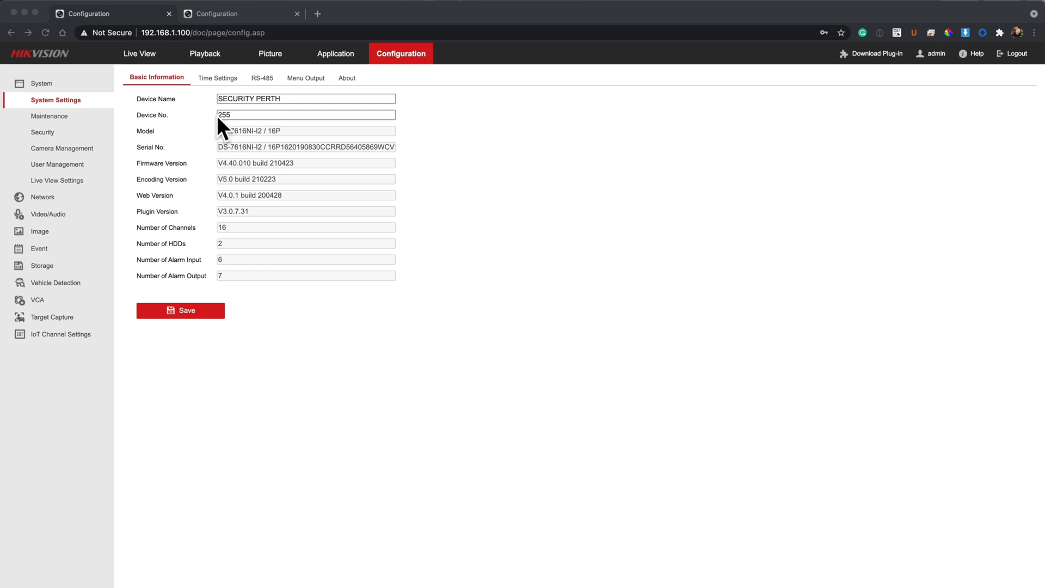
mouse_move(333, 342)
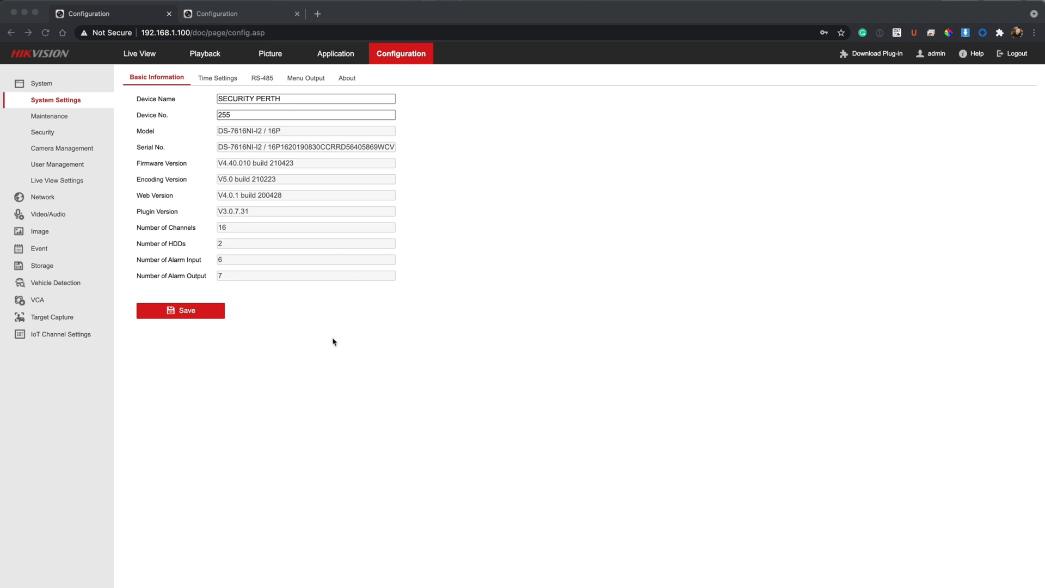
mouse_move(74, 151)
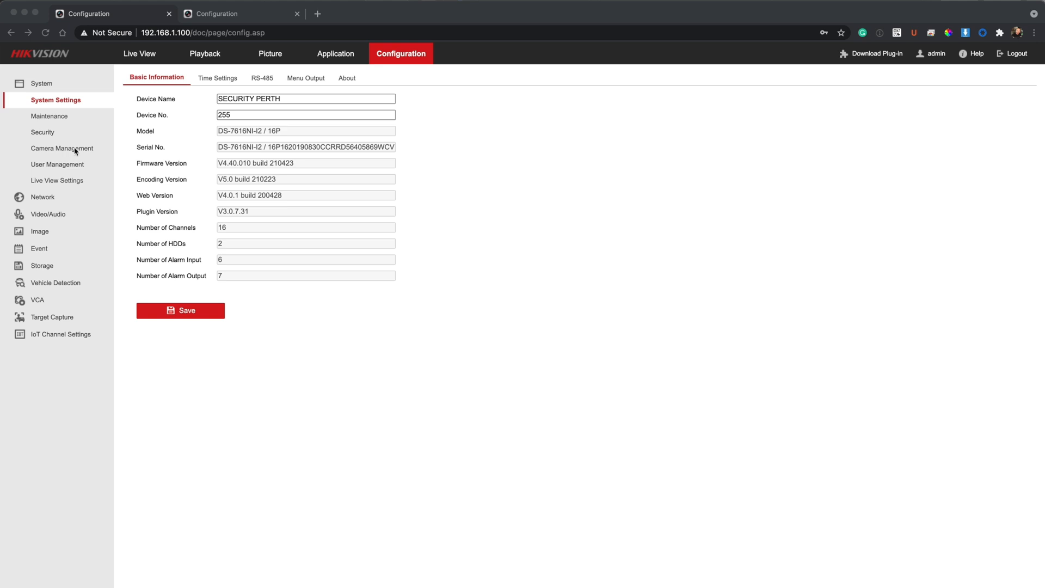
mouse_move(81, 152)
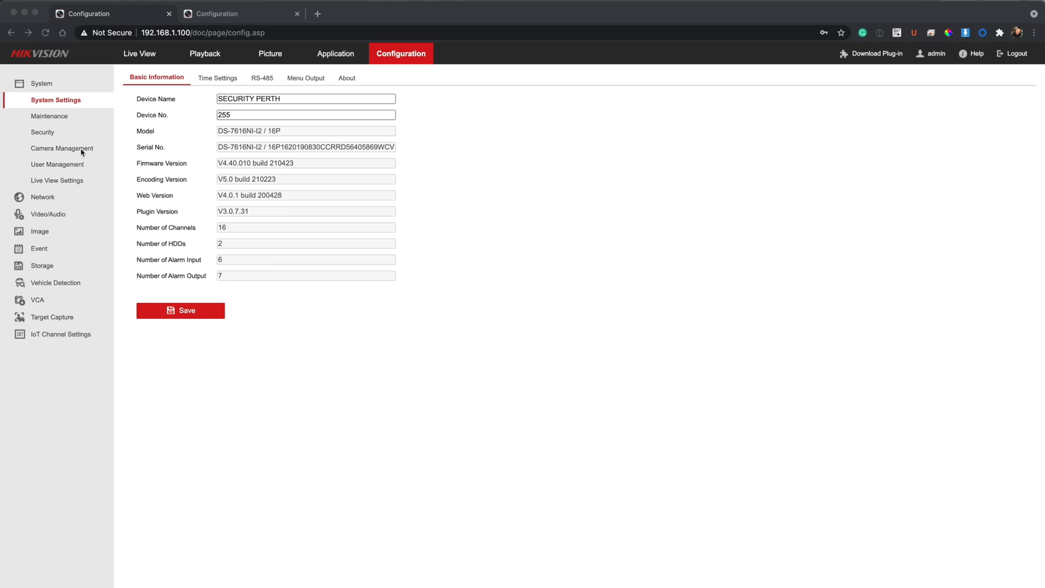
mouse_move(65, 150)
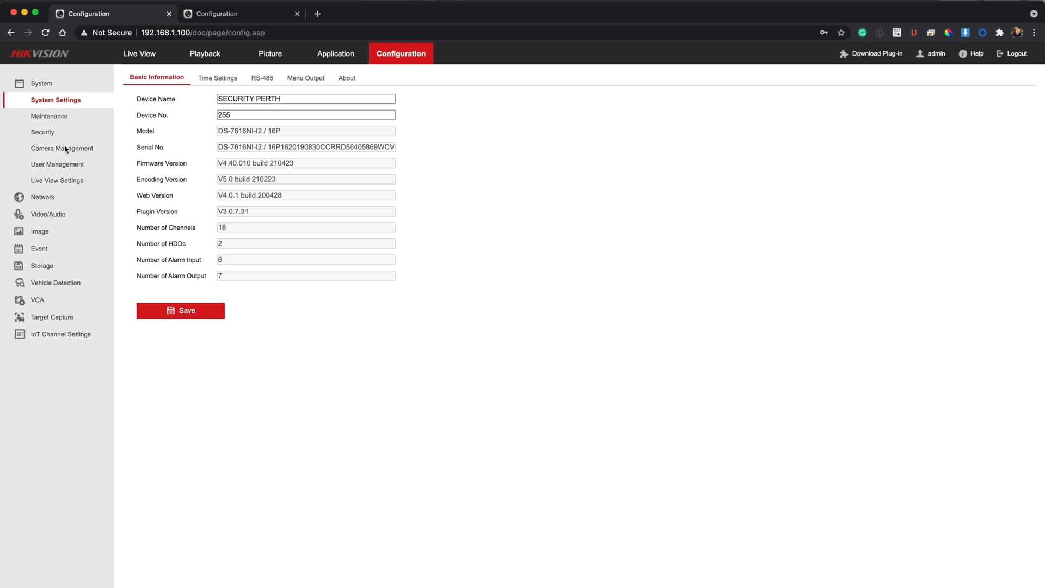
- Show the IP Camera list under Camera Management, with 16 cameras and their status
click(63, 148)
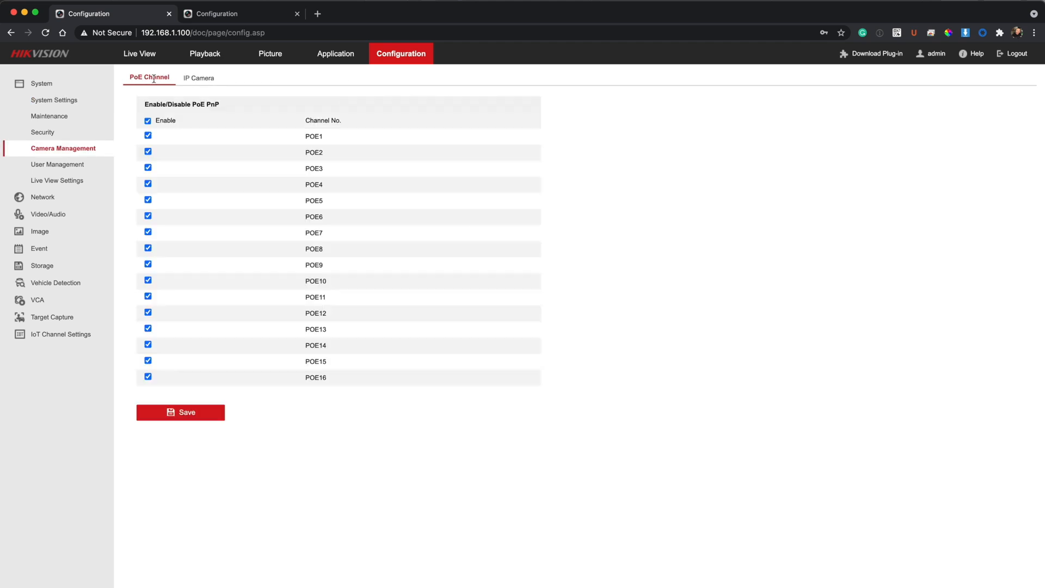
click(196, 77)
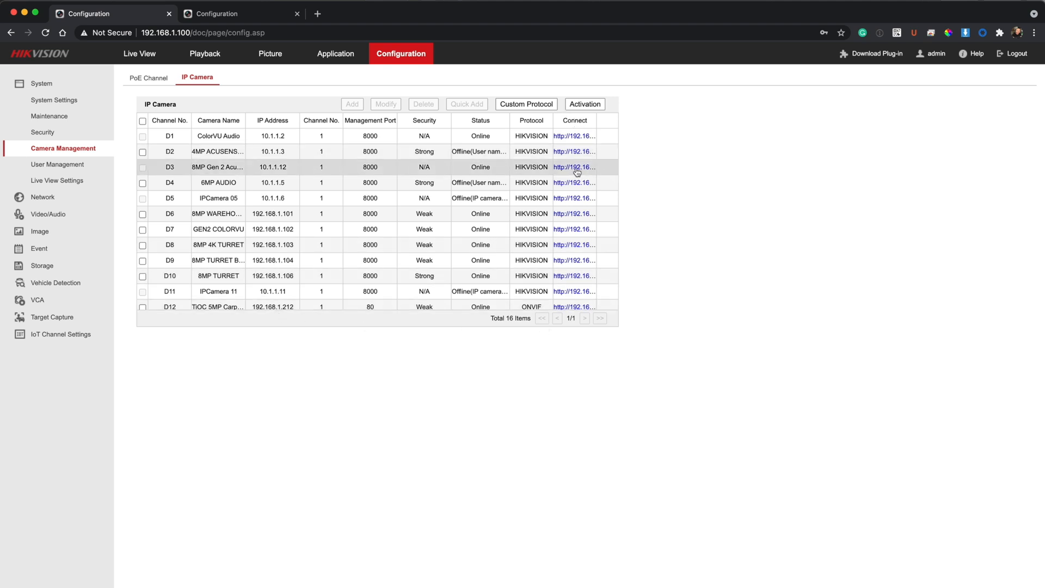
mouse_move(575, 168)
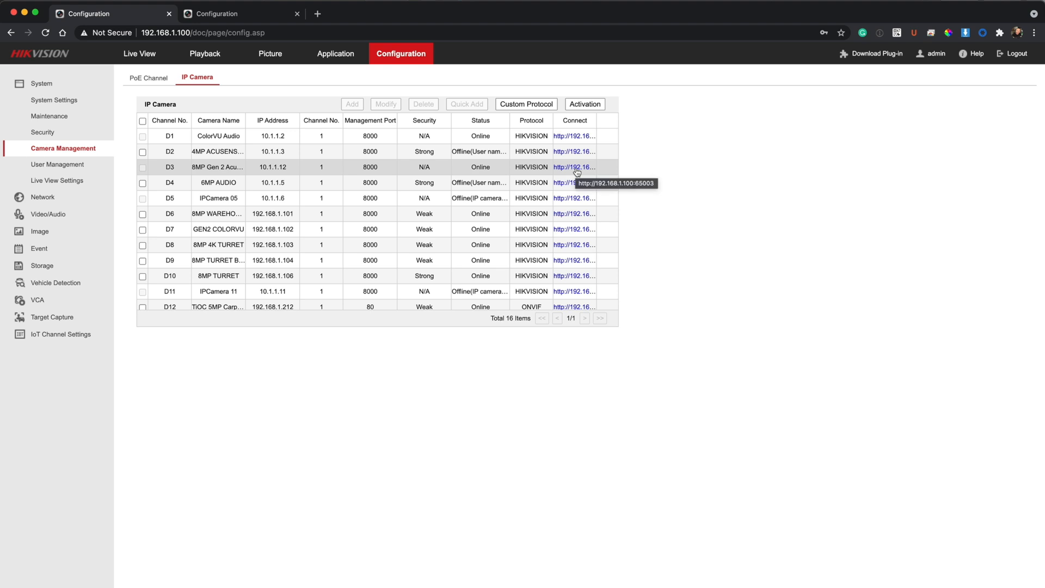
mouse_move(575, 299)
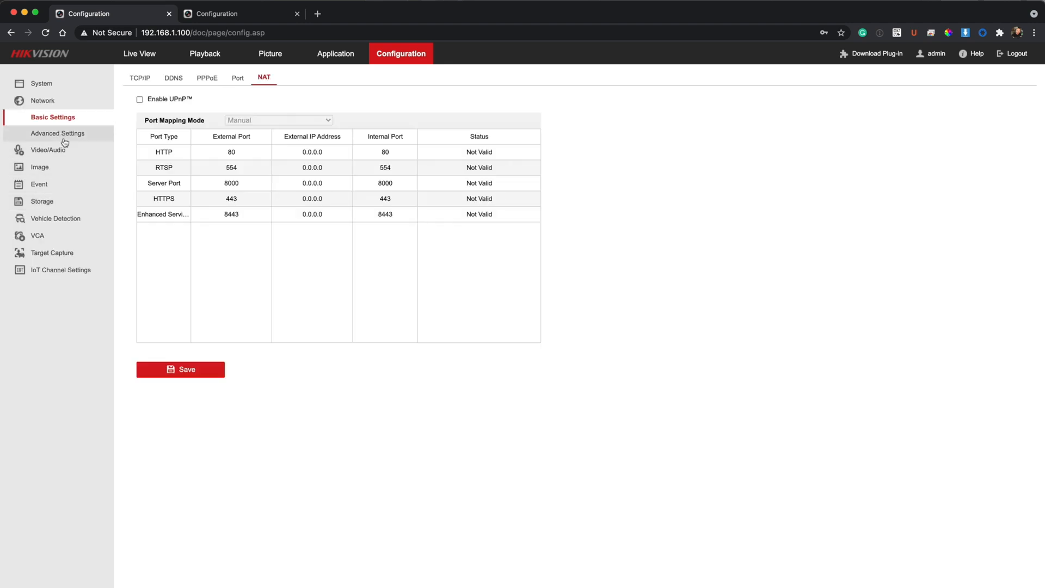
- Open Network > Advanced Settings, landing on the Other tab with virtual host enabled
click(59, 133)
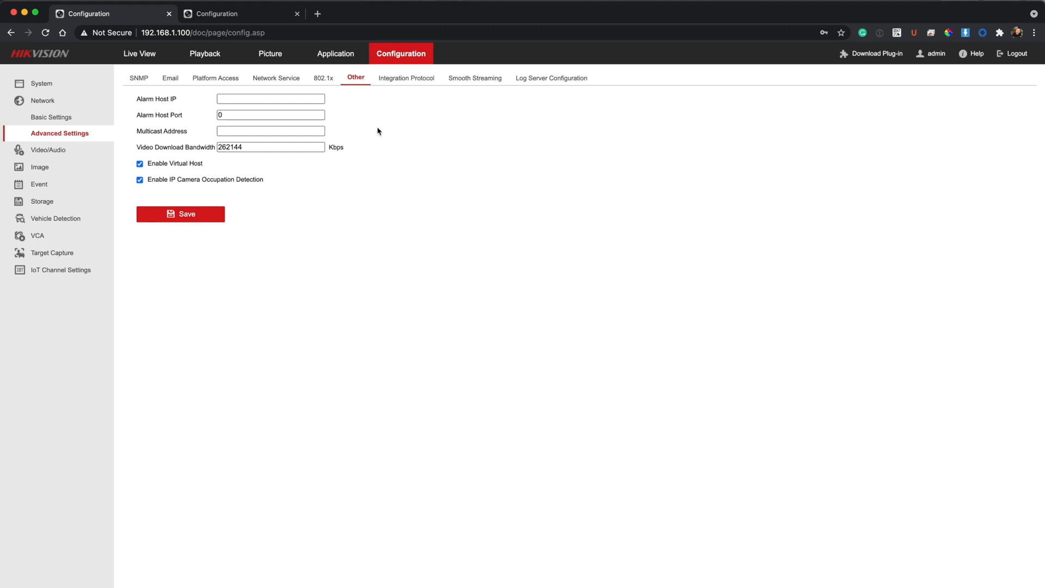
mouse_move(151, 172)
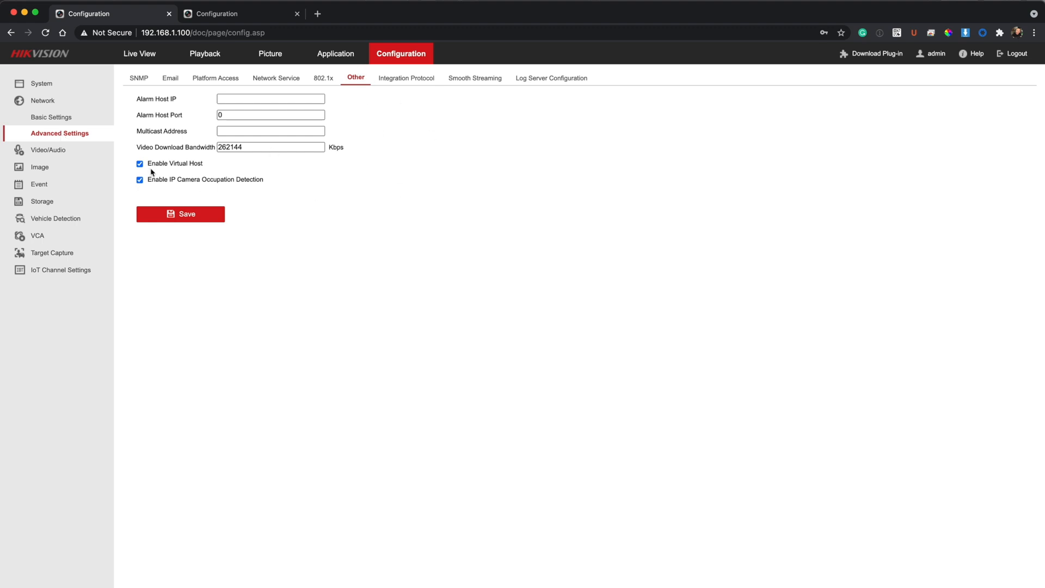
mouse_move(157, 169)
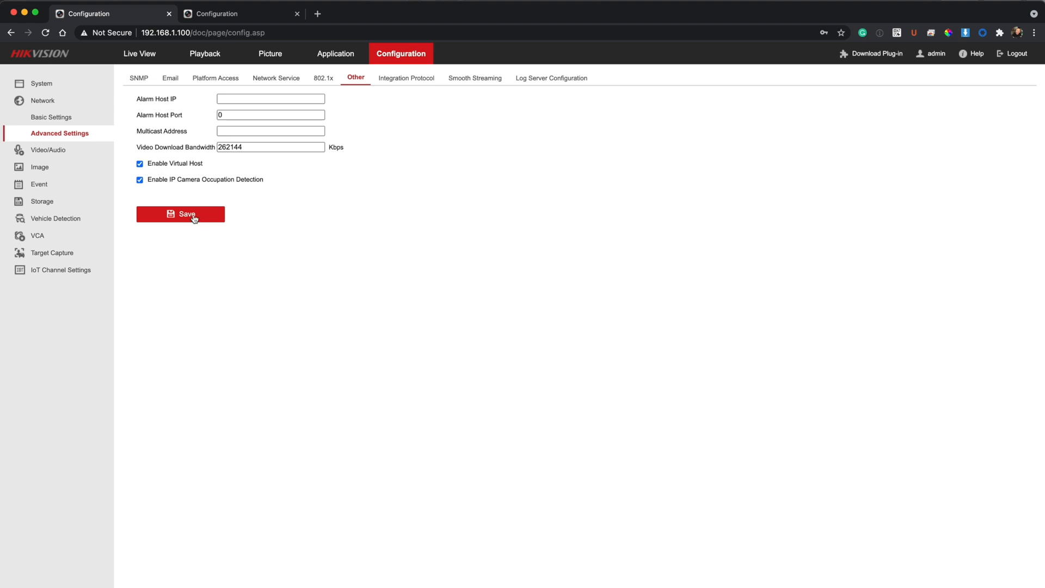
mouse_move(41, 84)
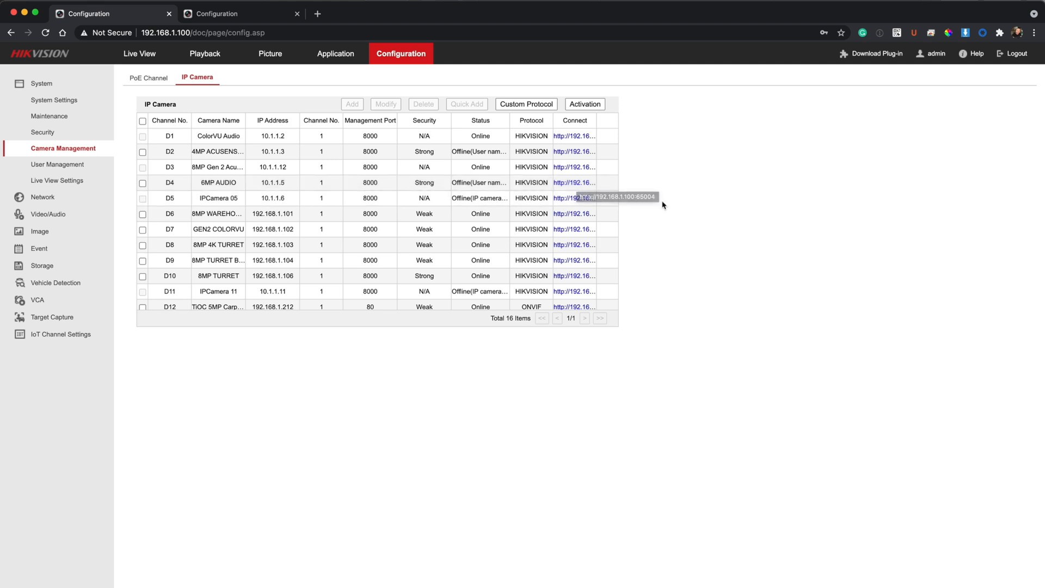
mouse_move(662, 205)
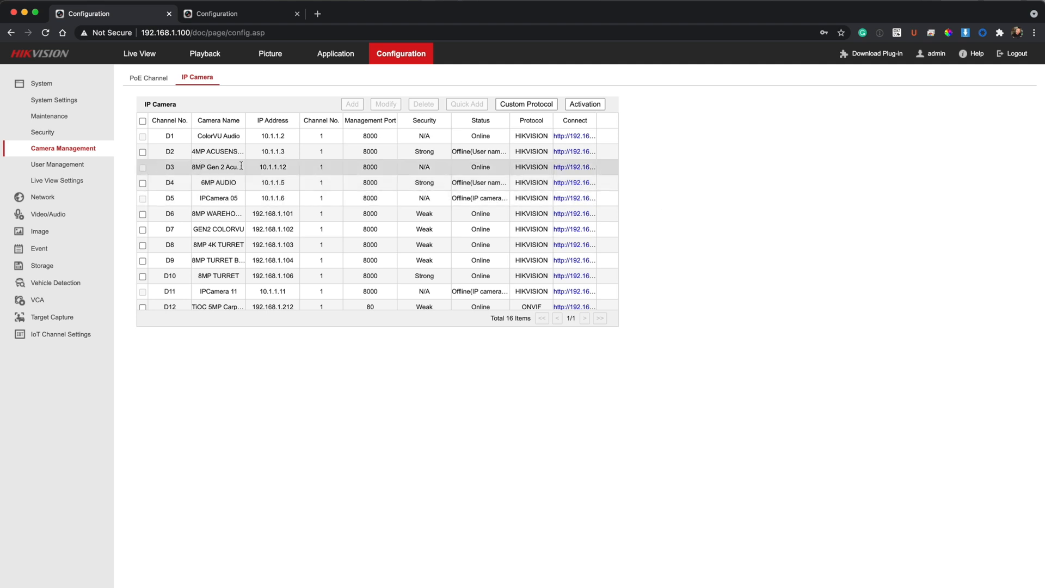
mouse_move(217, 167)
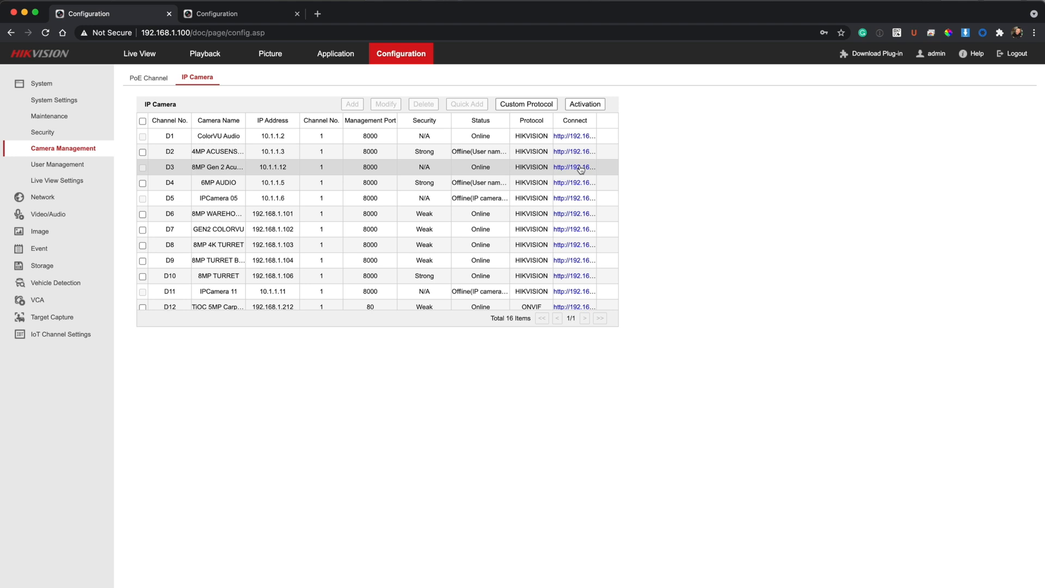
- Open camera D3's Connect link in a new browser tab
right_click(574, 166)
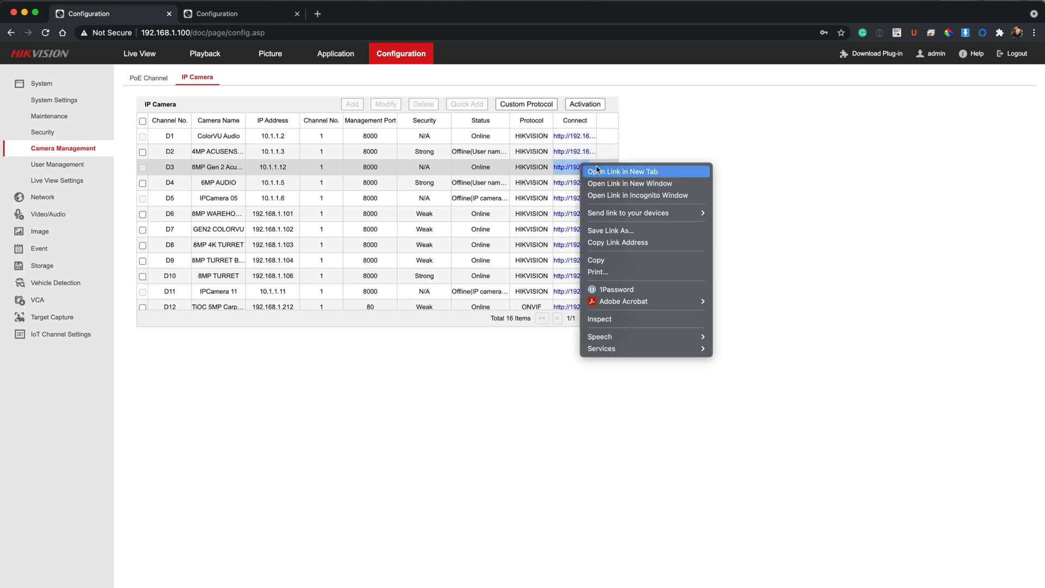
click(622, 172)
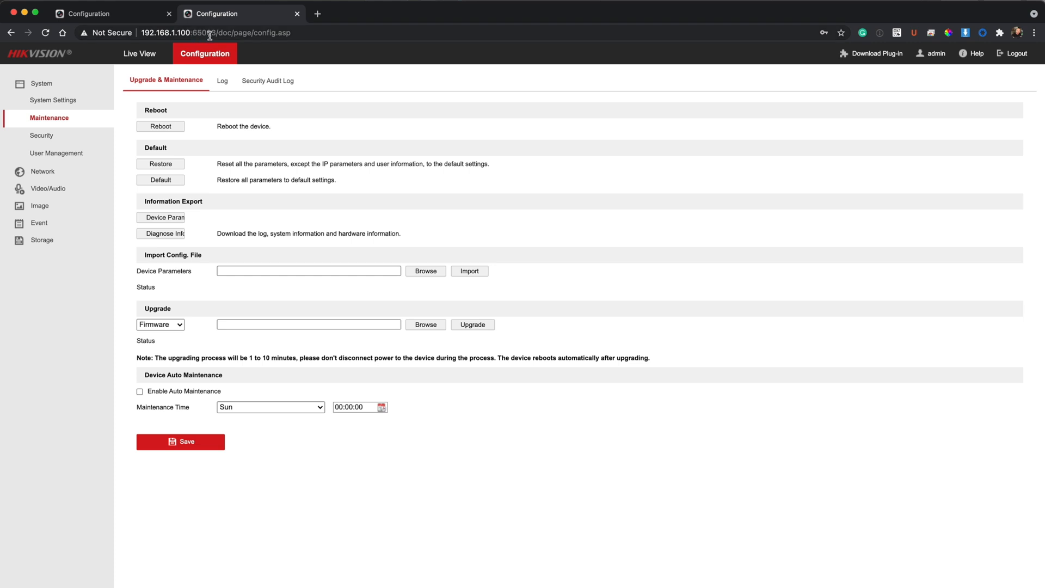
mouse_move(228, 44)
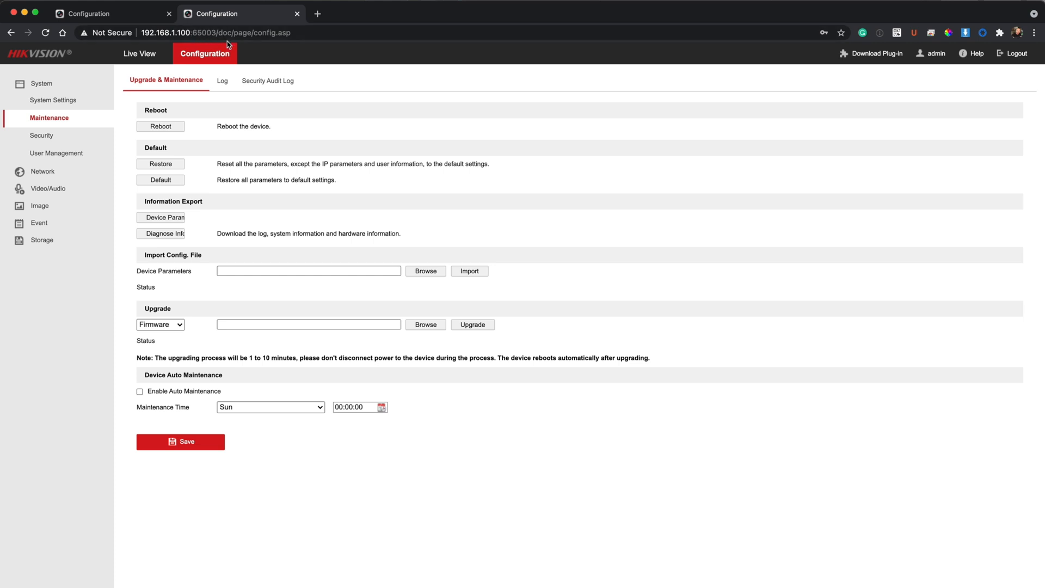
mouse_move(160, 192)
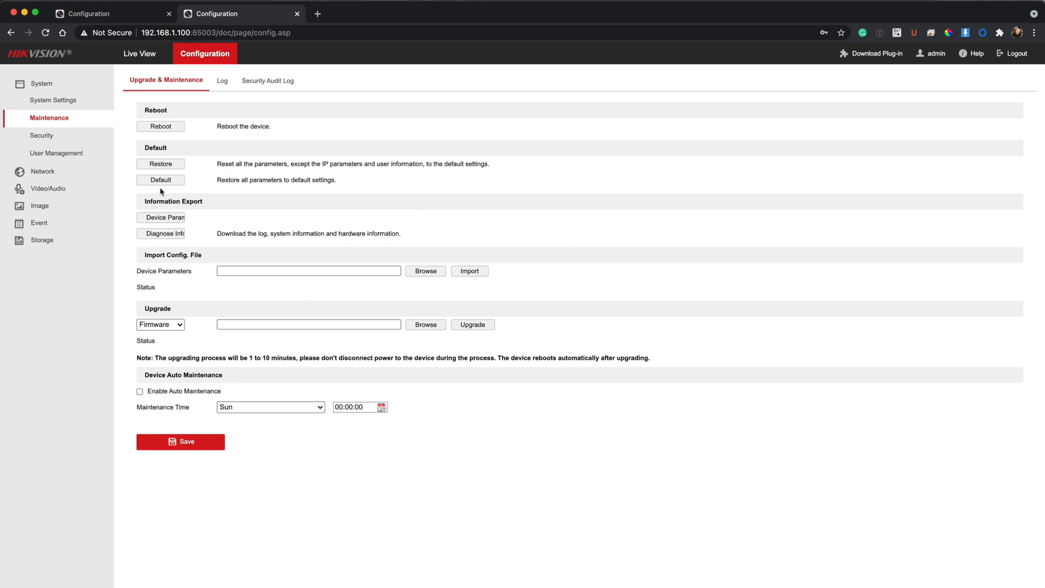
mouse_move(166, 198)
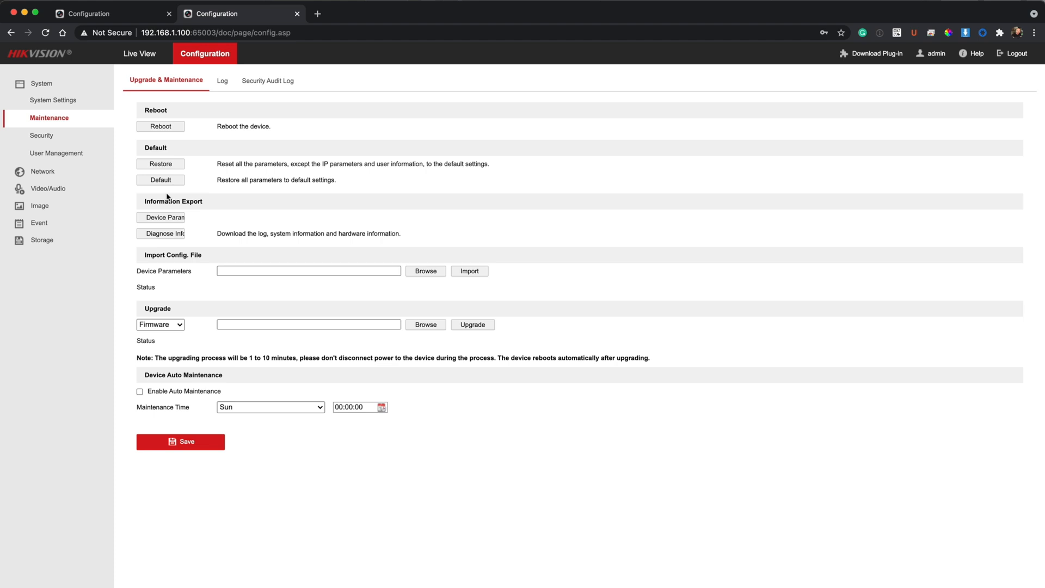
mouse_move(312, 115)
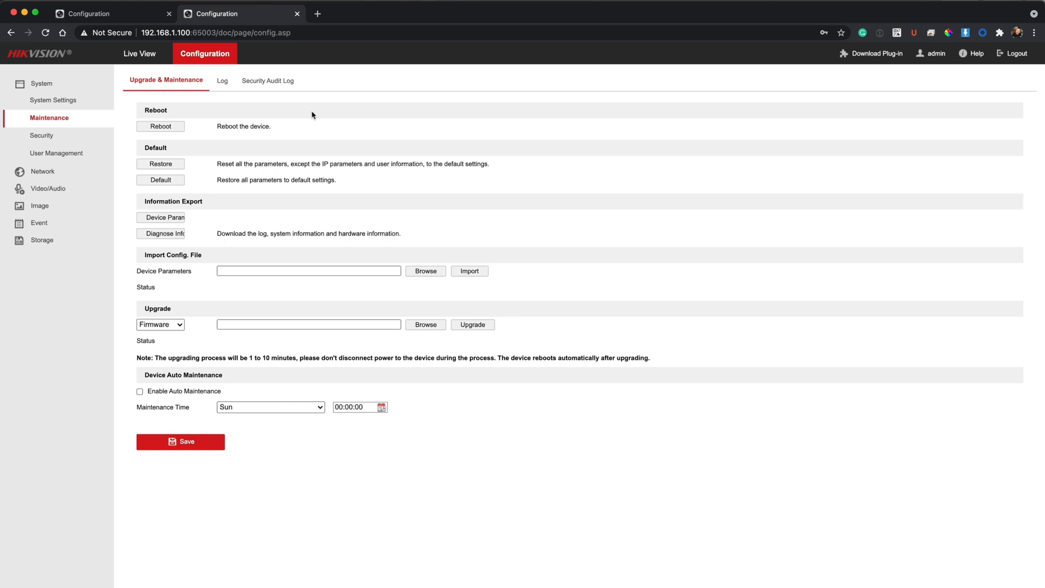
- Reach the camera's Event > Basic Event Motion Detection page, human sensitivity 60
click(39, 151)
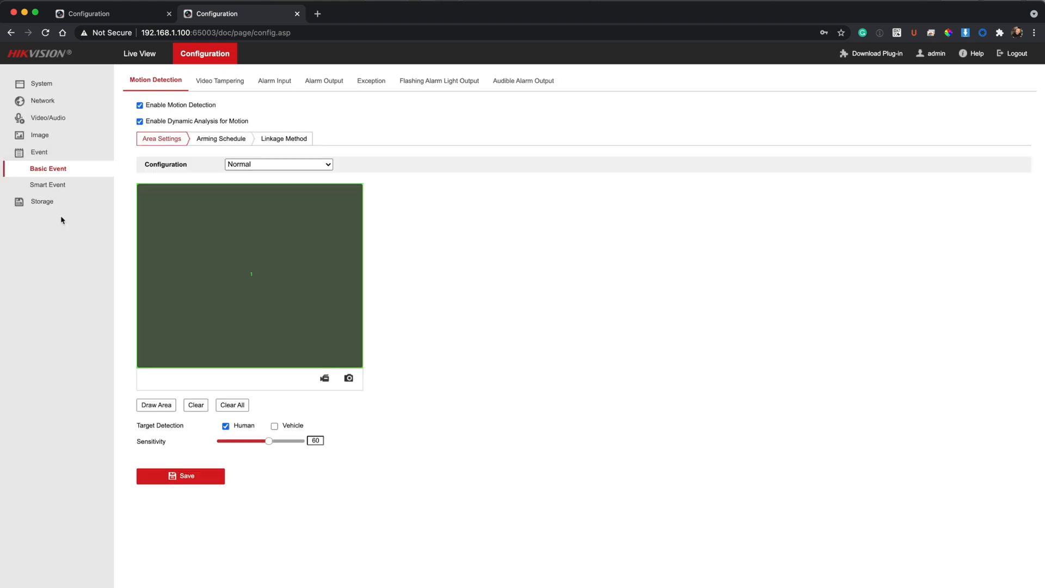
mouse_move(460, 236)
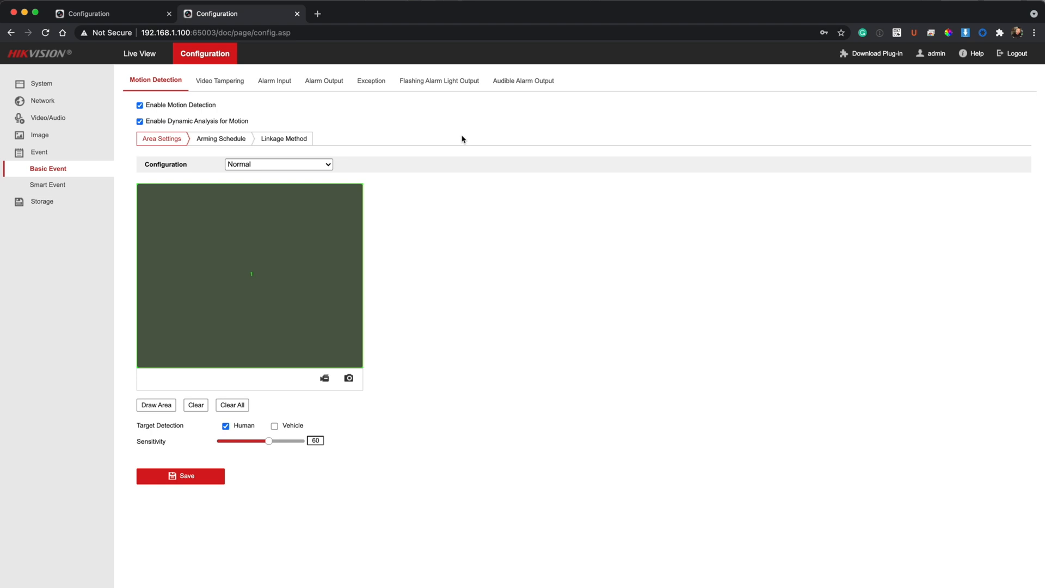
mouse_move(442, 269)
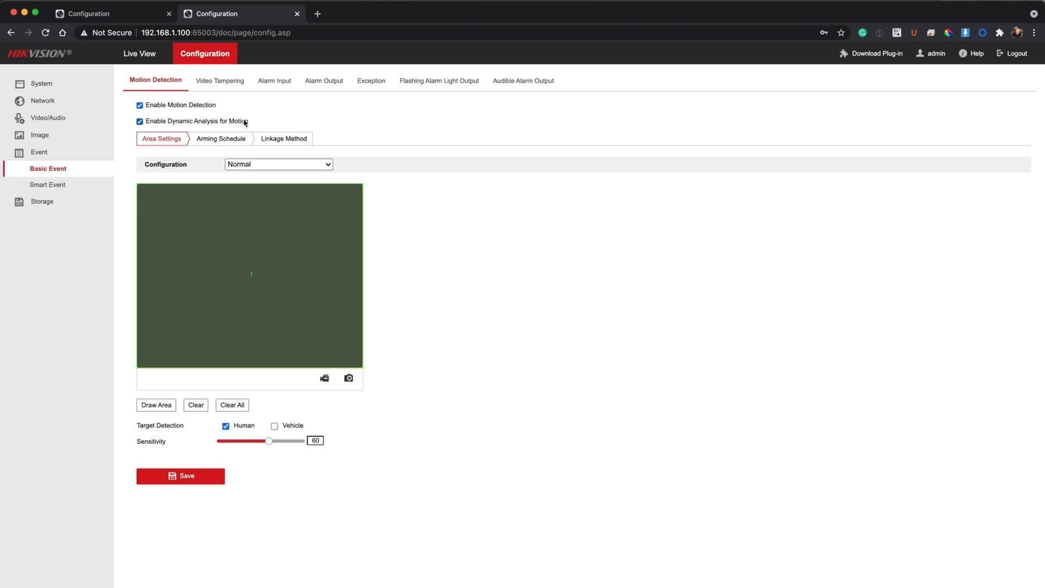
click(48, 184)
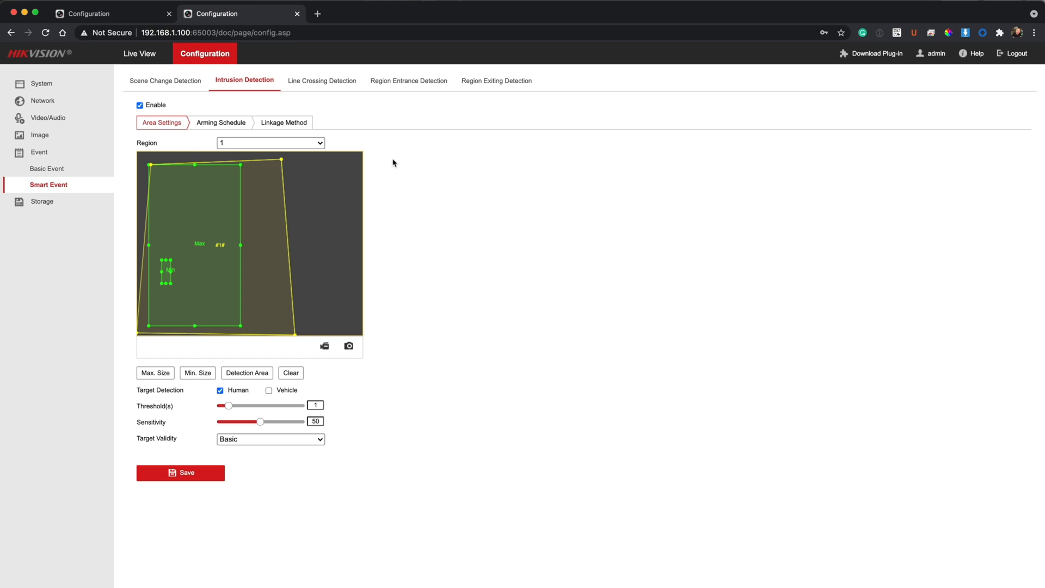
mouse_move(403, 233)
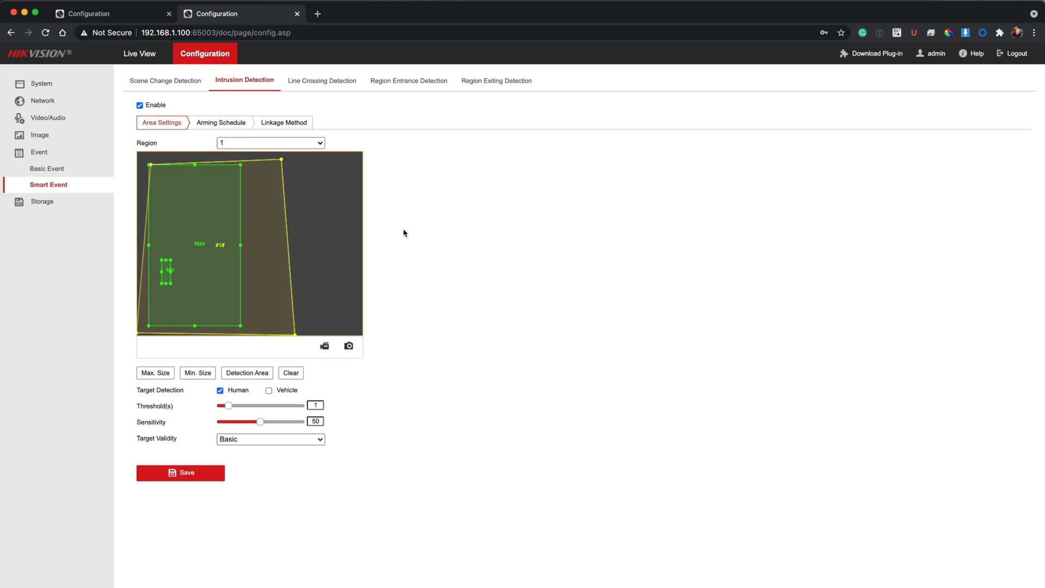
click(47, 168)
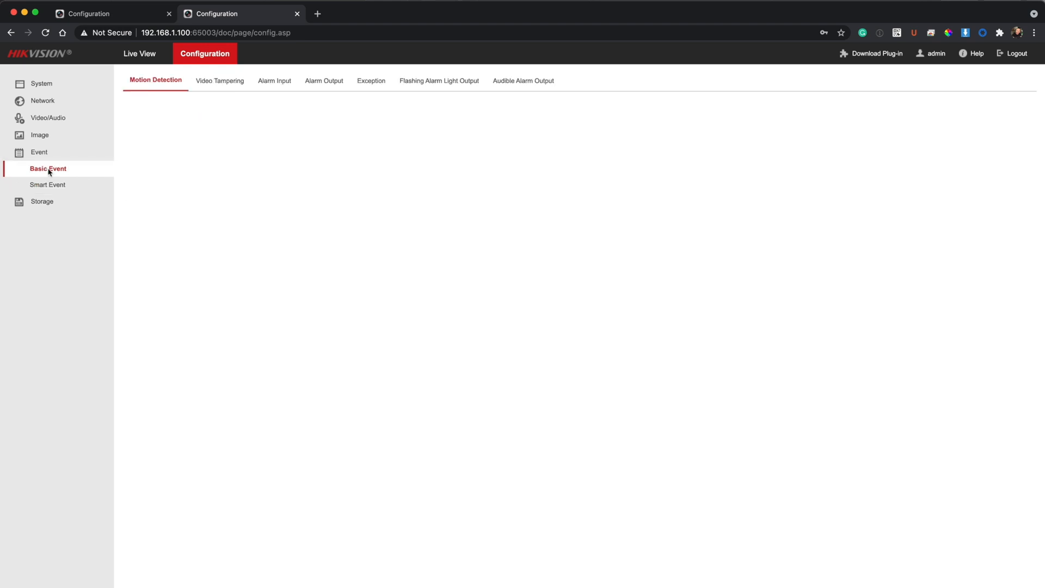
click(48, 168)
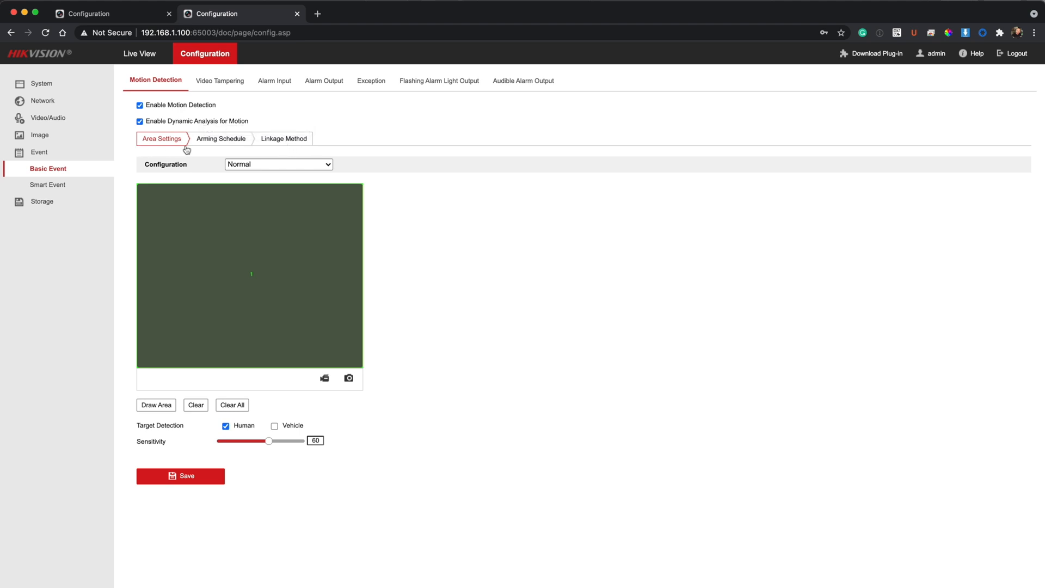
- Show motion detection's Linkage Method: surveillance center notification and A1 recording
click(283, 139)
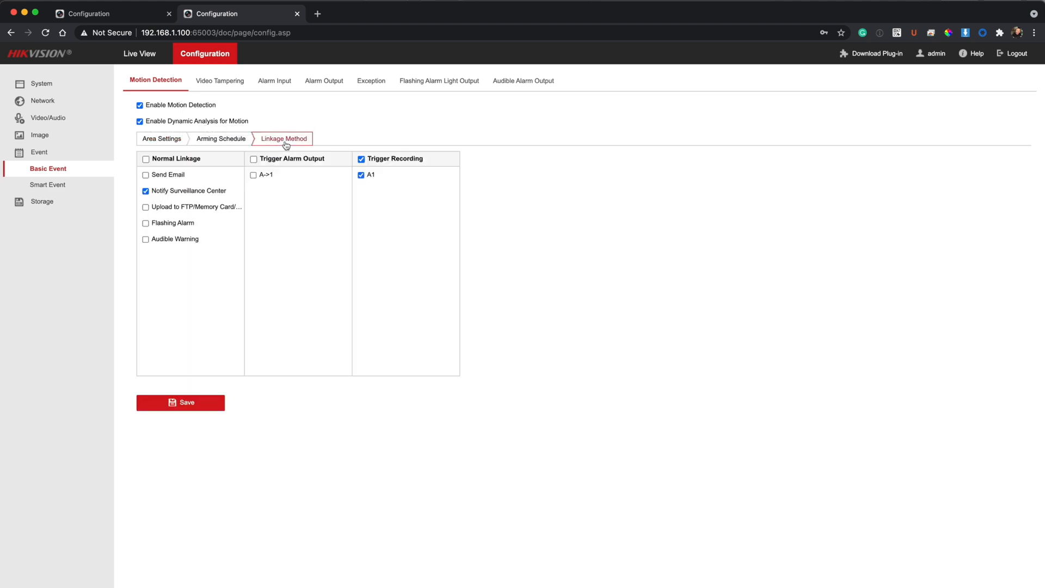
mouse_move(345, 228)
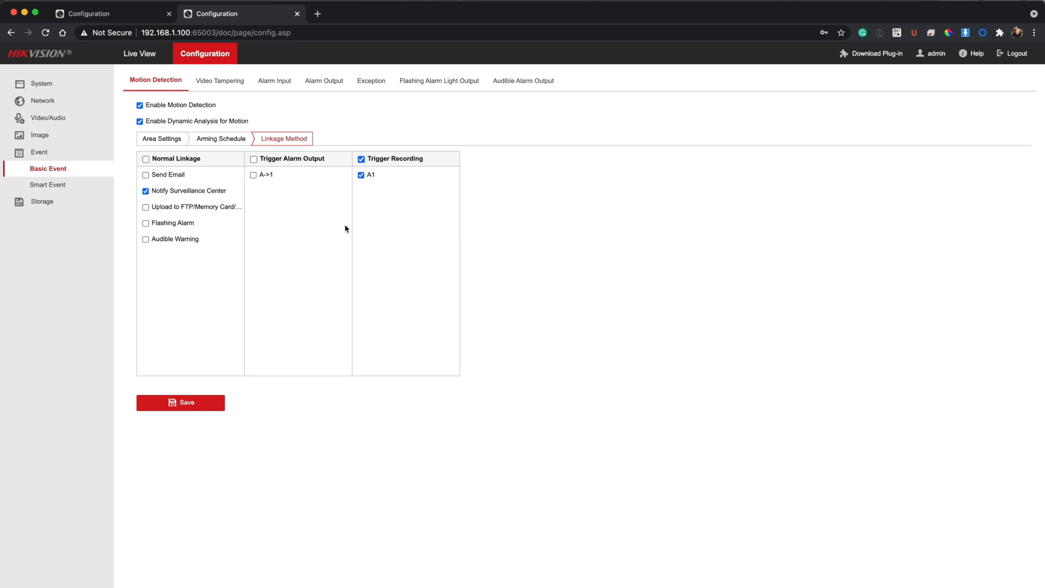
mouse_move(322, 225)
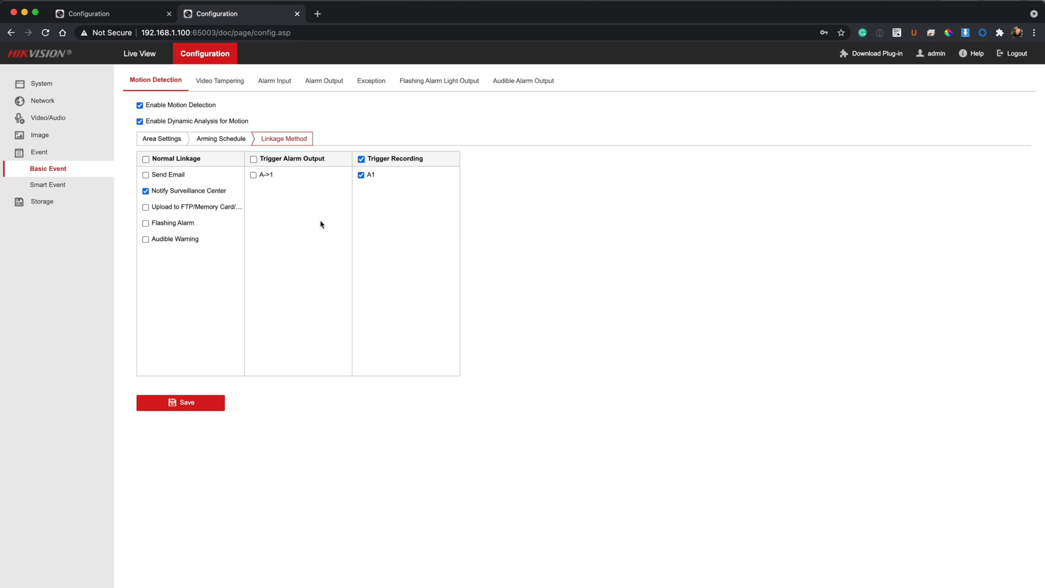
mouse_move(163, 194)
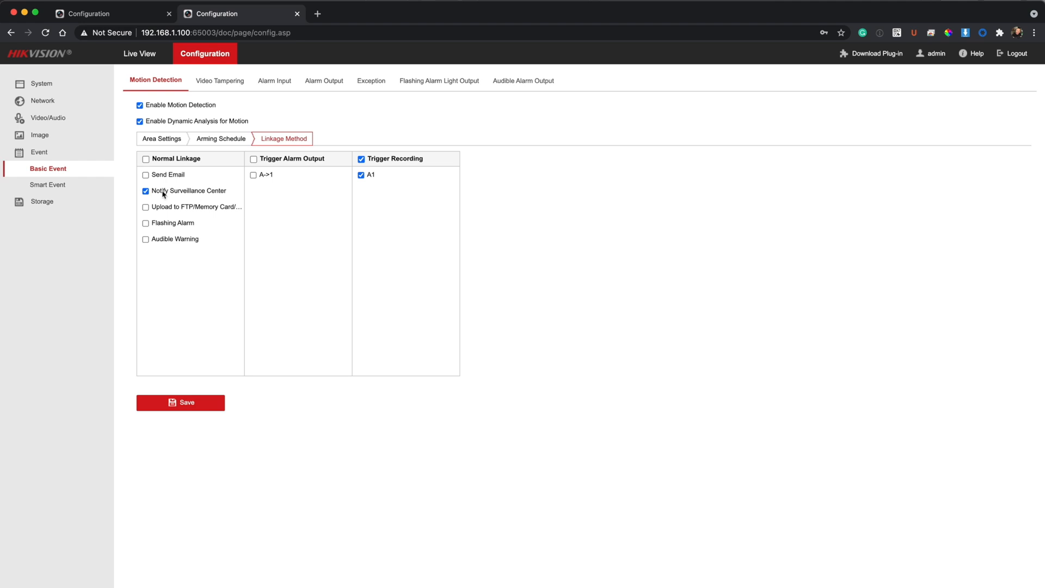
mouse_move(294, 208)
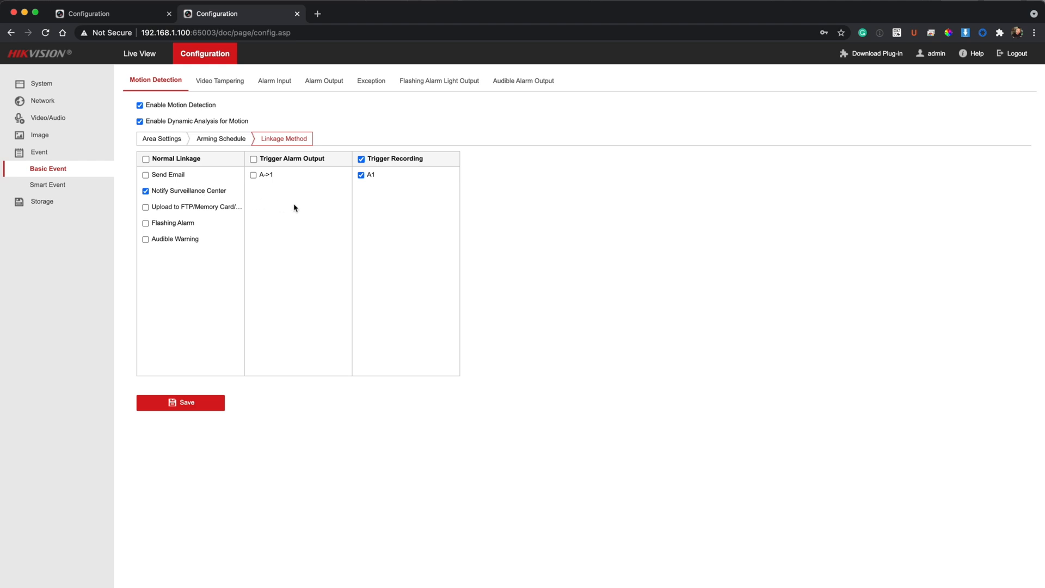
mouse_move(297, 208)
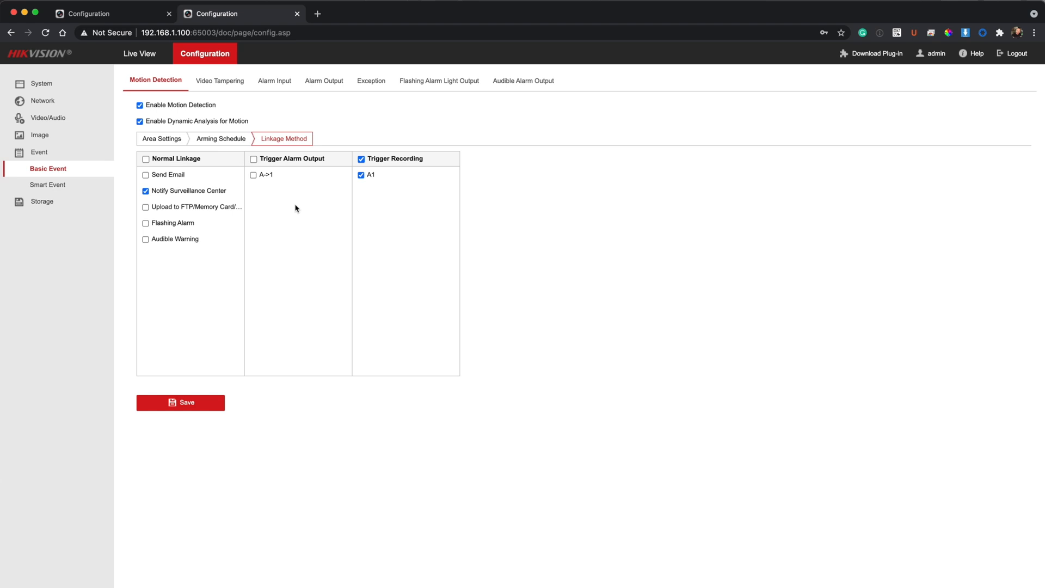
mouse_move(188, 194)
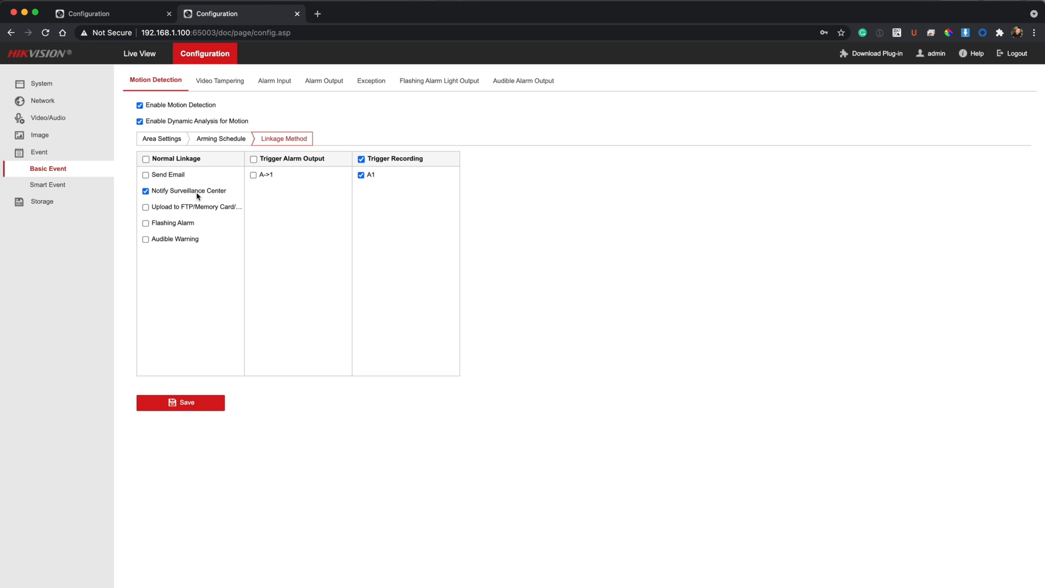
mouse_move(340, 166)
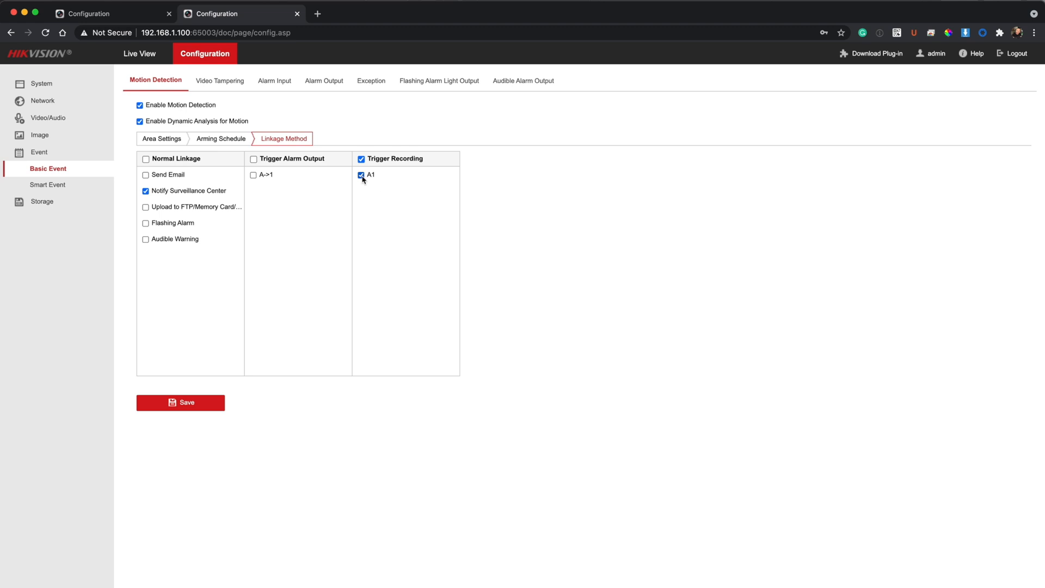
mouse_move(386, 196)
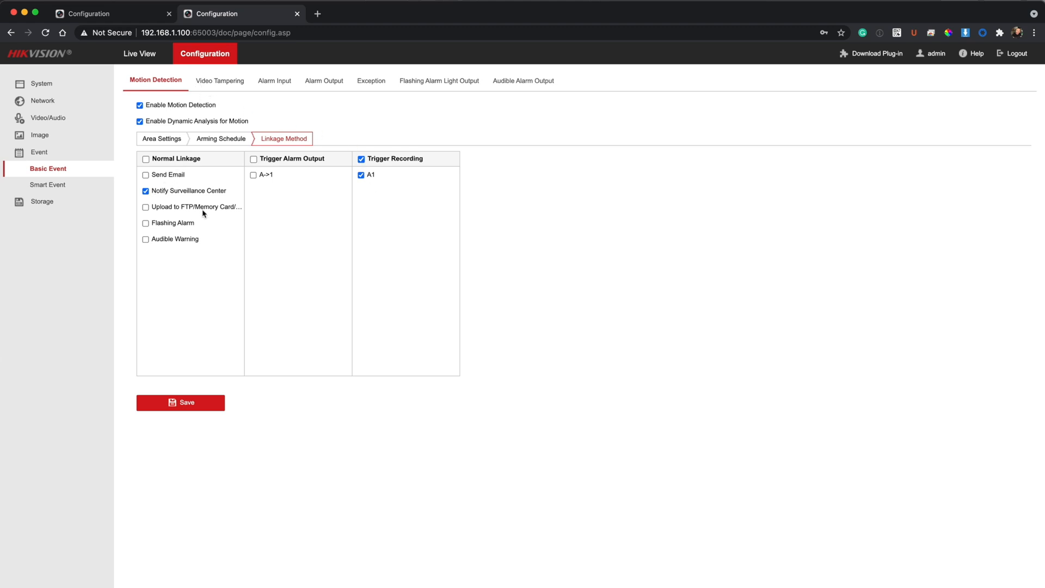
mouse_move(197, 207)
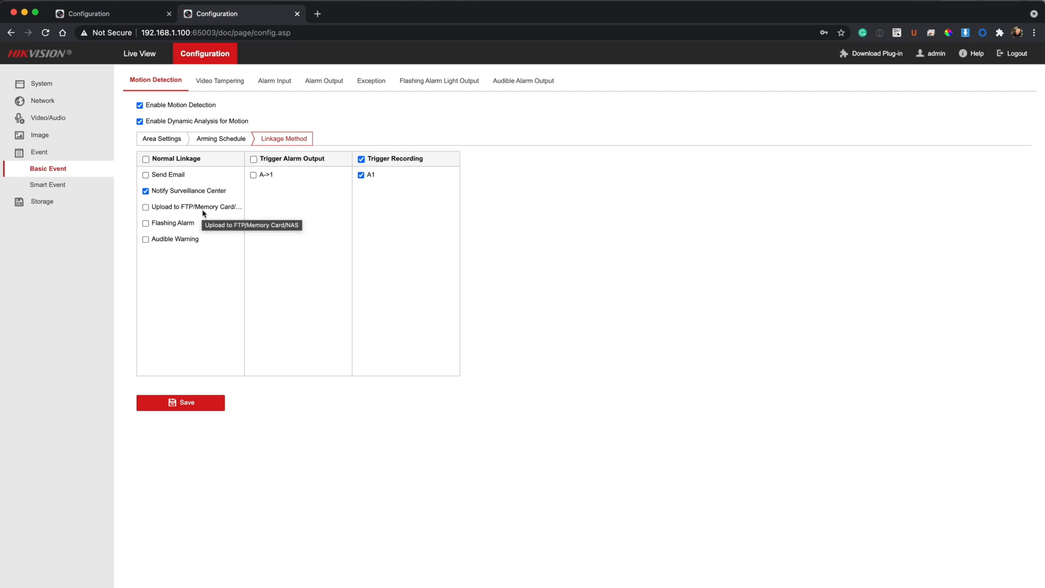
mouse_move(78, 187)
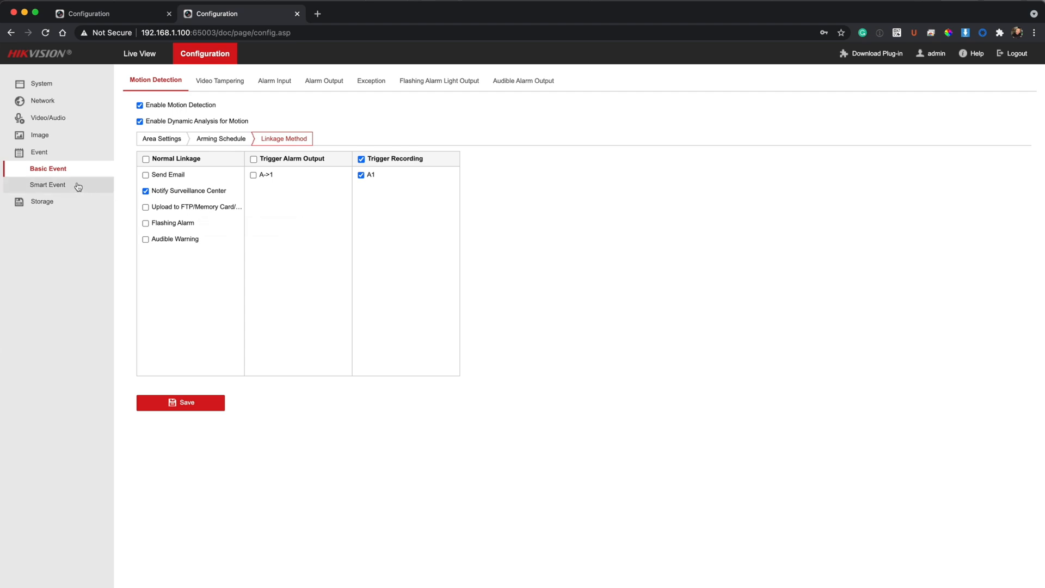
- Open Smart Event > Intrusion Detection and view its Linkage Method actions
click(48, 184)
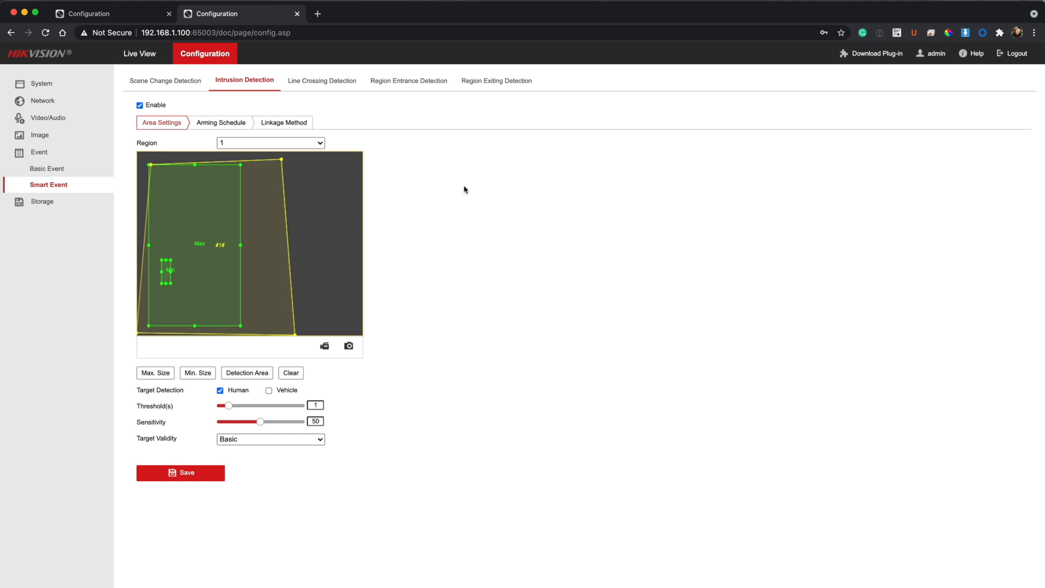
mouse_move(247, 80)
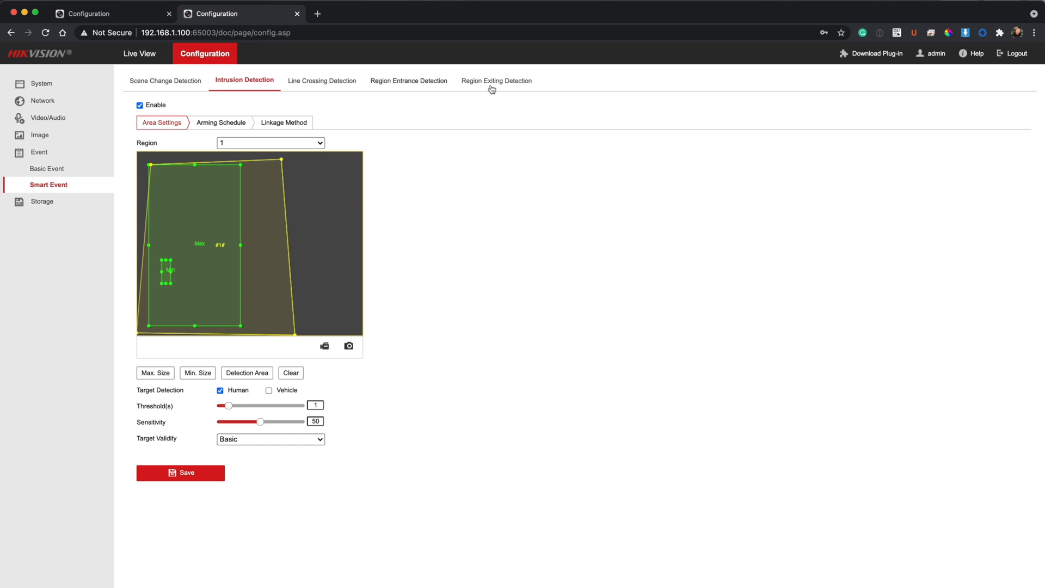
mouse_move(330, 102)
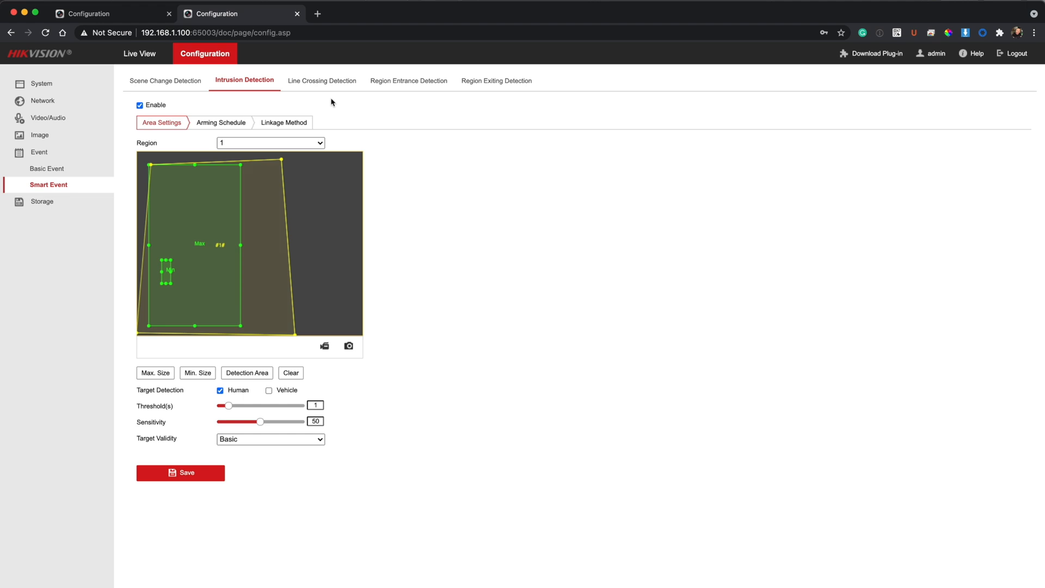
mouse_move(320, 101)
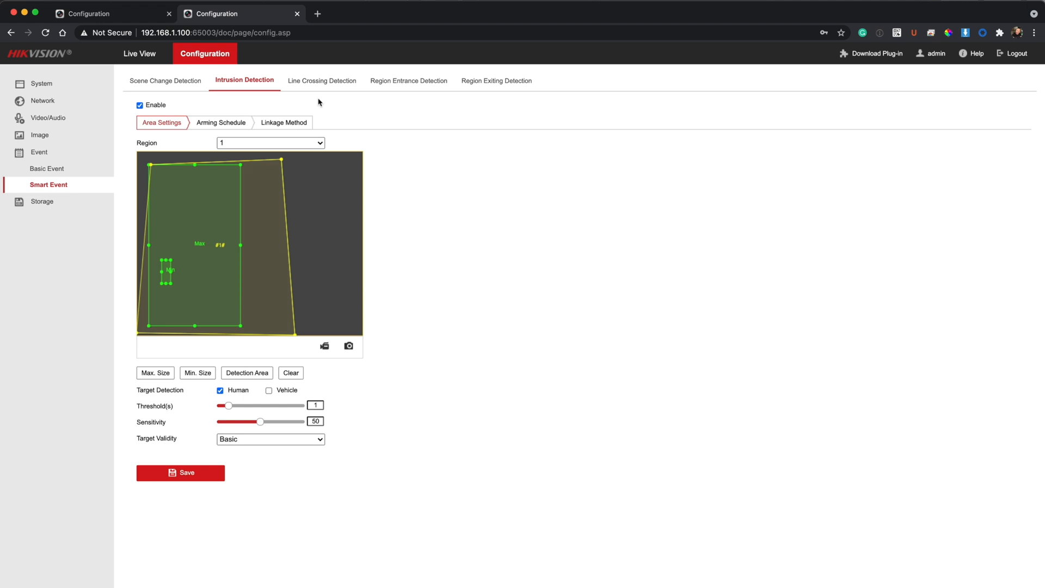
mouse_move(251, 86)
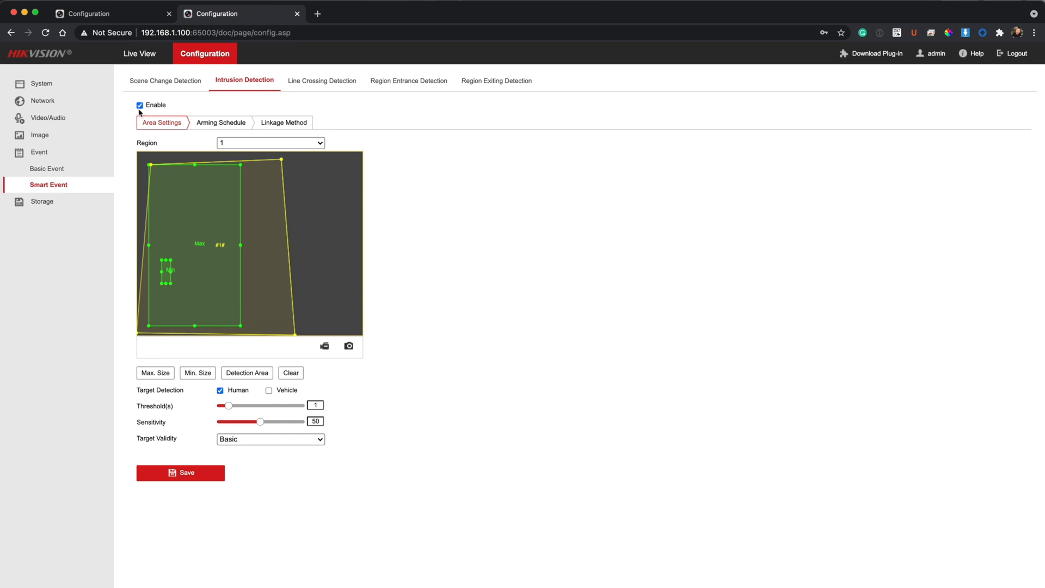
click(282, 123)
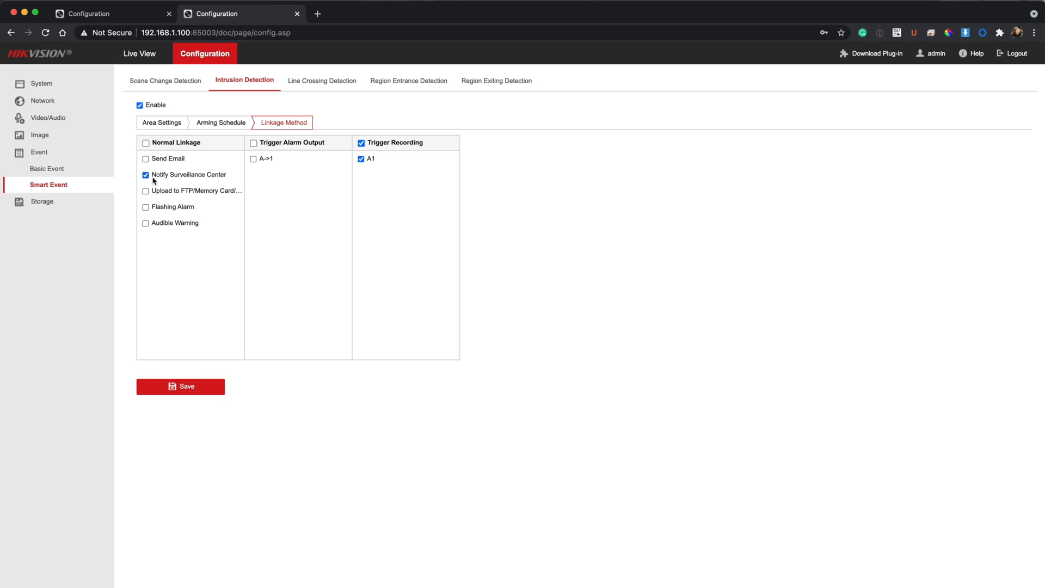
mouse_move(160, 181)
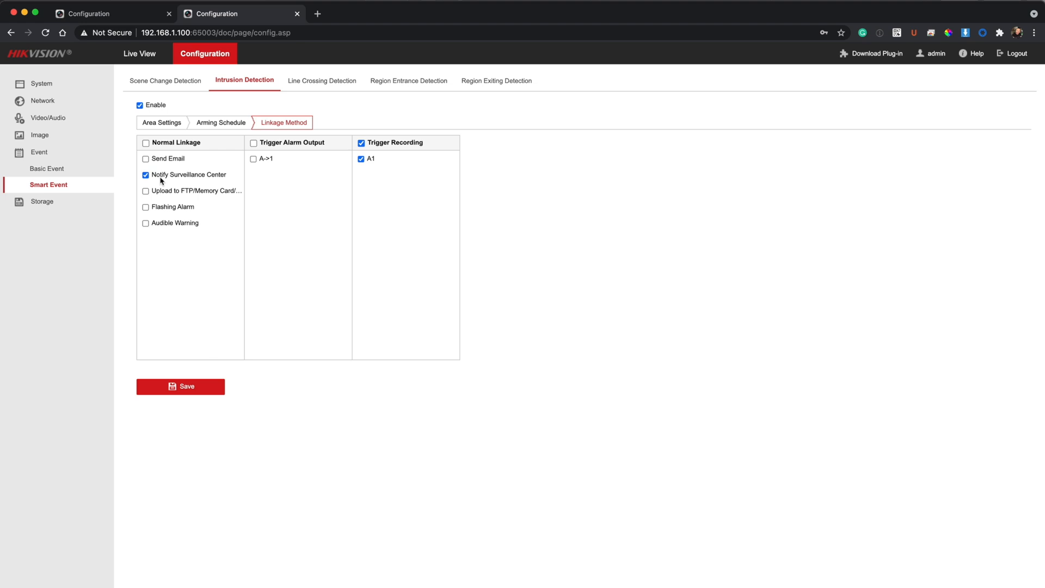
mouse_move(373, 107)
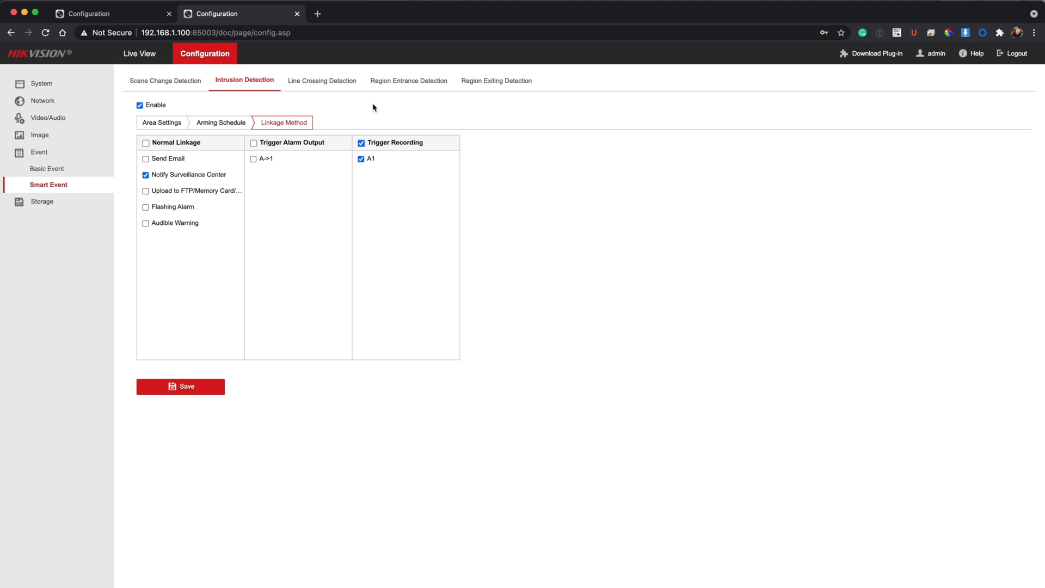
- Switch to Line Crossing Detection, currently disabled with human sensitivity 50
click(319, 81)
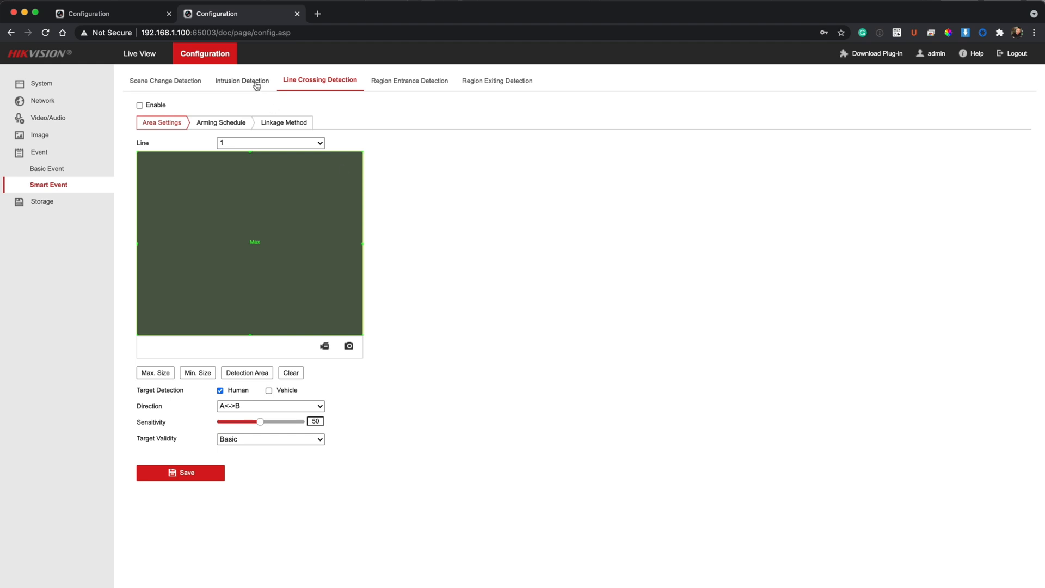
mouse_move(386, 134)
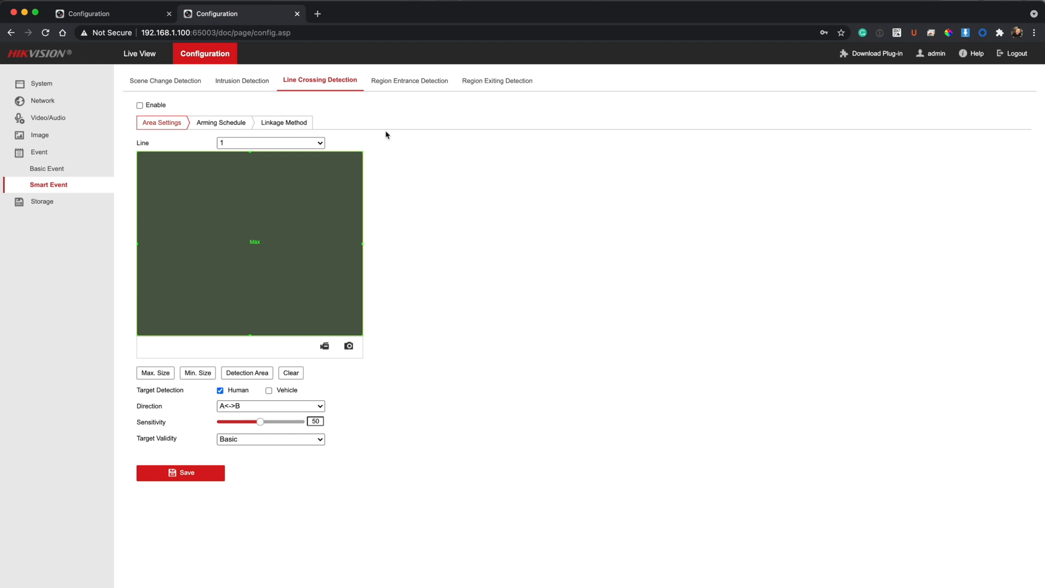
mouse_move(357, 180)
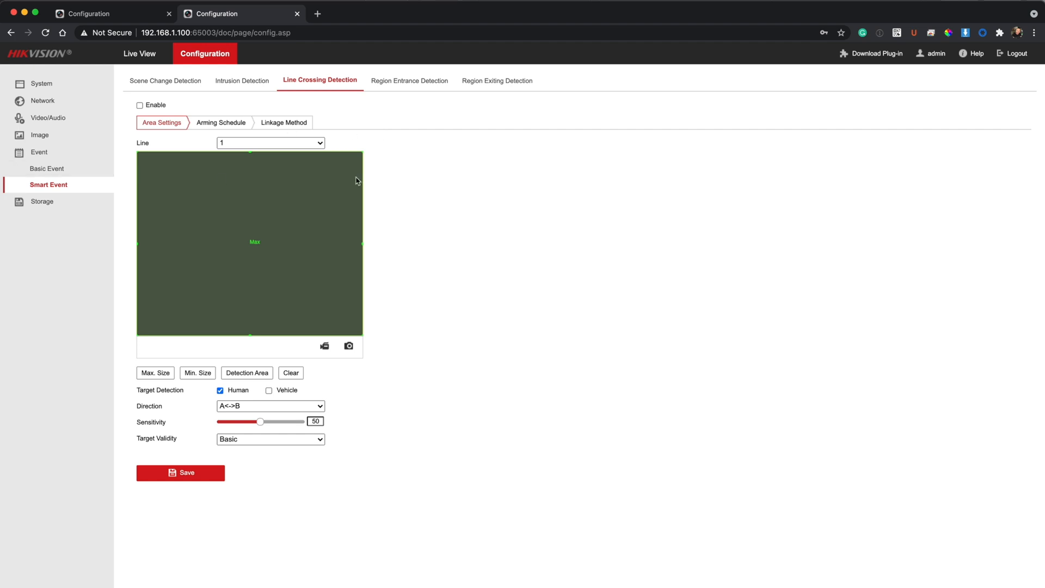
mouse_move(42, 202)
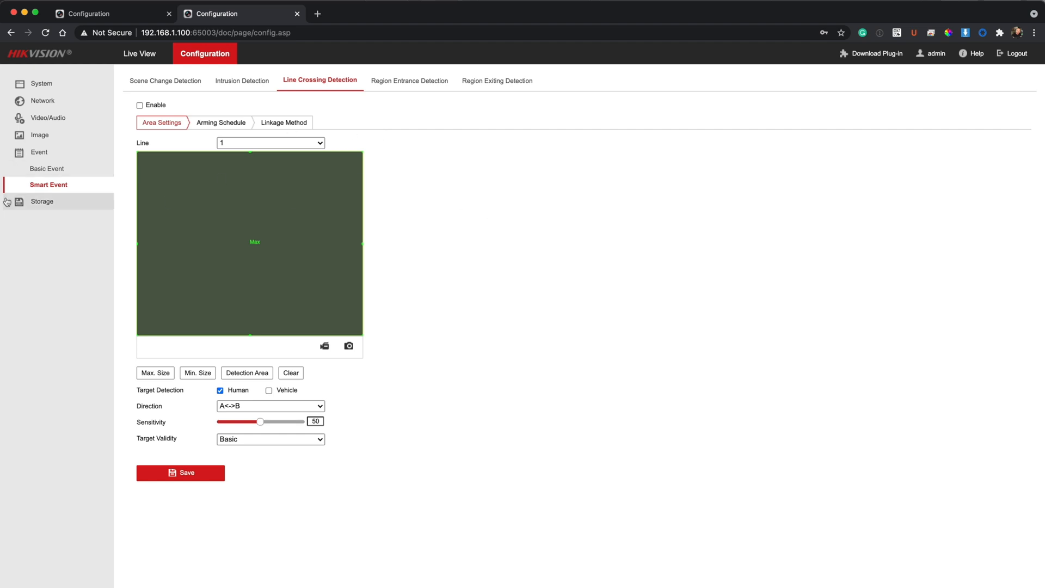
click(47, 168)
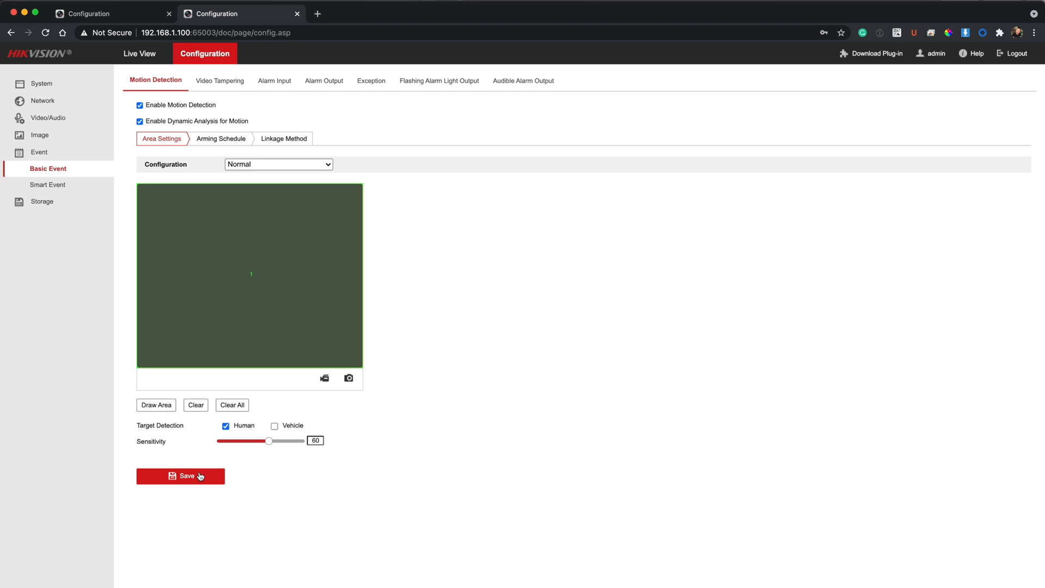
click(180, 475)
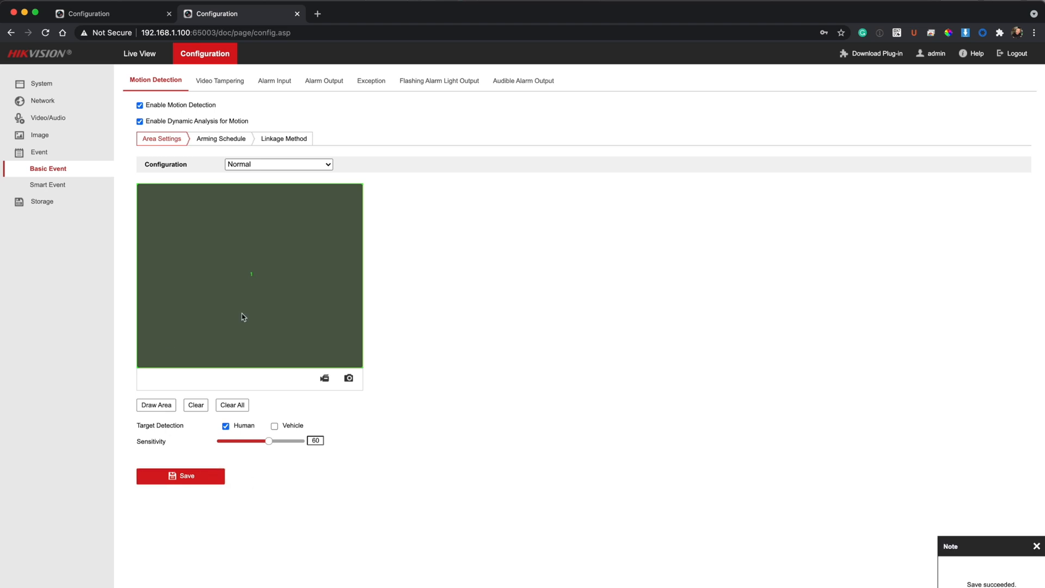
mouse_move(535, 400)
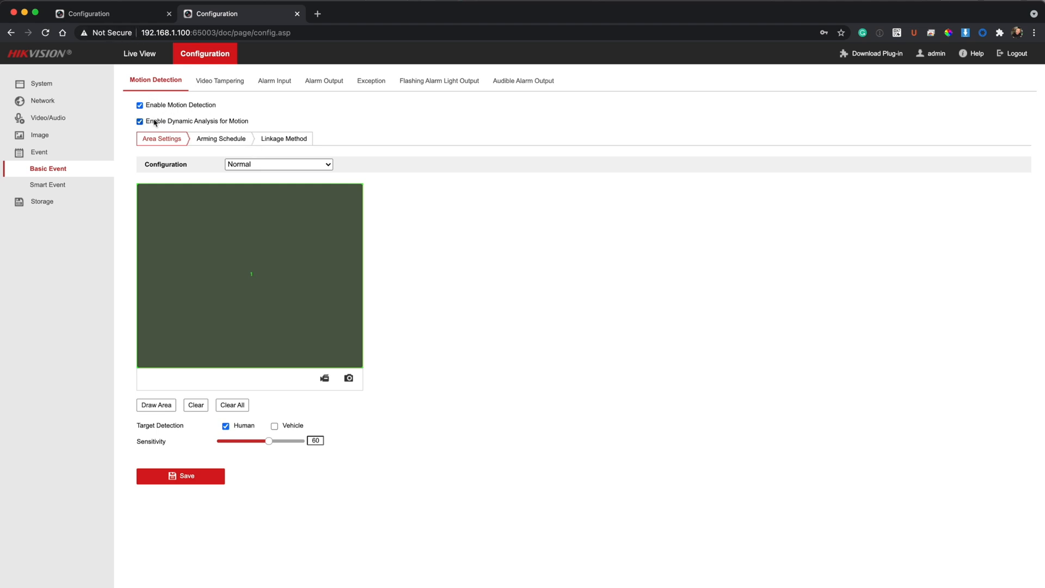
mouse_move(377, 178)
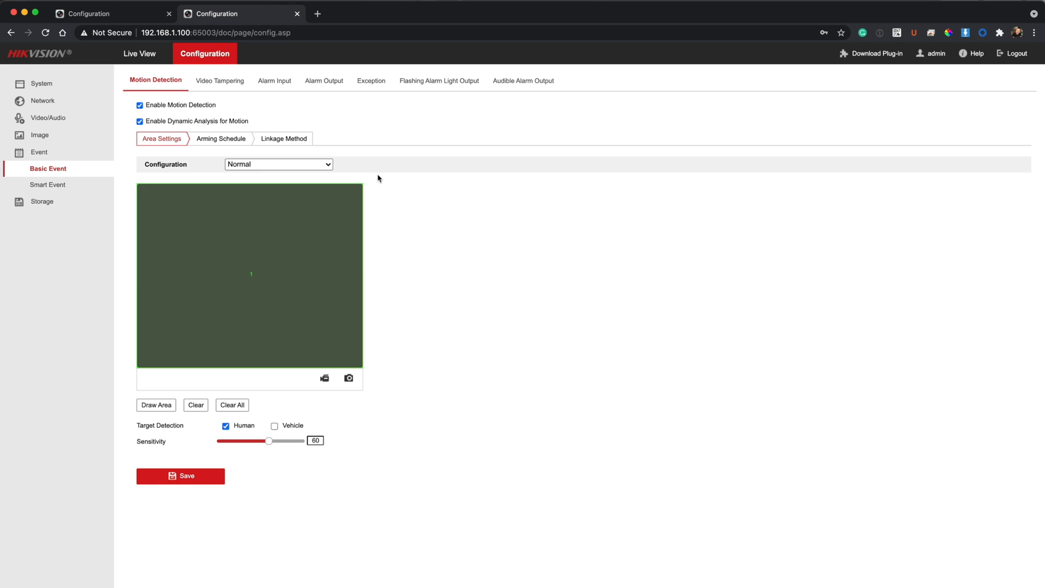
mouse_move(362, 166)
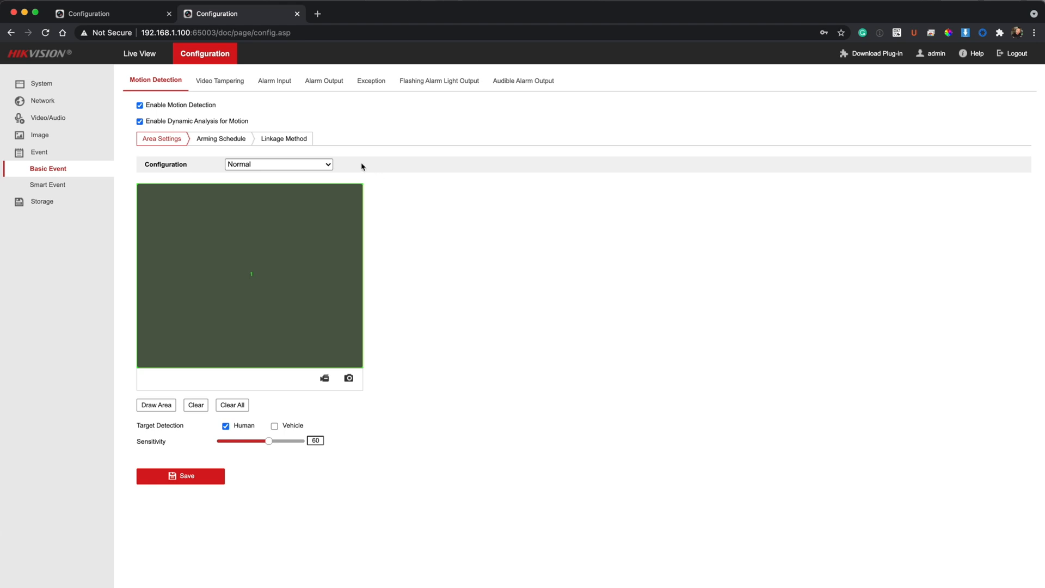
mouse_move(360, 186)
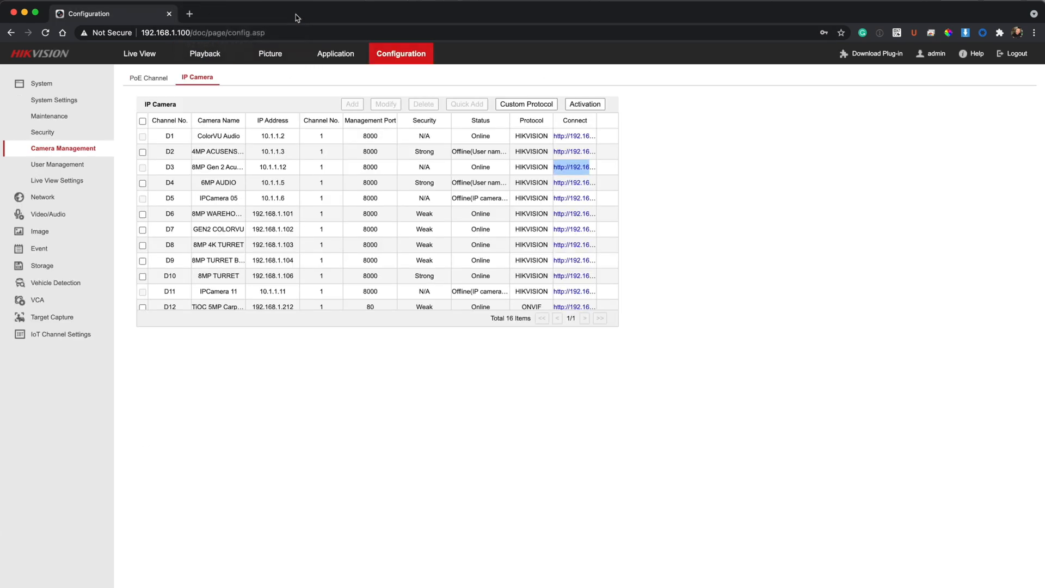
mouse_move(713, 288)
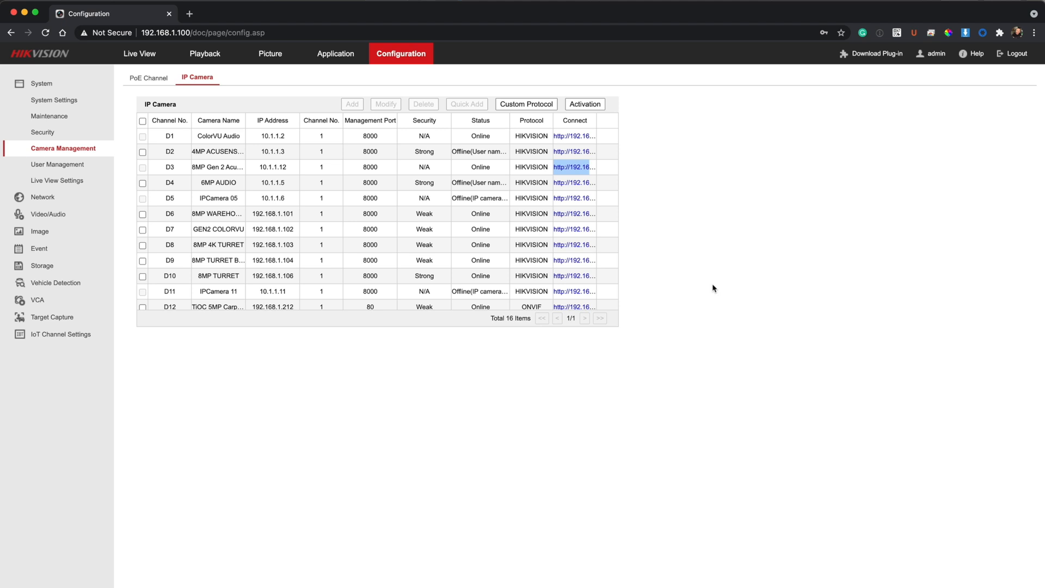
mouse_move(691, 273)
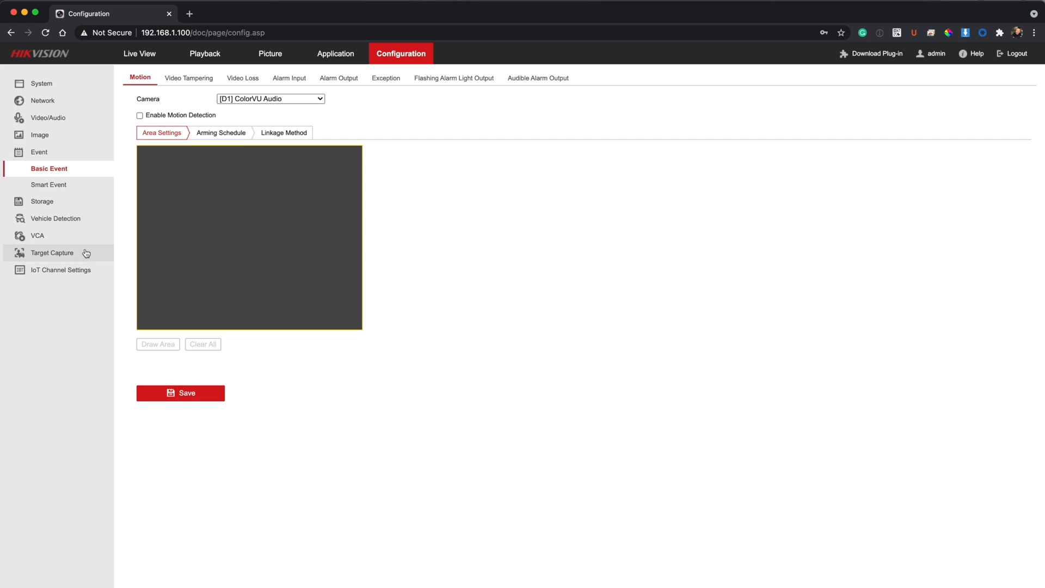
- Switch the NVR motion event settings to camera [D3] 8MP Gen 2 Acusense and view its linkage
click(139, 115)
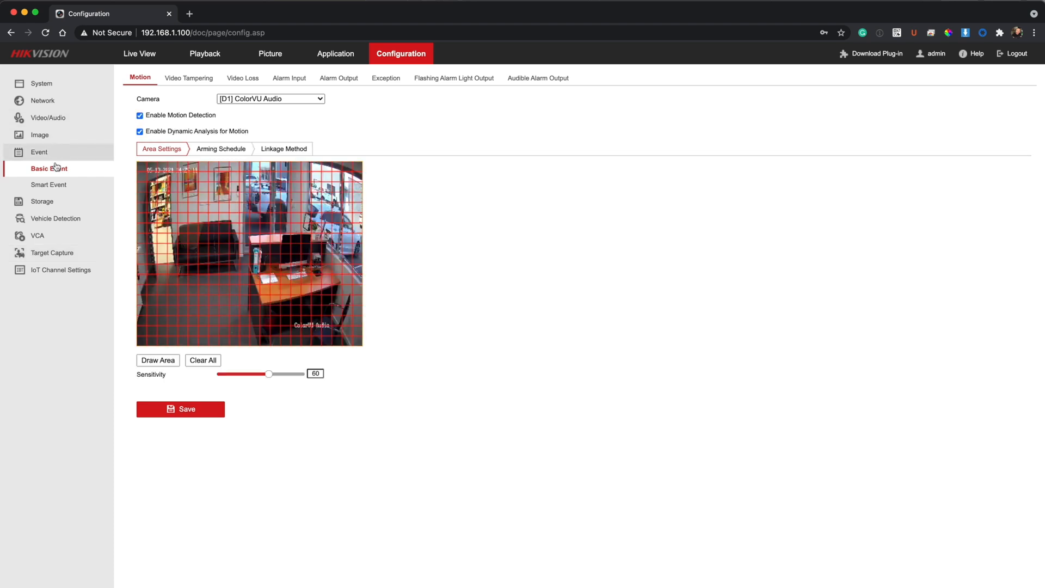
mouse_move(77, 173)
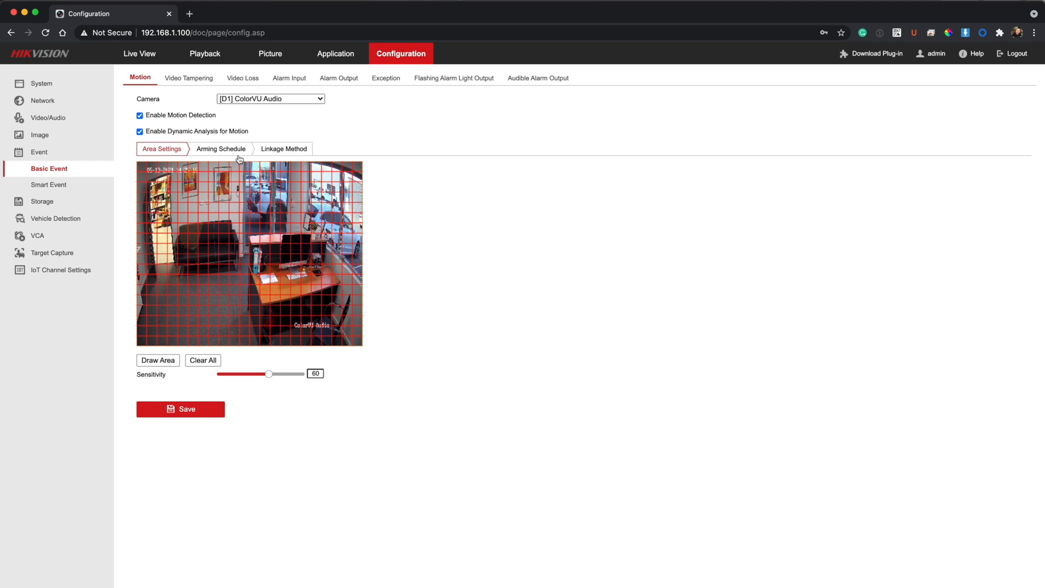
mouse_move(45, 188)
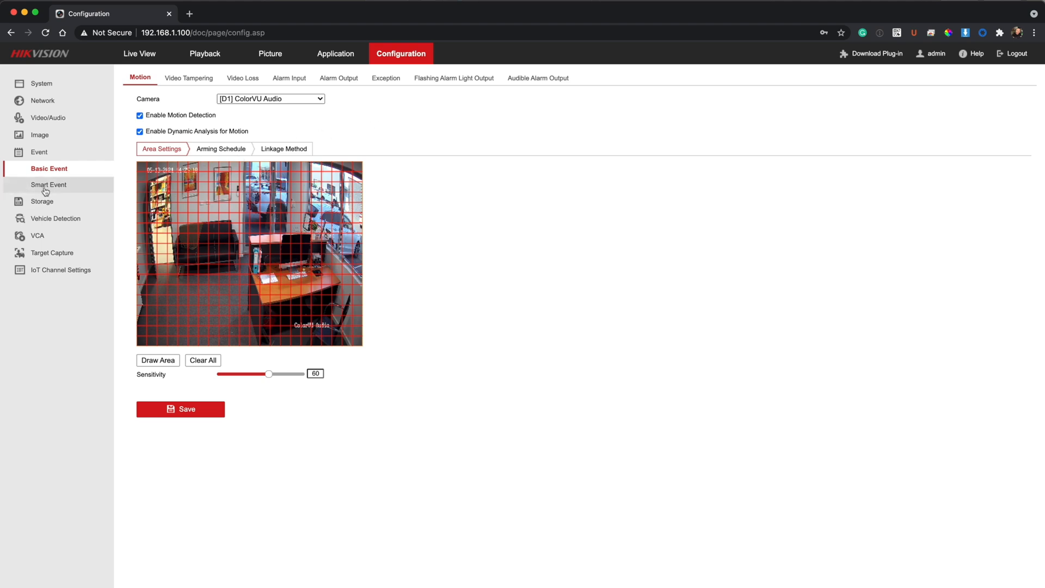
click(49, 169)
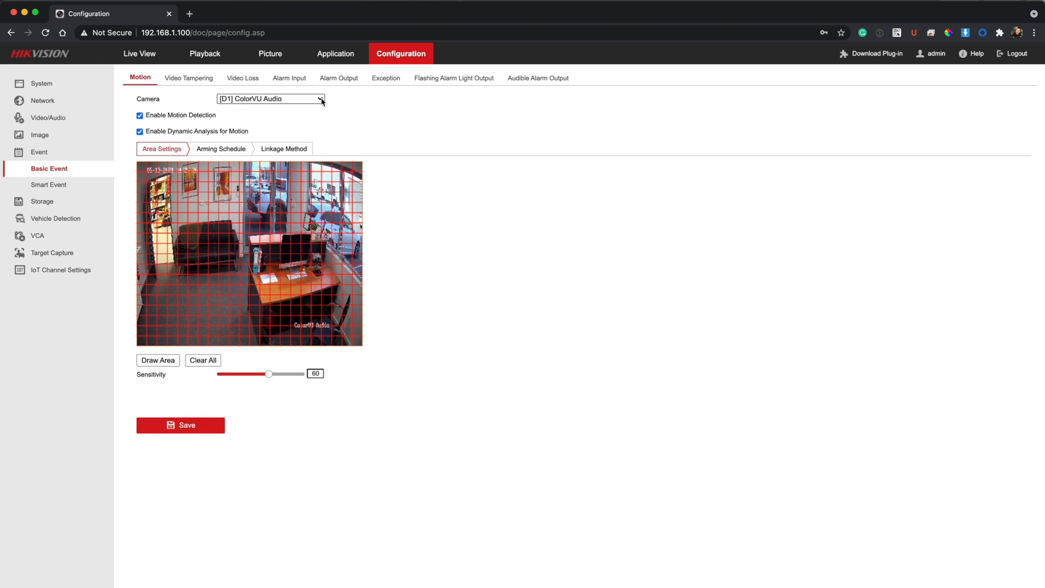
click(270, 99)
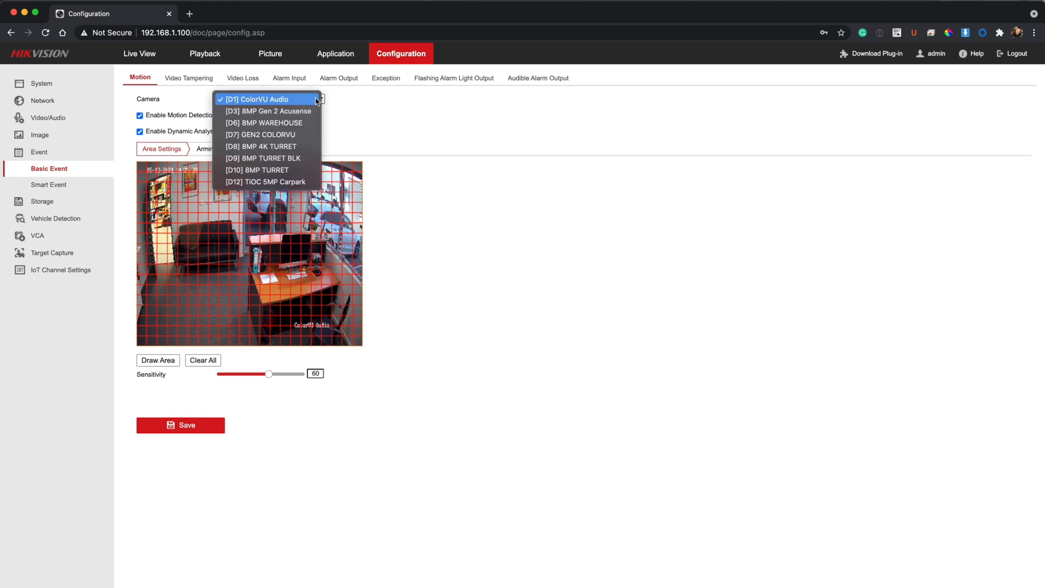
mouse_move(270, 111)
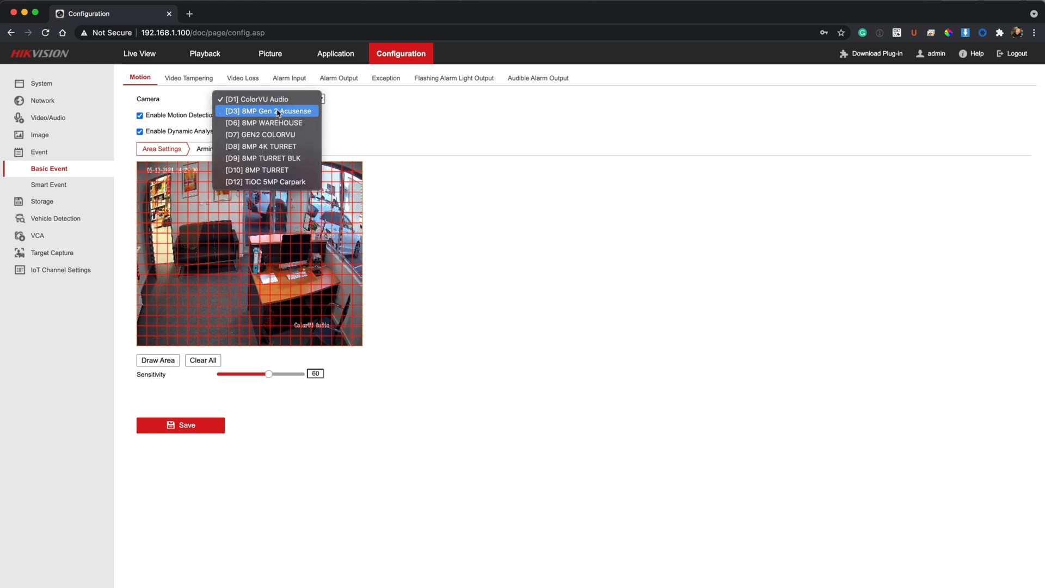
mouse_move(291, 116)
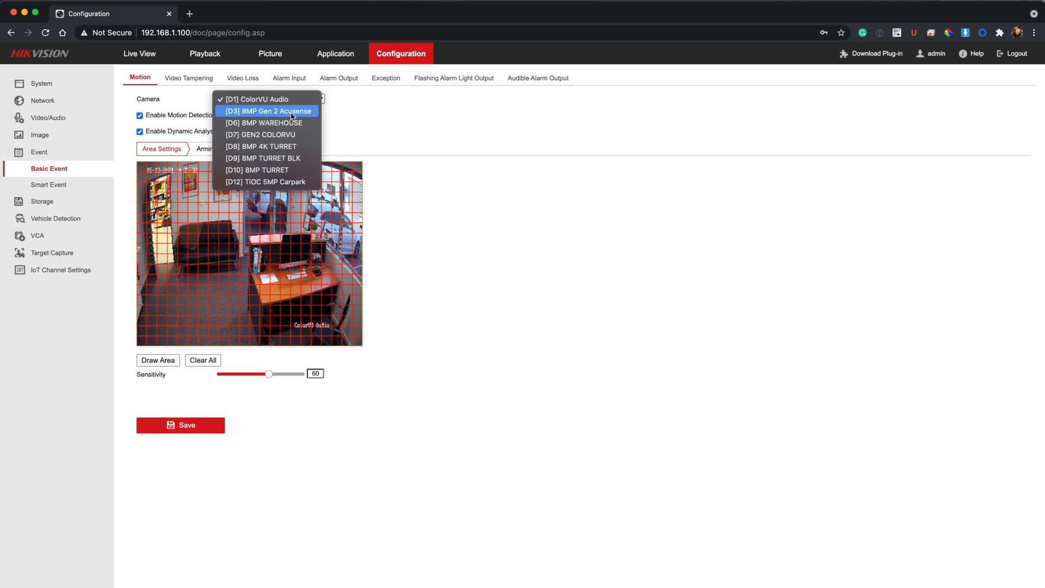
click(270, 110)
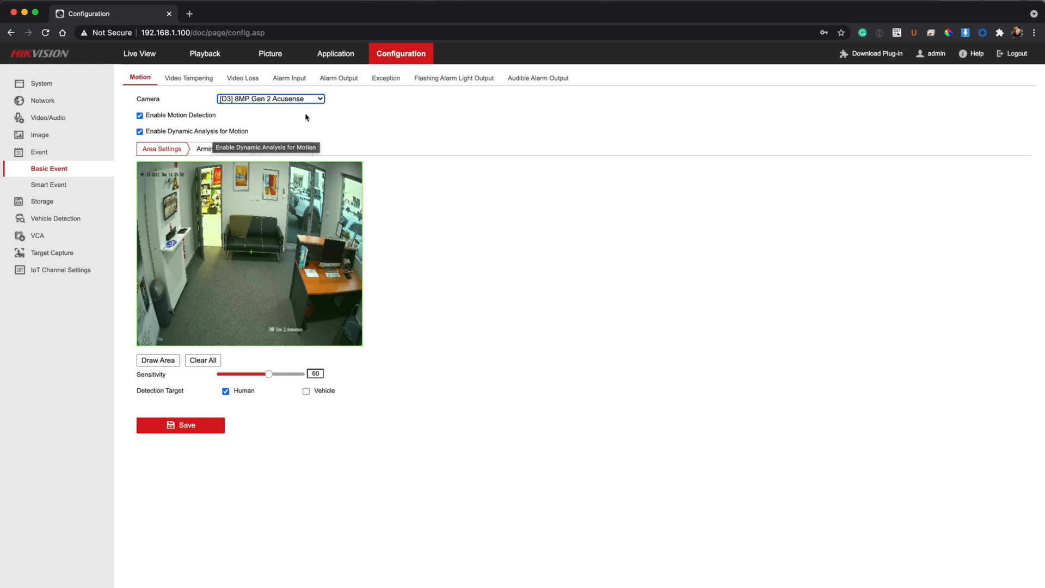
mouse_move(403, 142)
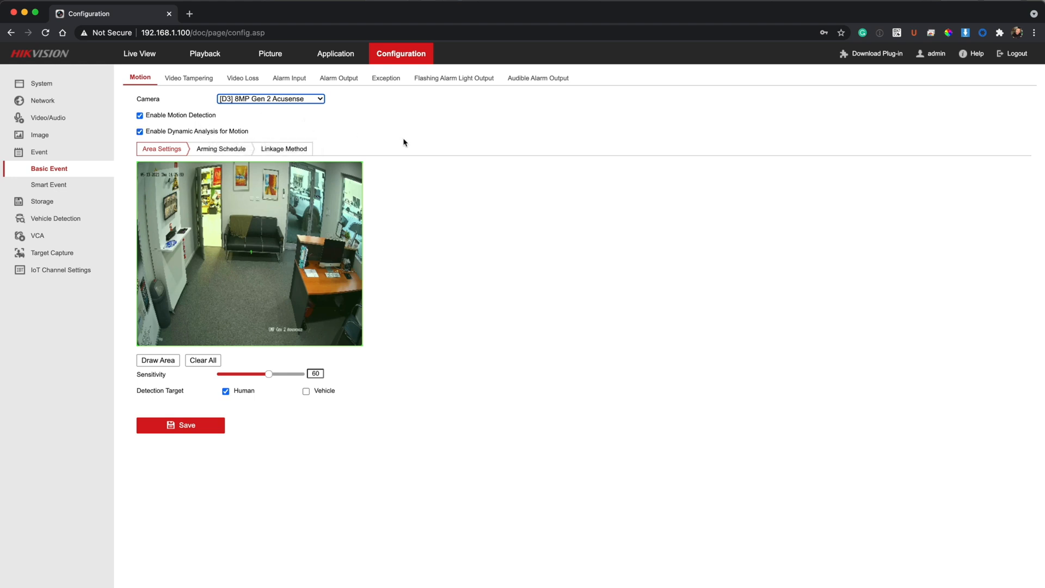
click(283, 148)
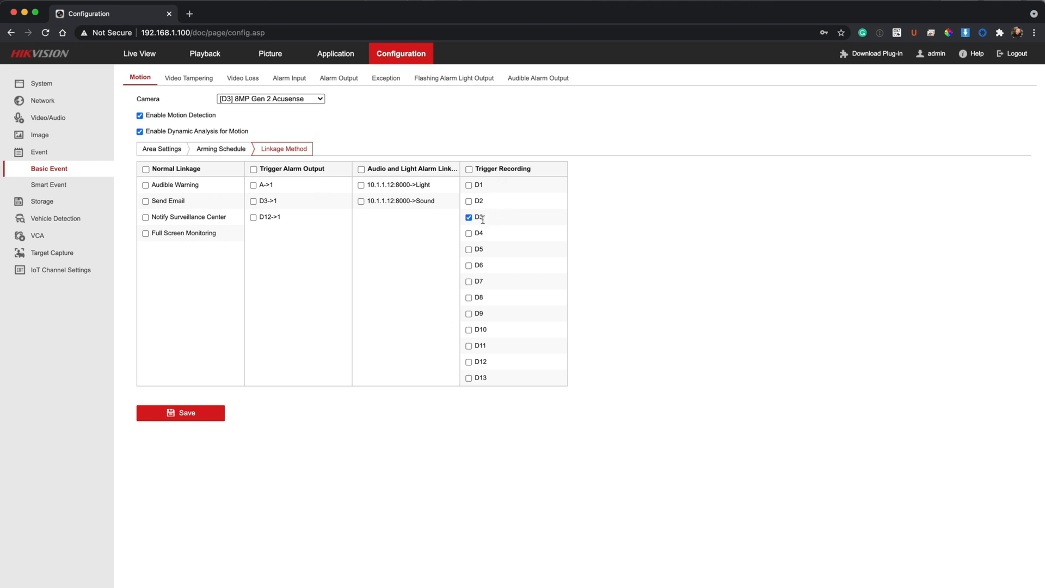
mouse_move(265, 271)
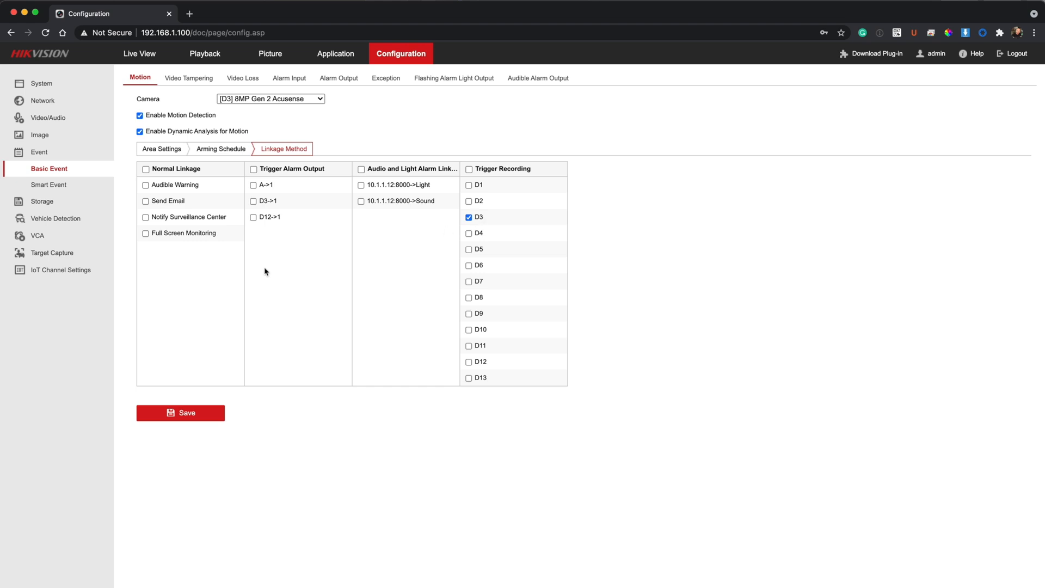
mouse_move(261, 245)
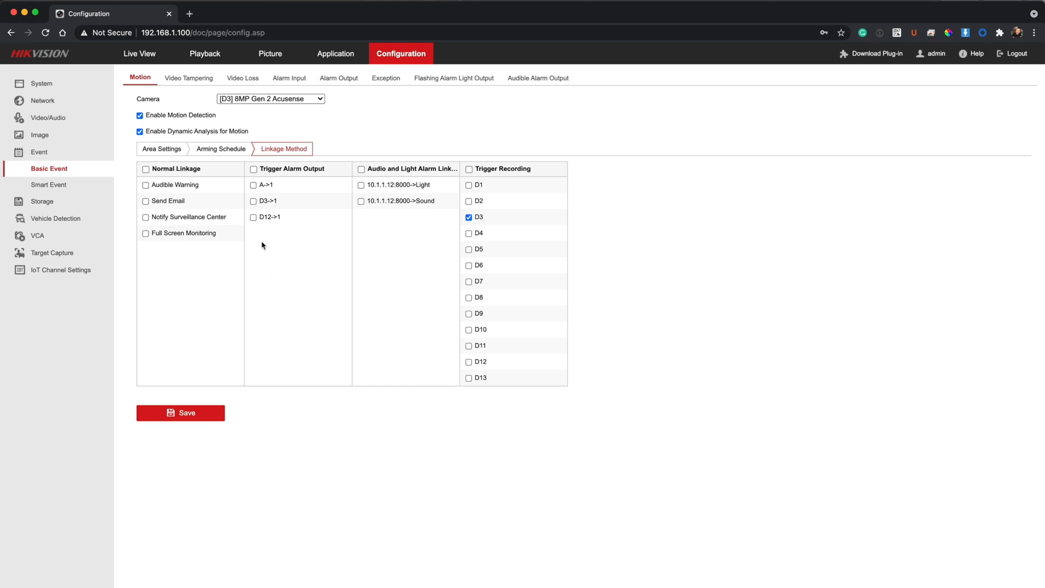
mouse_move(273, 262)
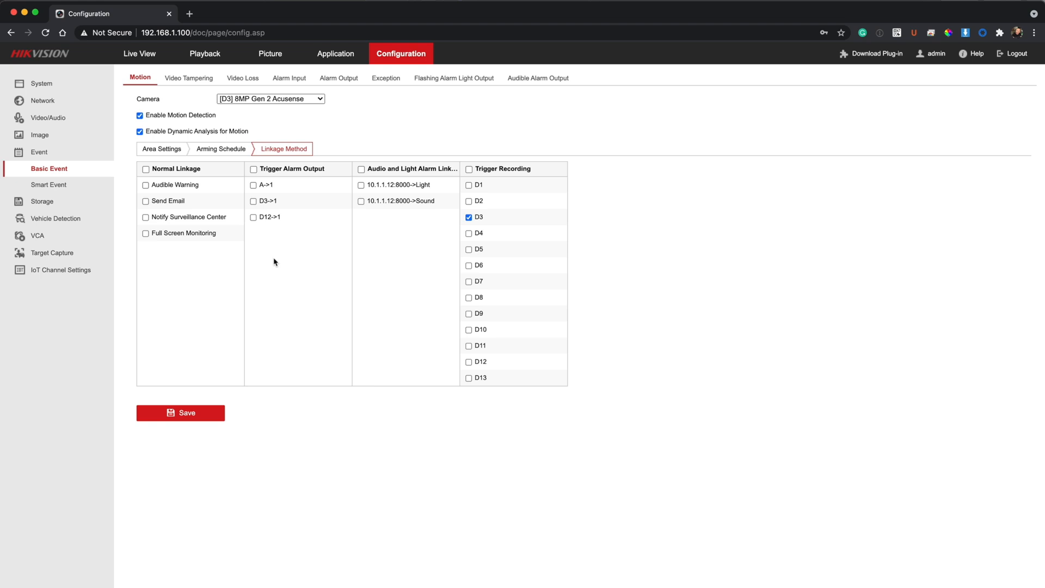
mouse_move(170, 36)
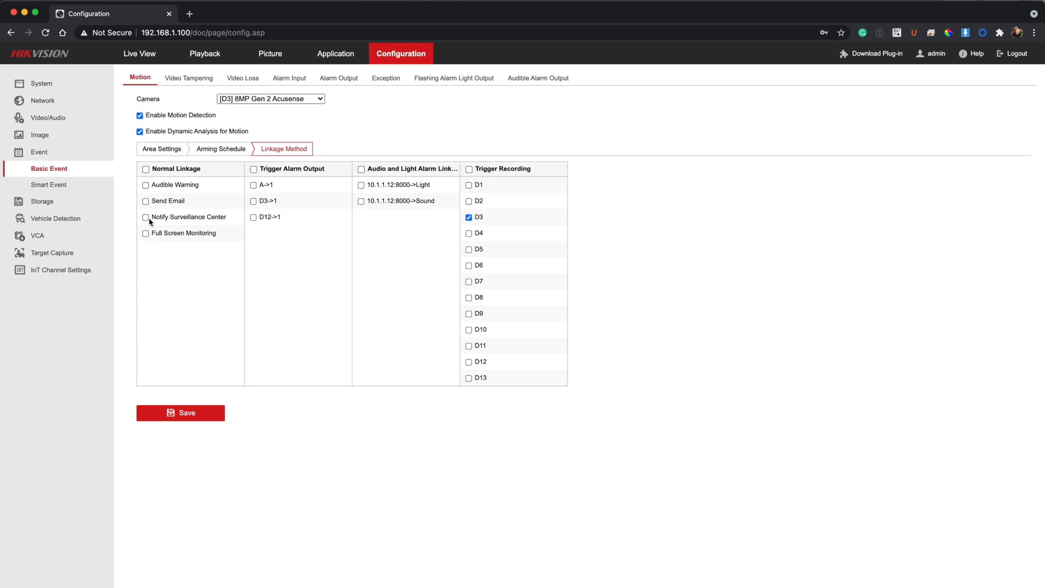
mouse_move(275, 316)
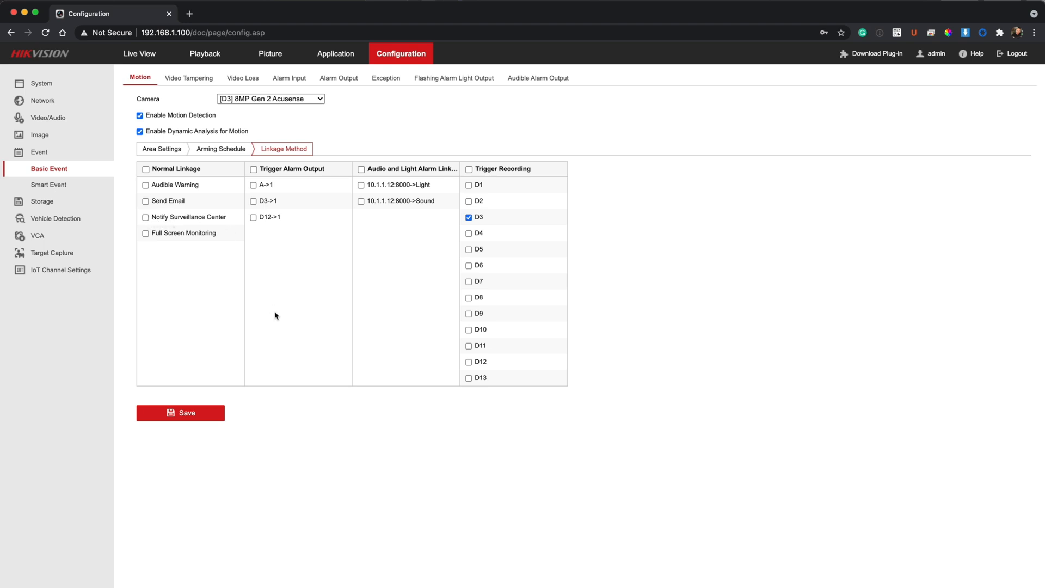
mouse_move(216, 275)
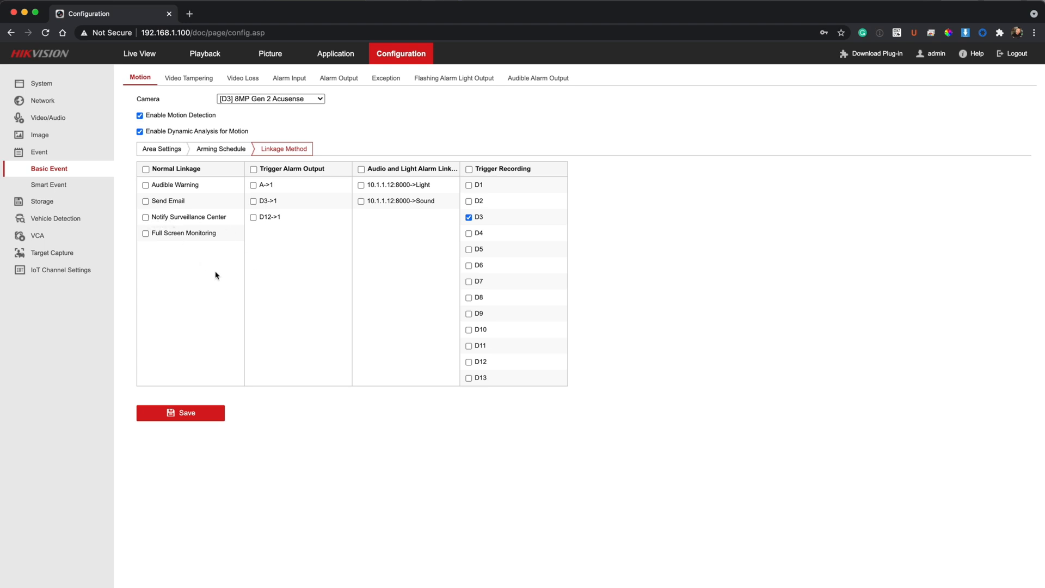
mouse_move(226, 285)
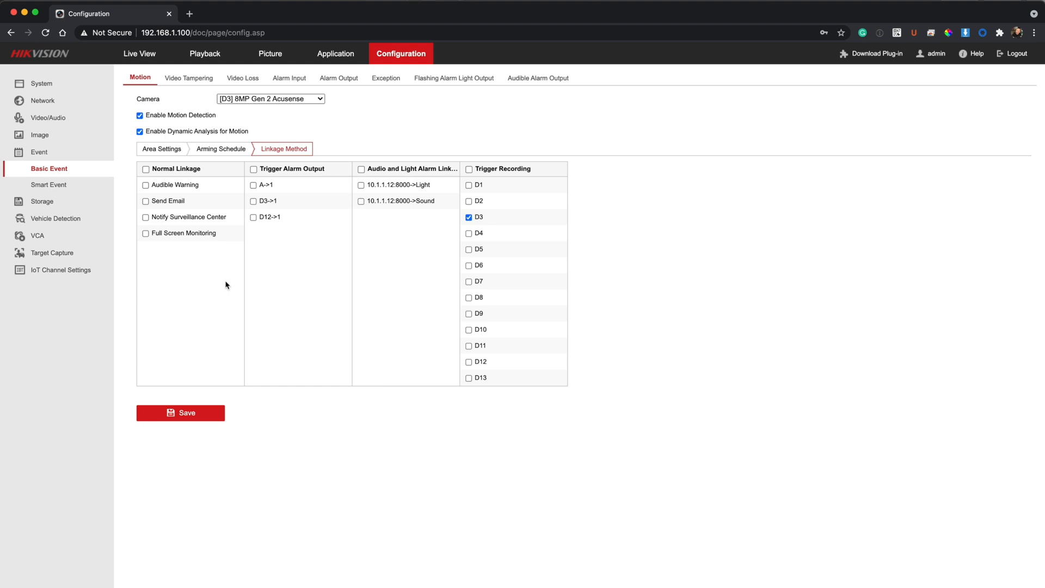
mouse_move(320, 297)
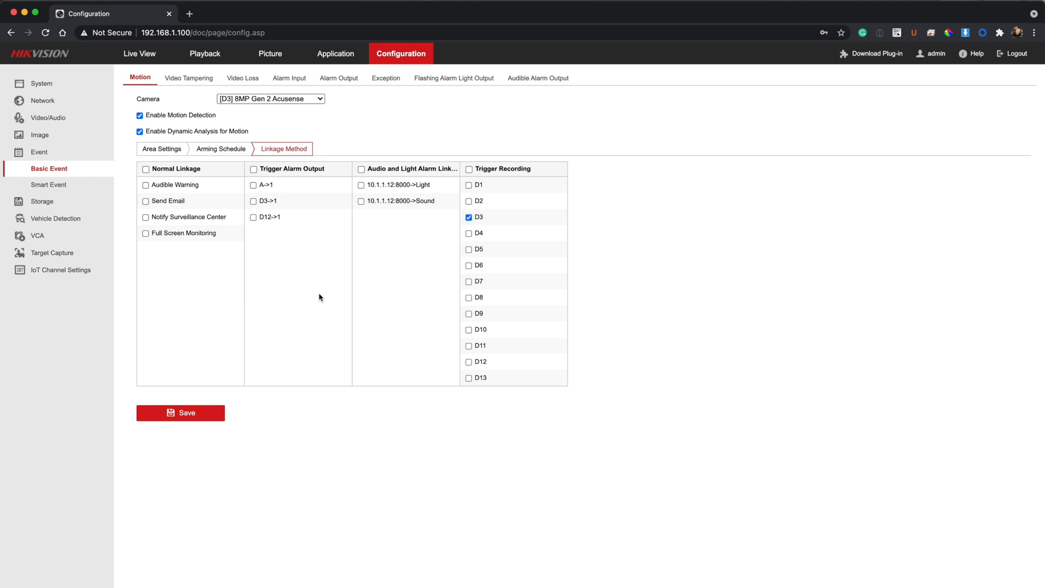
mouse_move(362, 332)
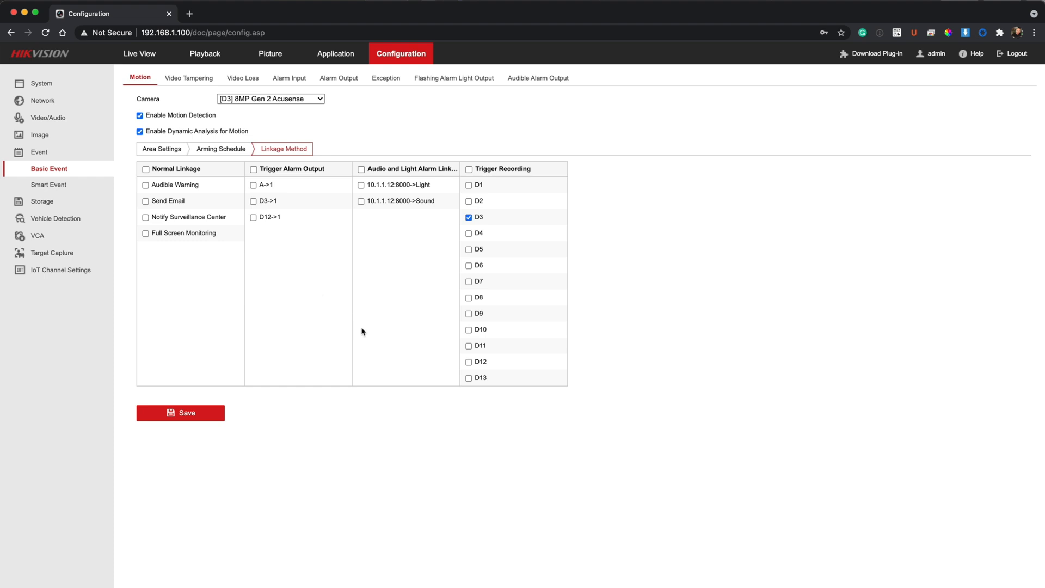
mouse_move(132, 226)
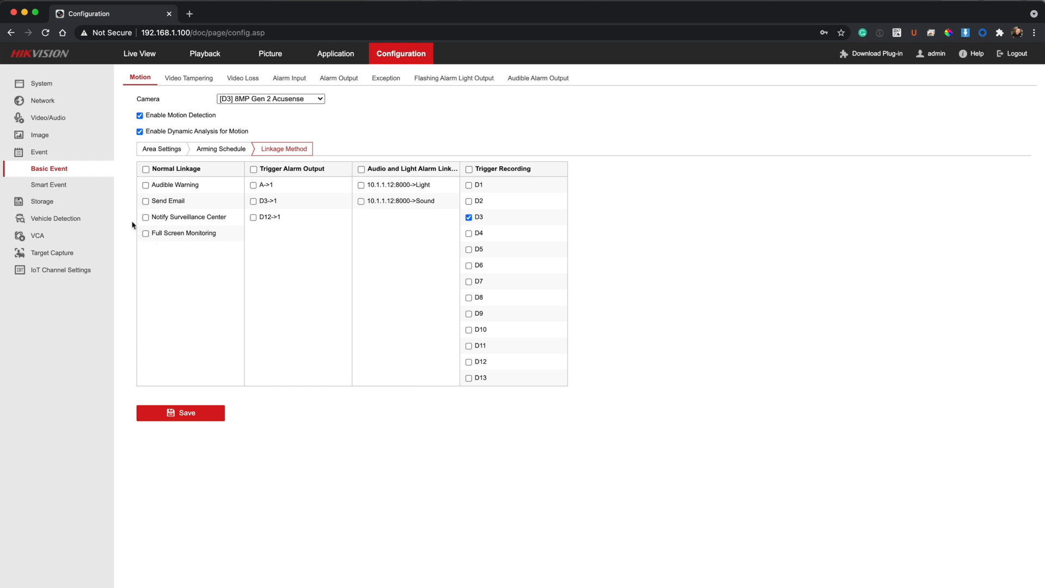
mouse_move(148, 216)
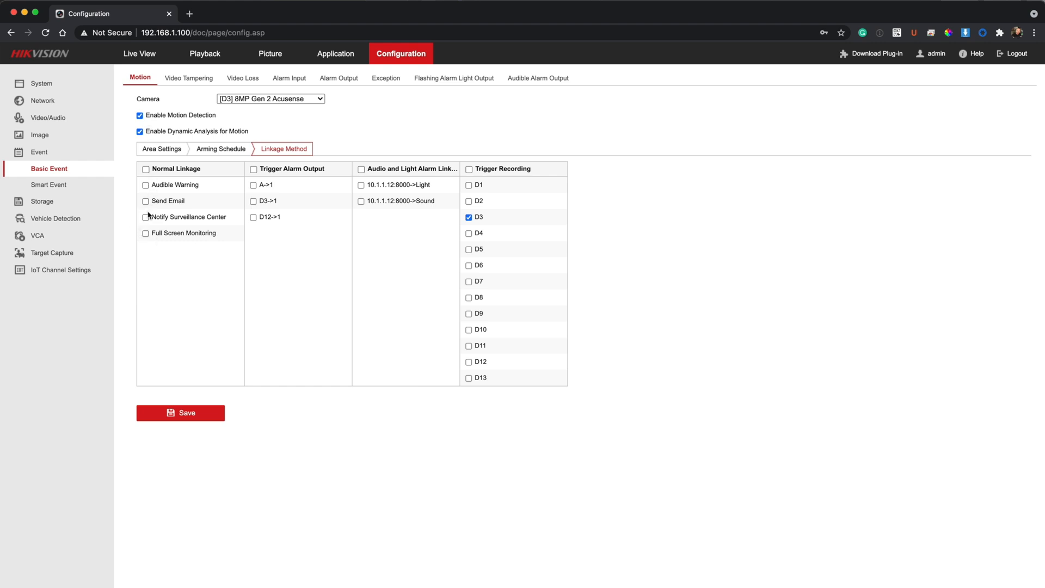
mouse_move(194, 221)
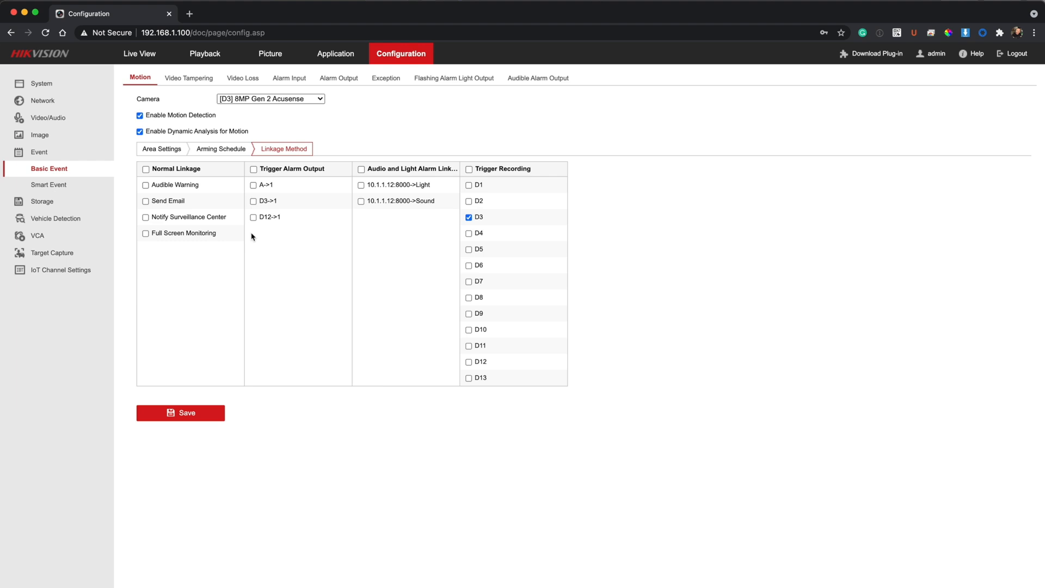
mouse_move(71, 185)
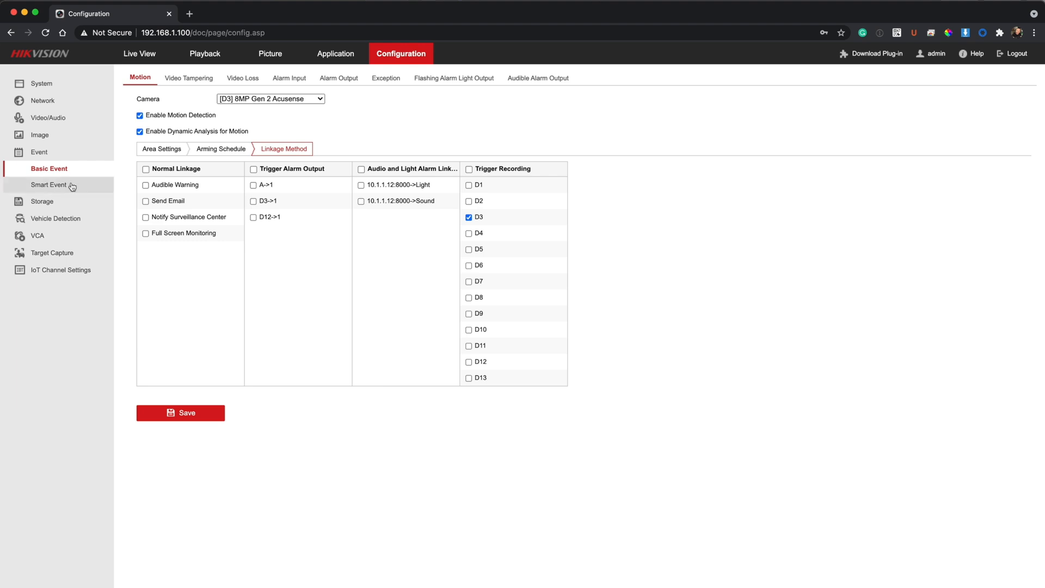
- Select camera [D3] 8MP Gen 2 Acusense in the NVR's Smart Event intrusion settings
click(50, 184)
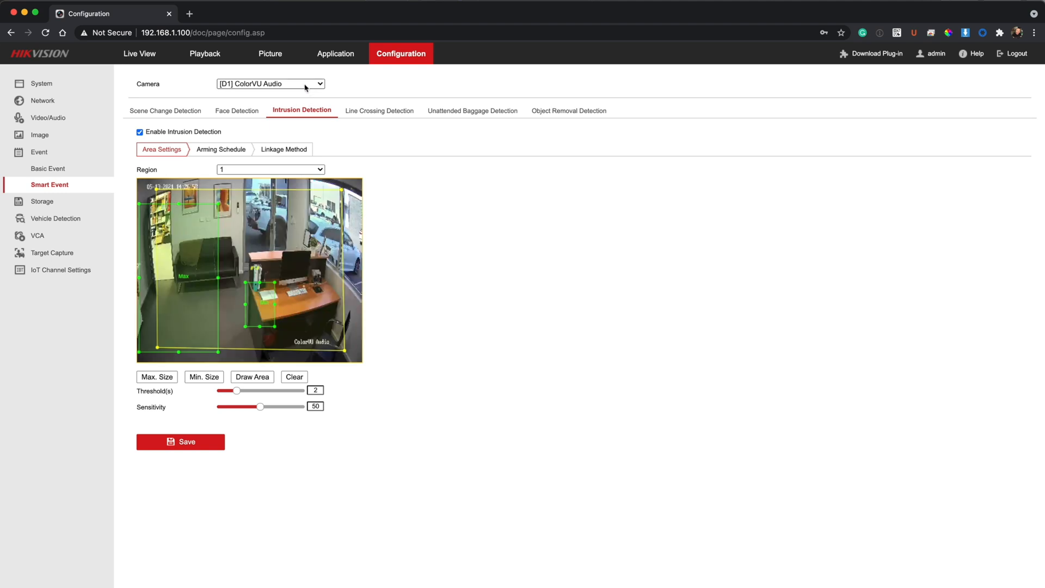
click(270, 83)
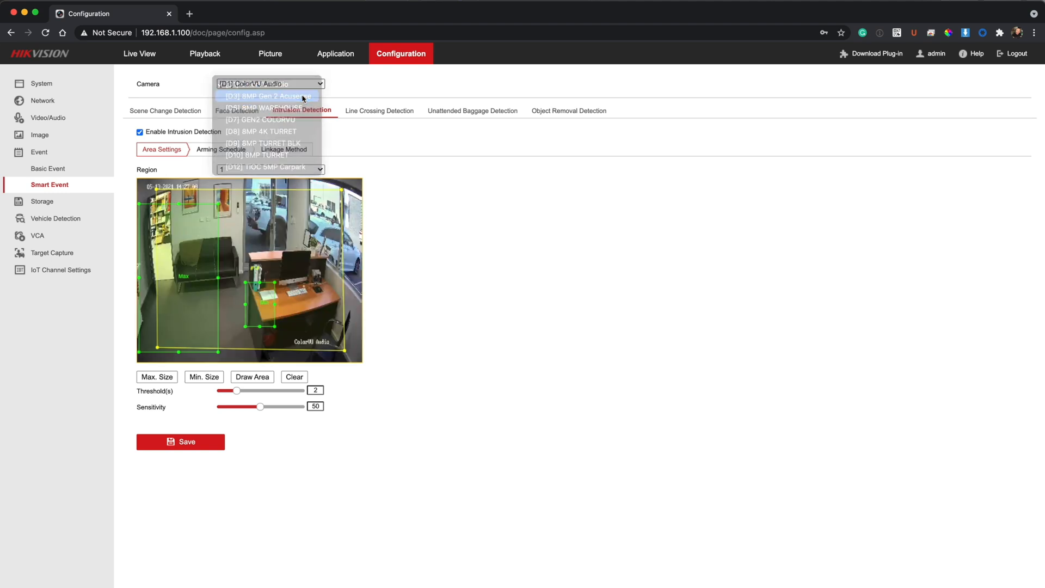
click(270, 96)
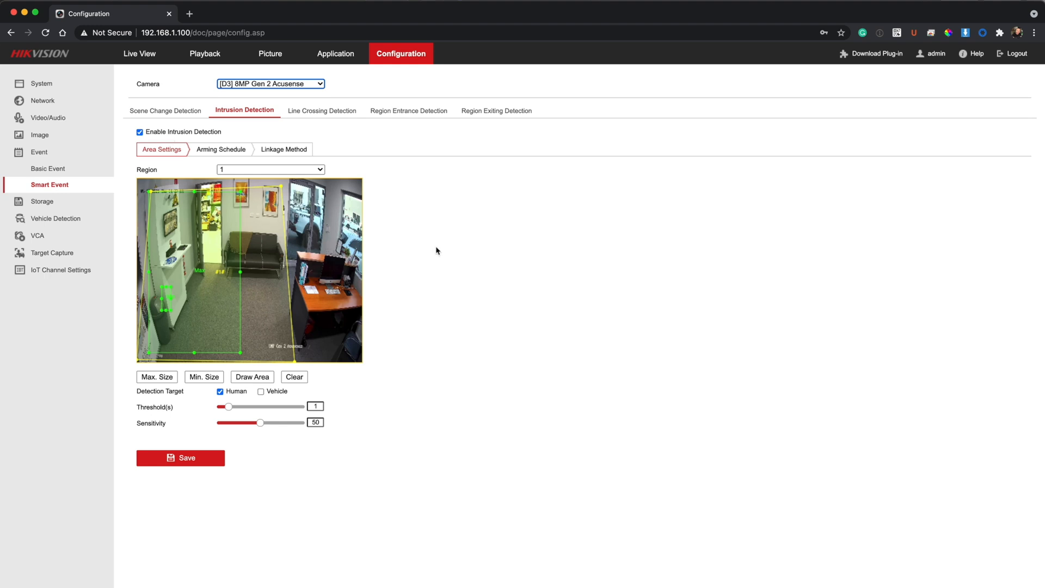
mouse_move(206, 241)
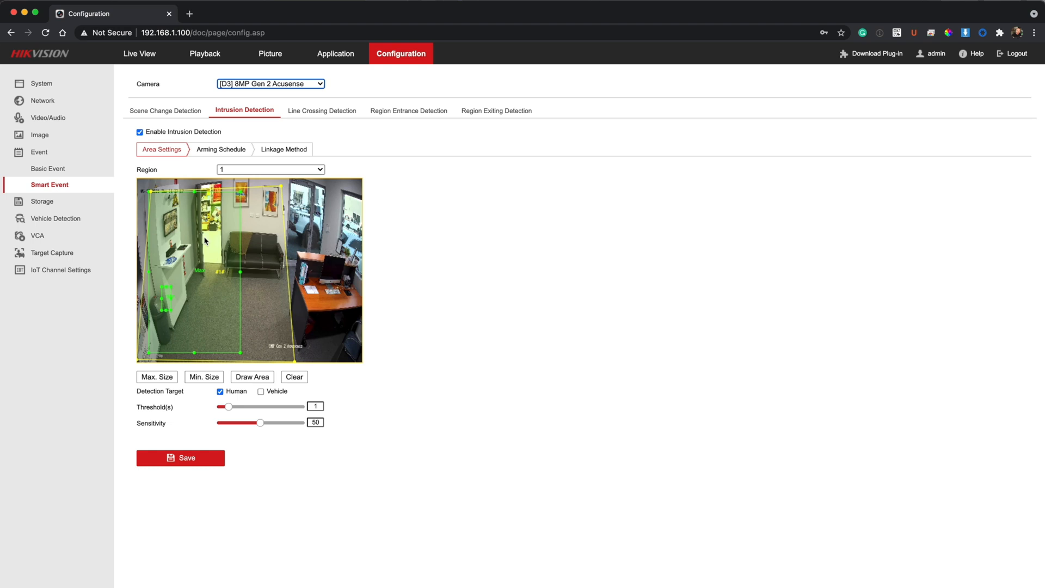
mouse_move(195, 289)
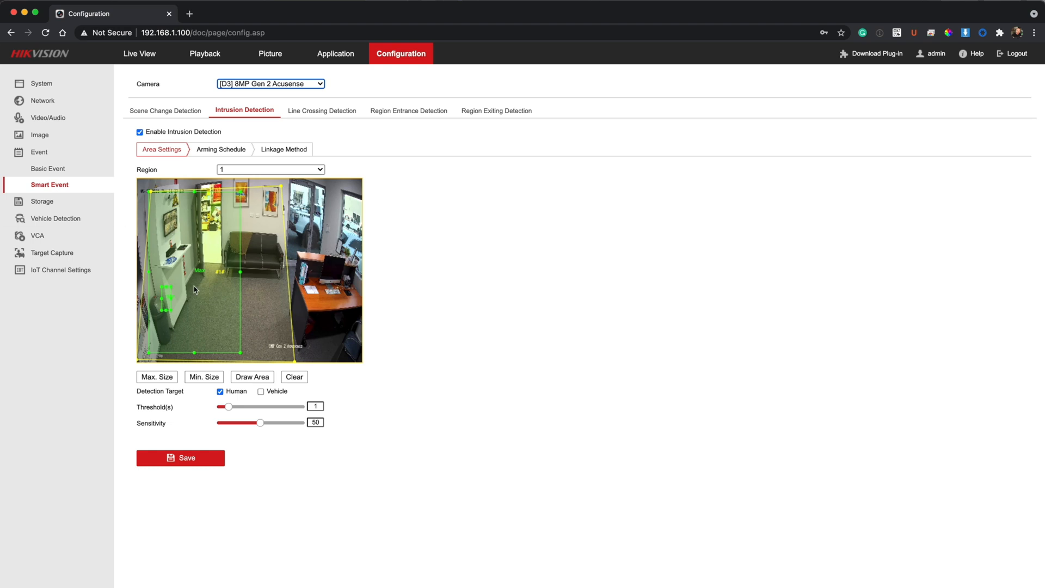
mouse_move(364, 304)
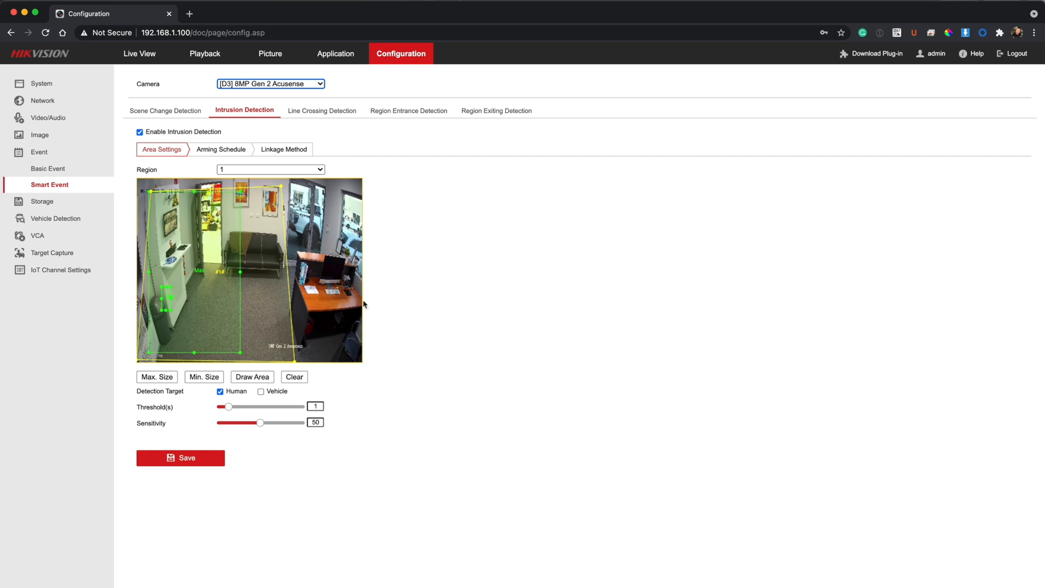
mouse_move(95, 281)
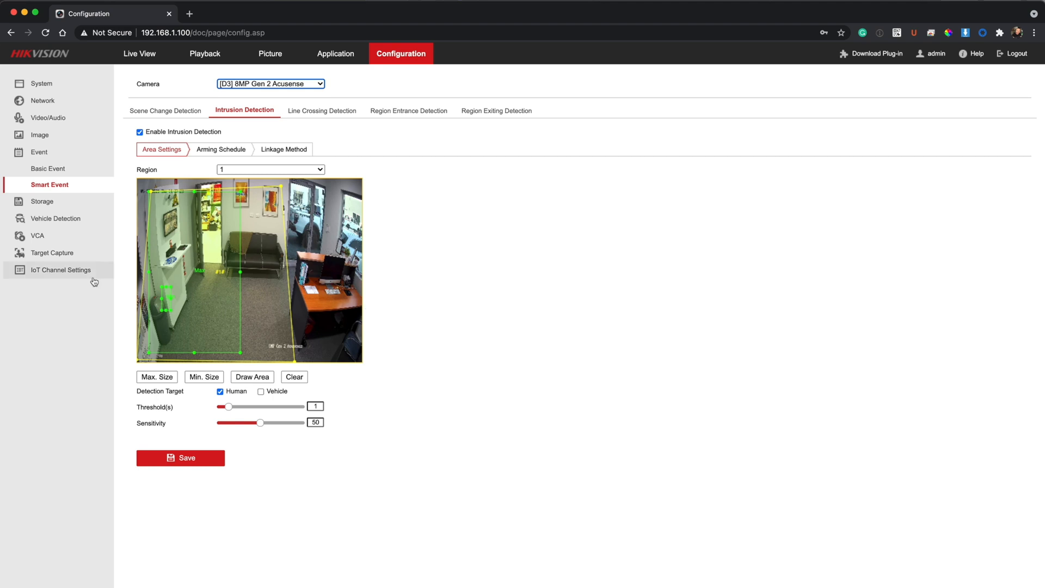
mouse_move(252, 294)
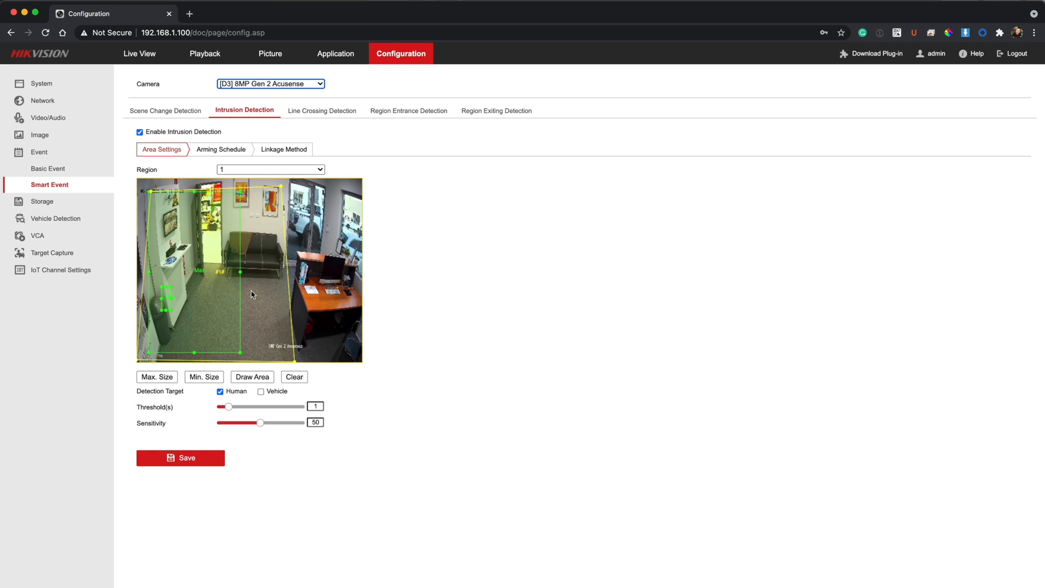
mouse_move(261, 270)
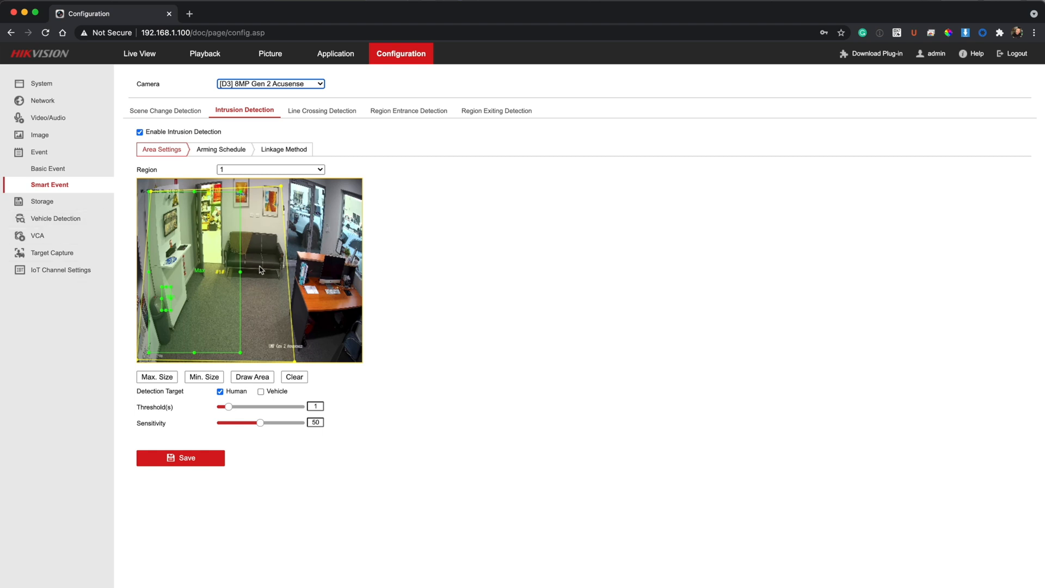
mouse_move(263, 270)
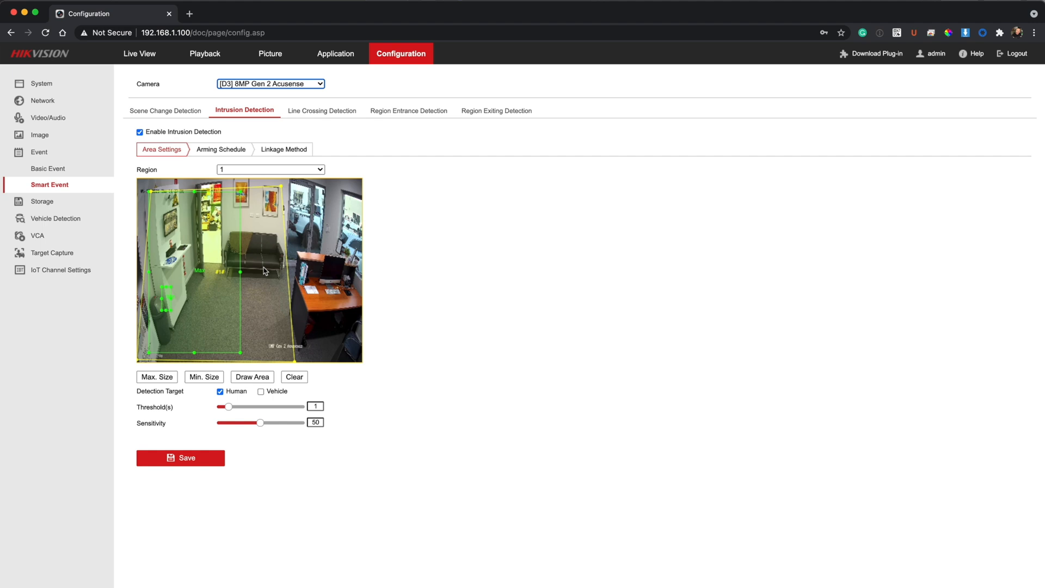
mouse_move(195, 145)
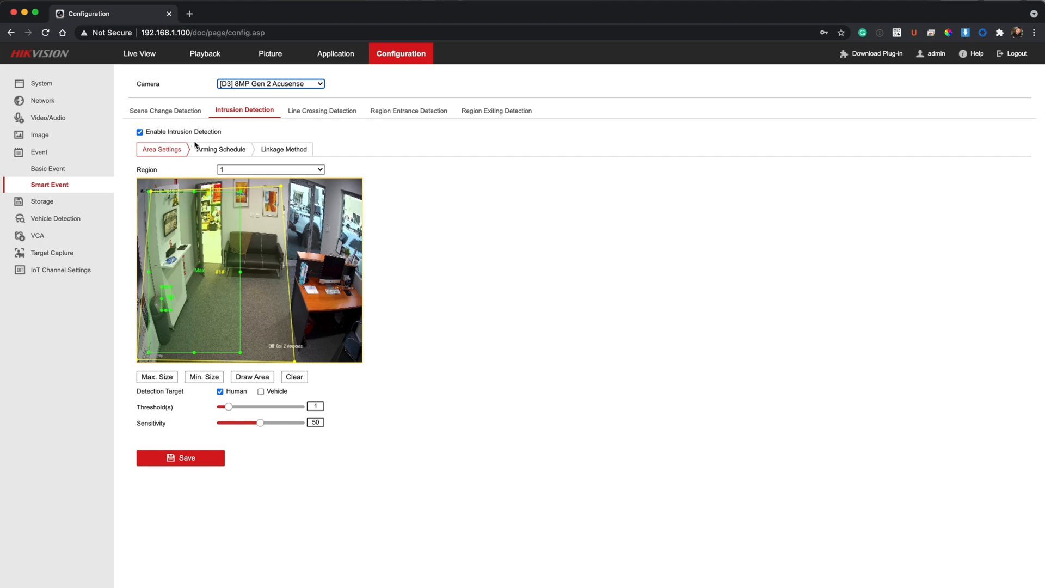
- Review D3's intrusion arming schedule and linkage with D3 recording, then save
click(221, 148)
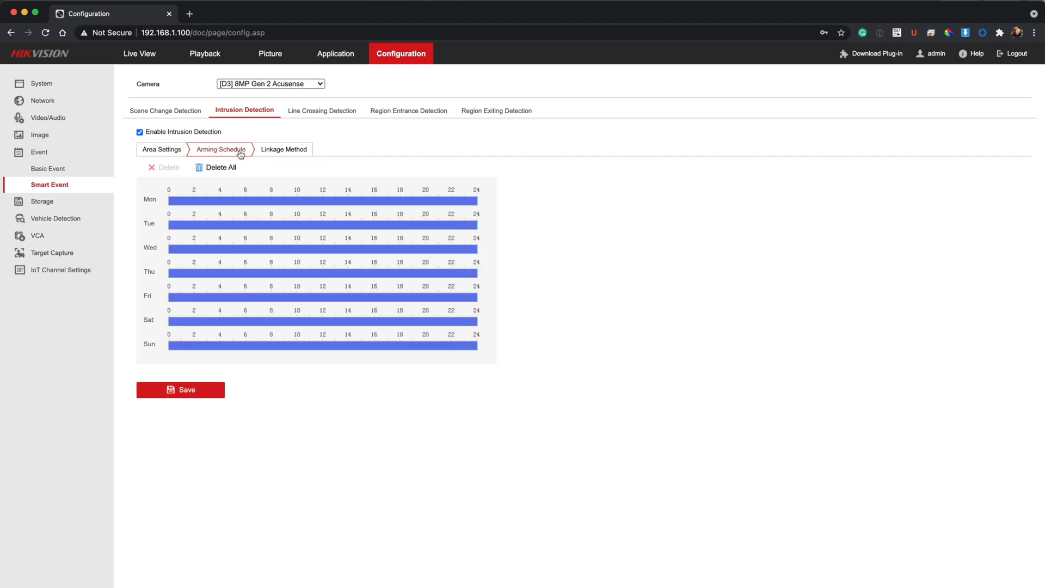
mouse_move(647, 371)
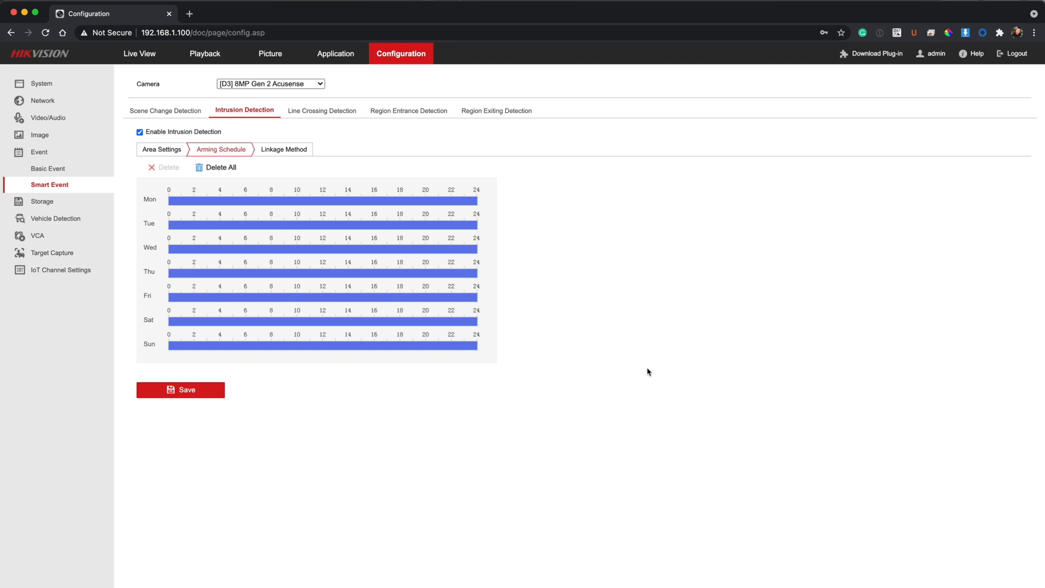
click(283, 149)
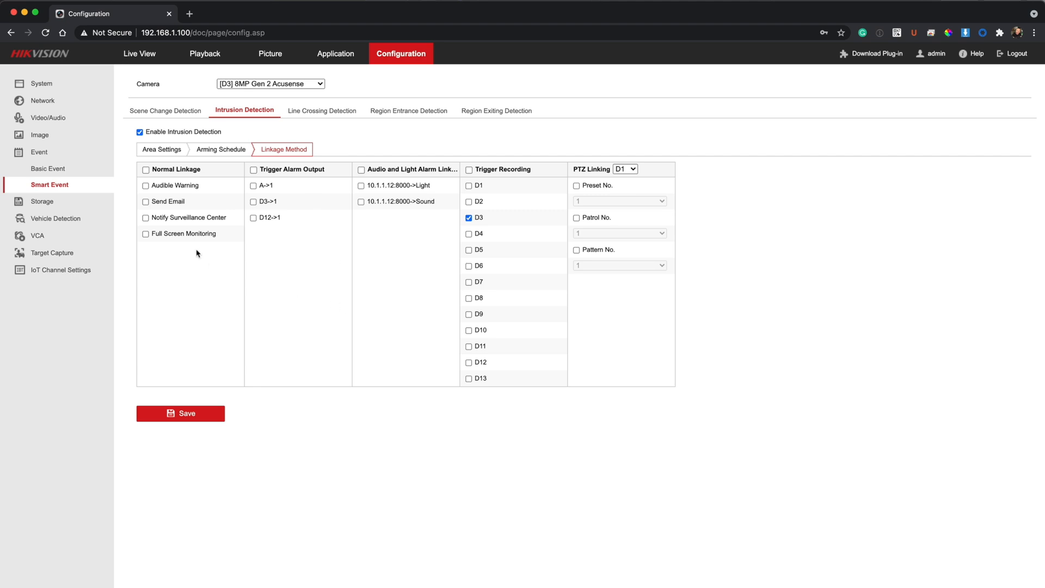
mouse_move(504, 203)
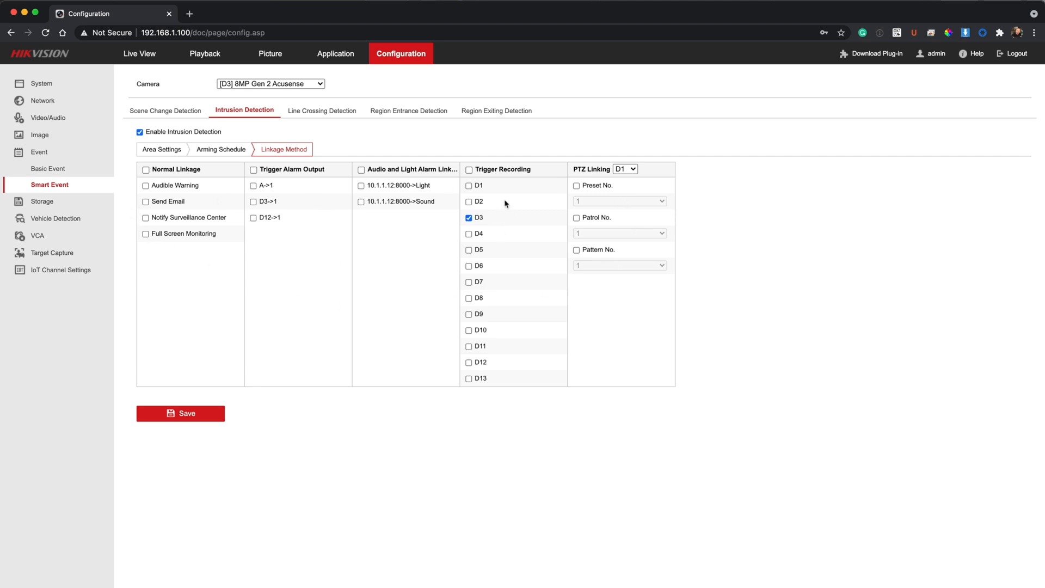
mouse_move(496, 215)
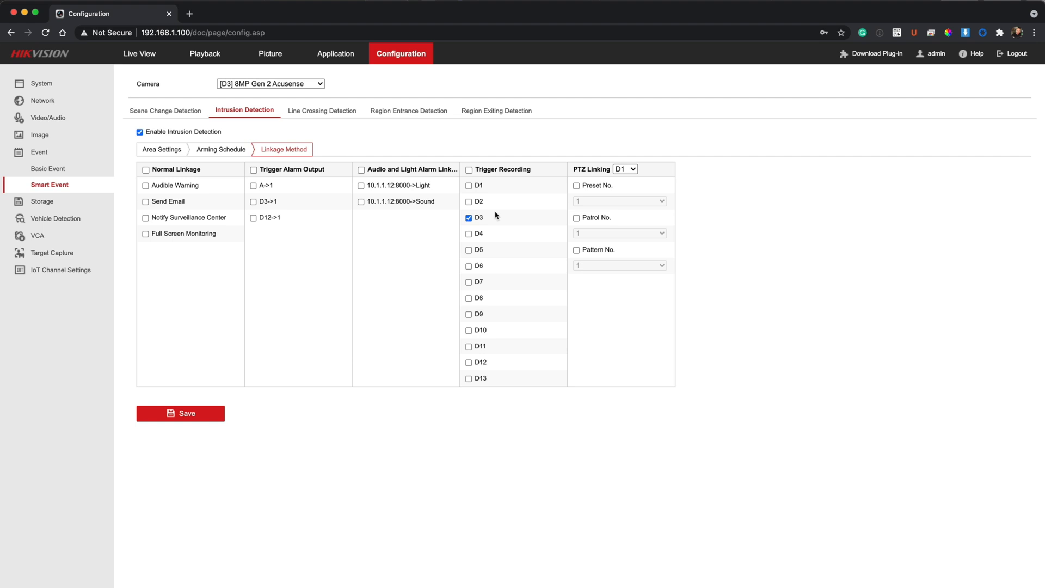
mouse_move(175, 218)
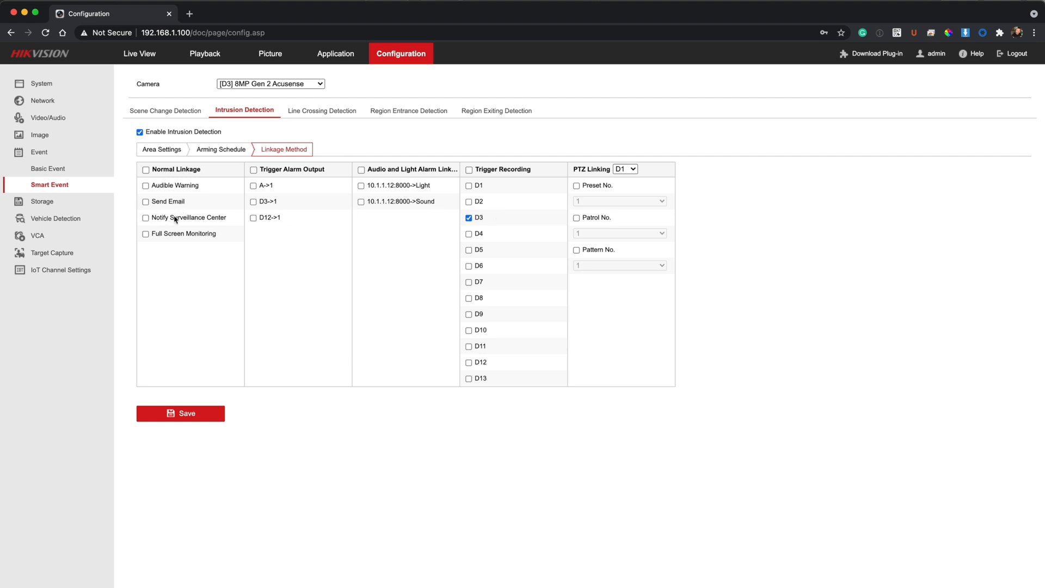
mouse_move(418, 180)
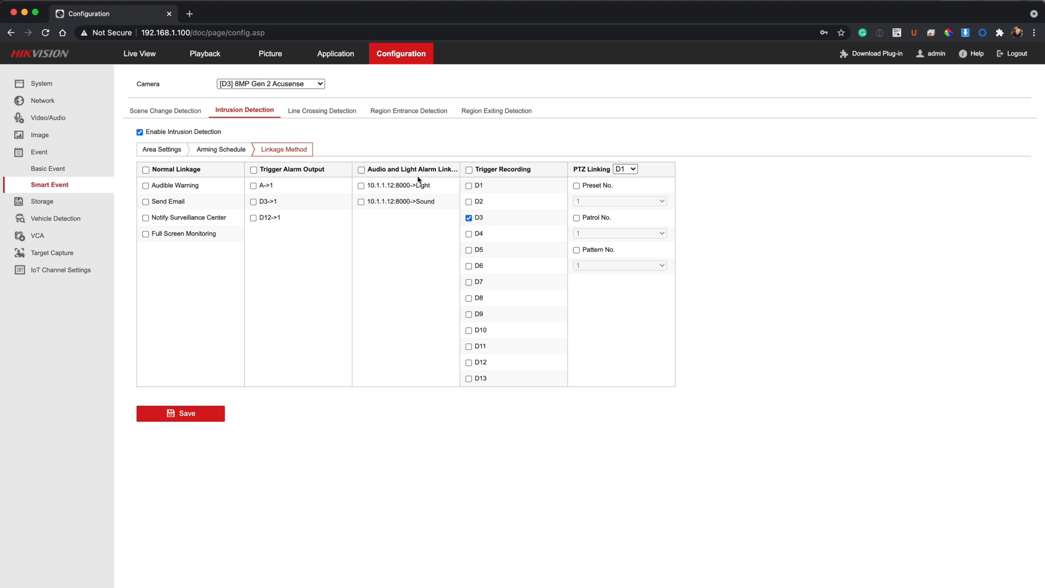
mouse_move(401, 239)
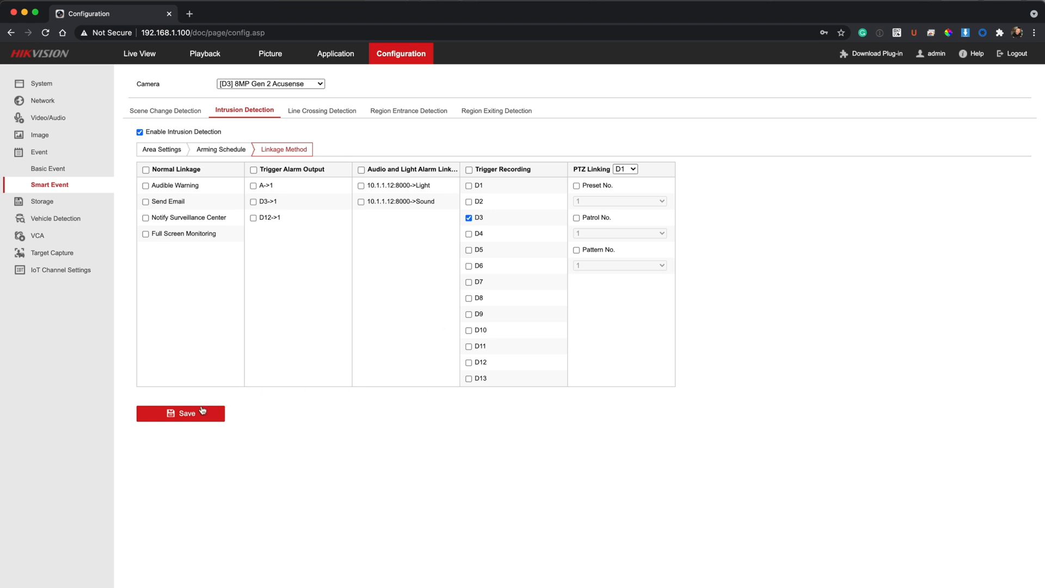
click(48, 168)
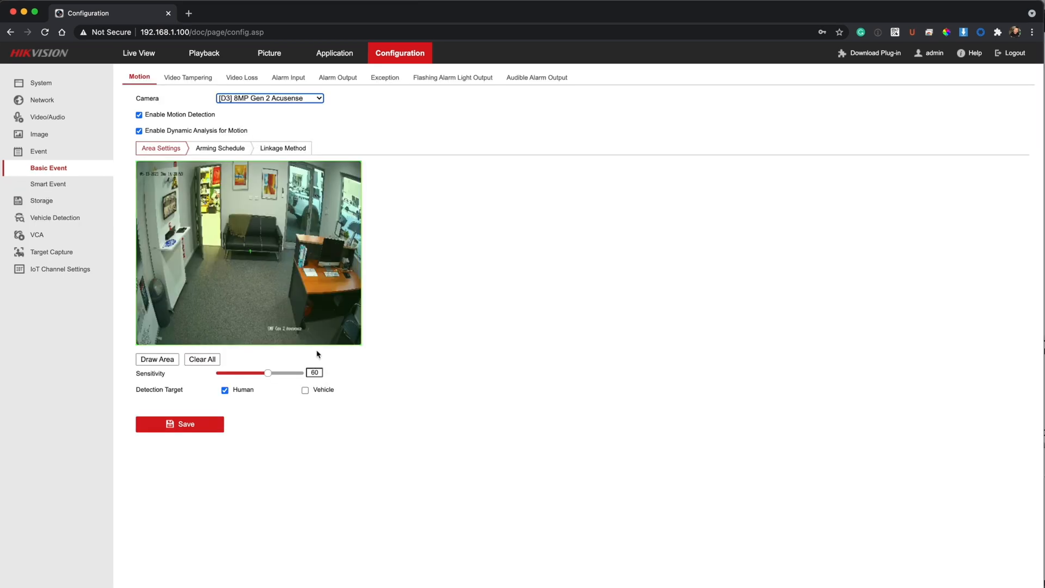
mouse_move(448, 80)
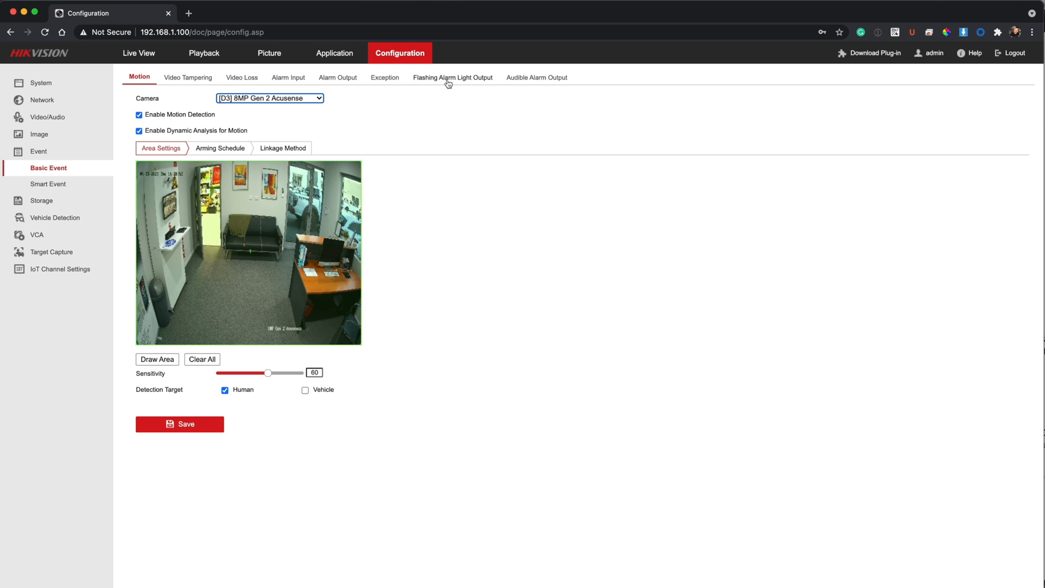
- Set the flashing alarm light frequency to Normally On, keeping 15 s duration, and save
click(452, 77)
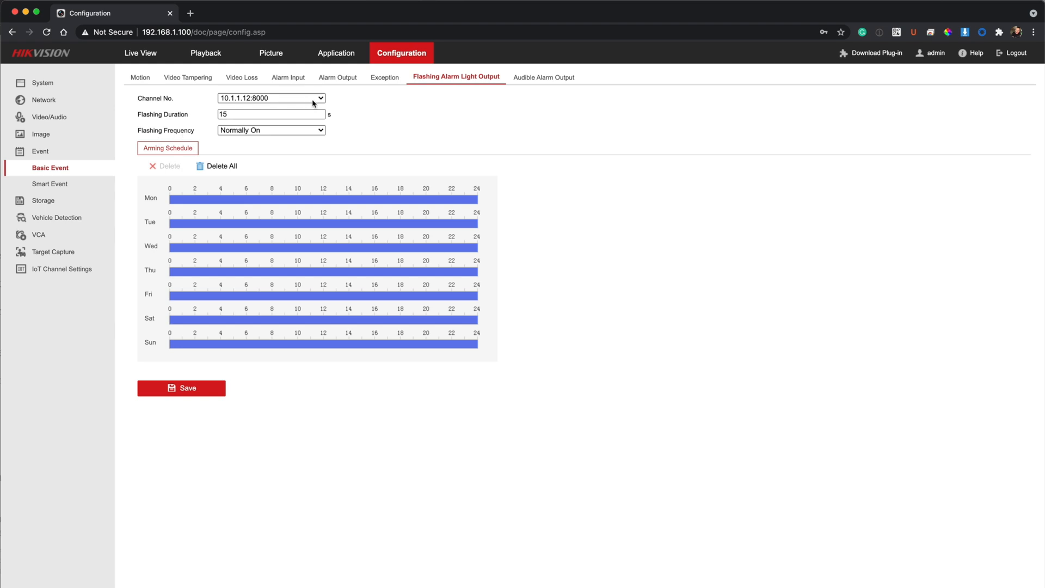
click(270, 98)
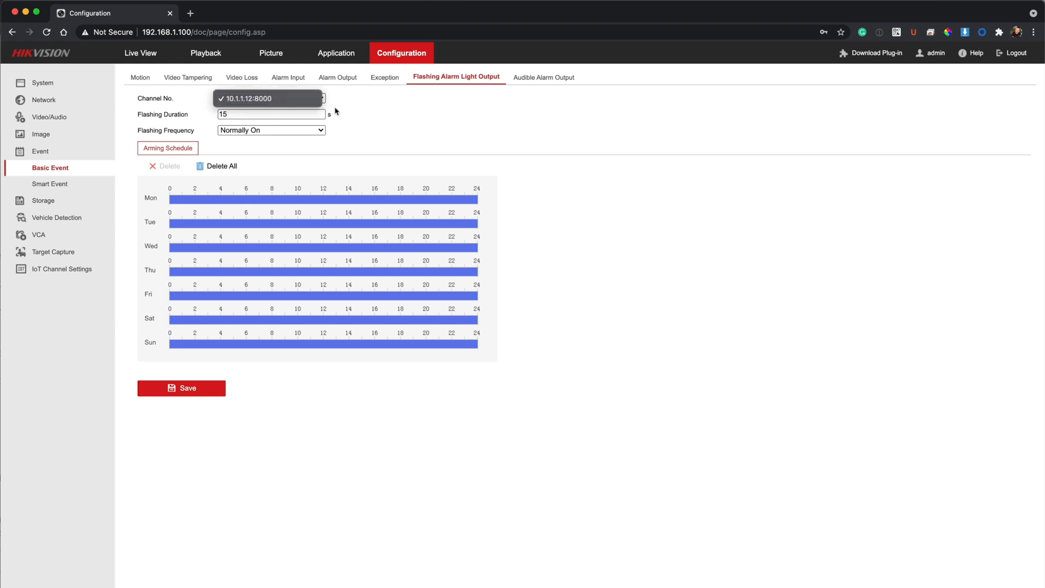
mouse_move(386, 122)
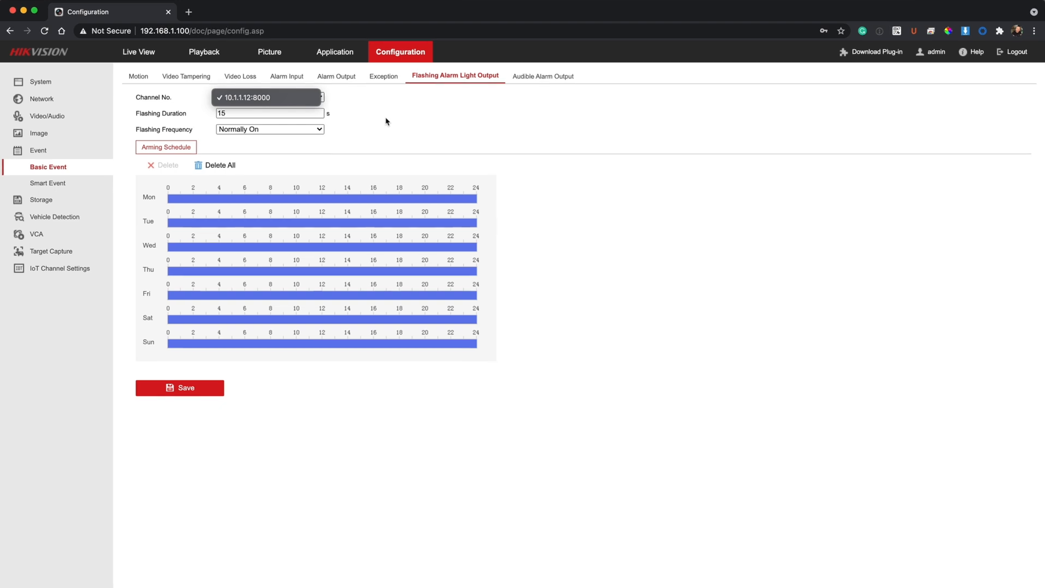
mouse_move(320, 131)
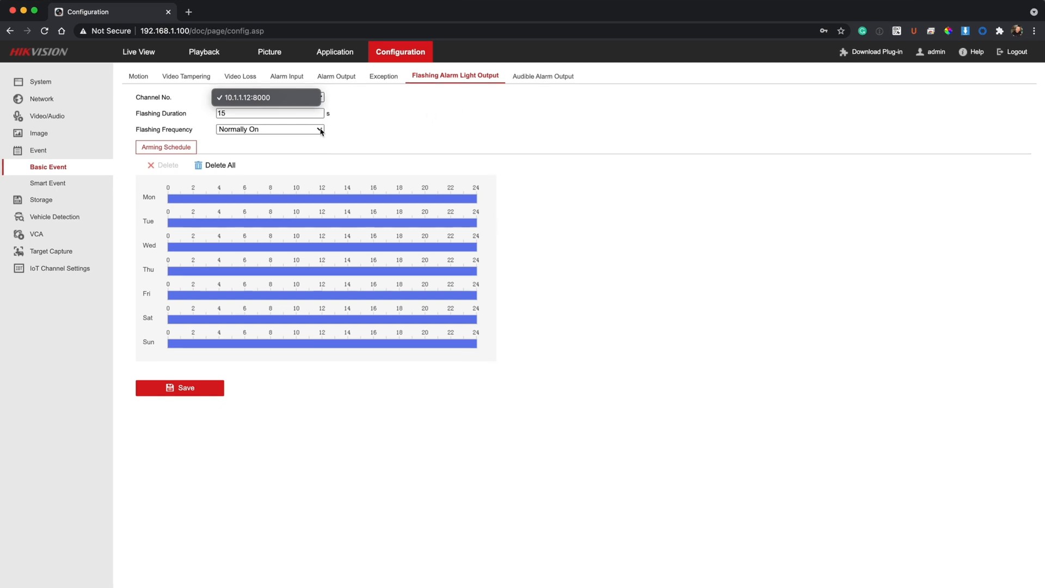
click(268, 129)
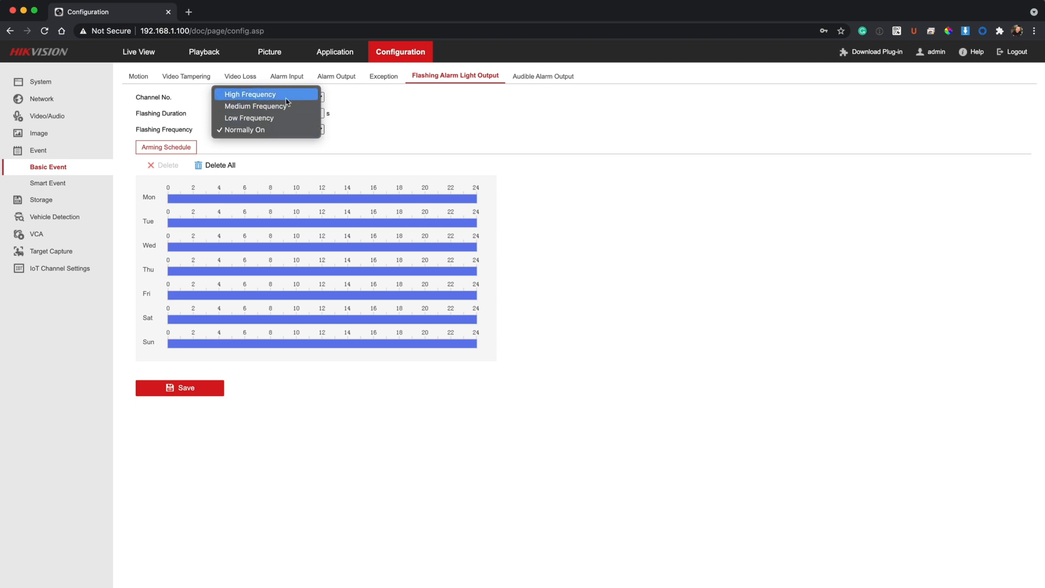
click(250, 94)
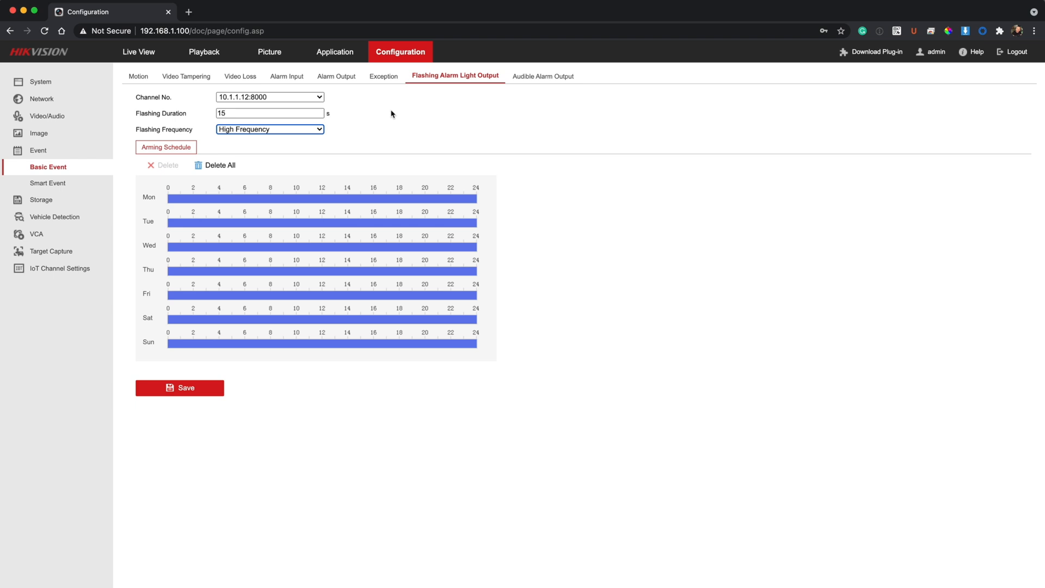
click(270, 128)
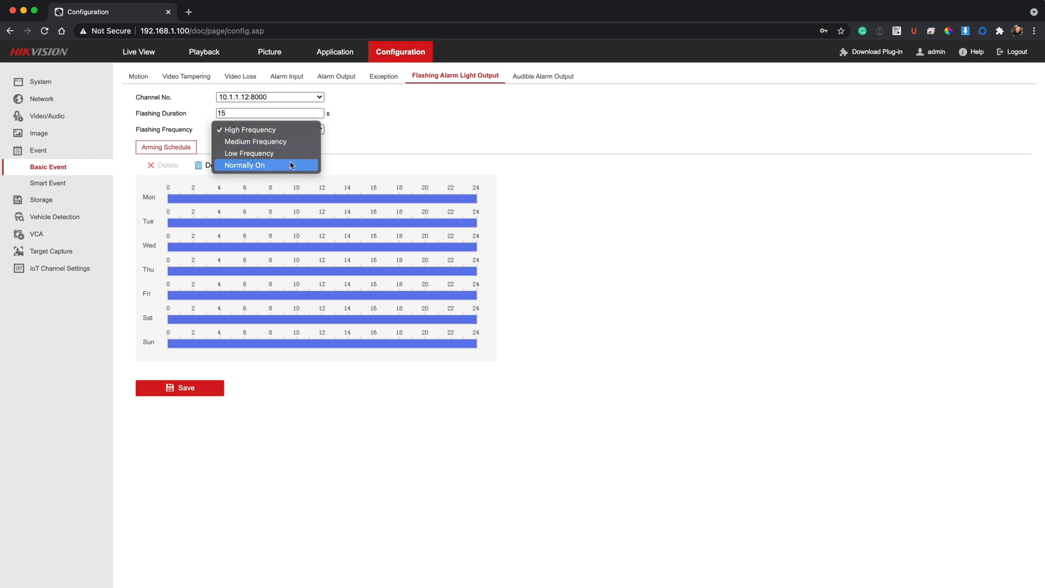
click(245, 164)
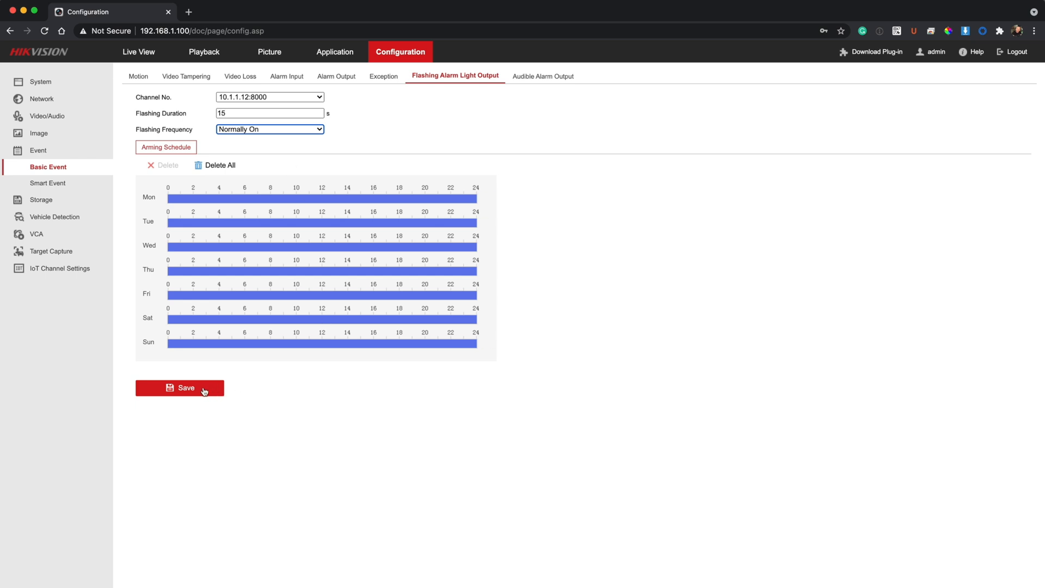
click(179, 387)
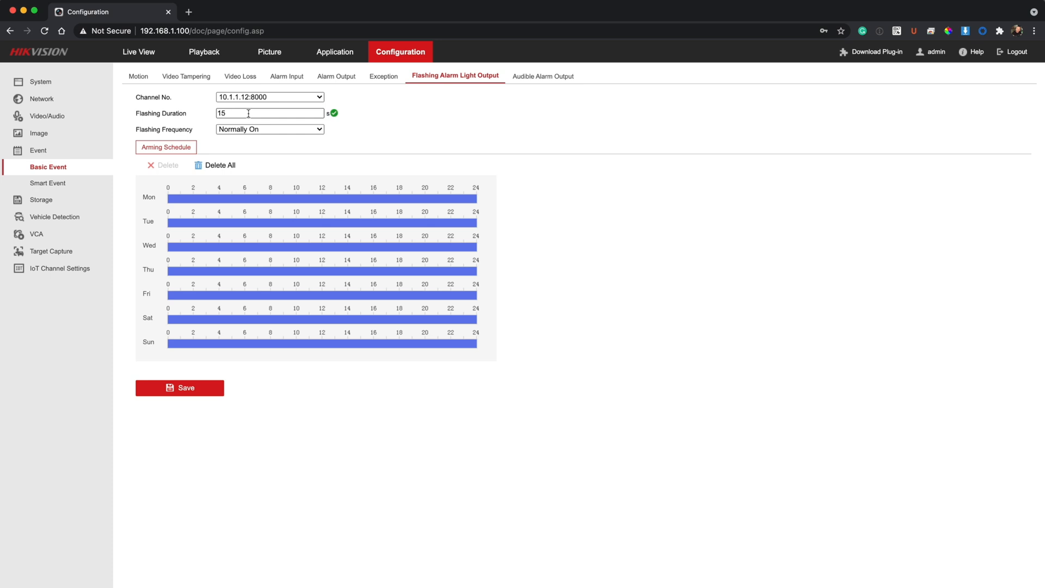
- Change the flashing duration to 25 seconds and save
triple_click(270, 113)
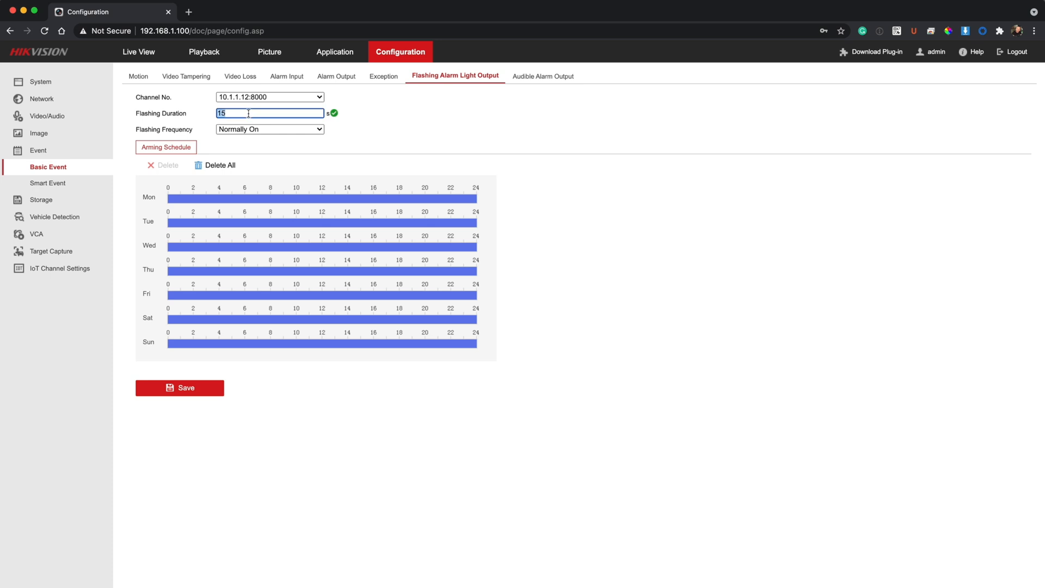
text(25)
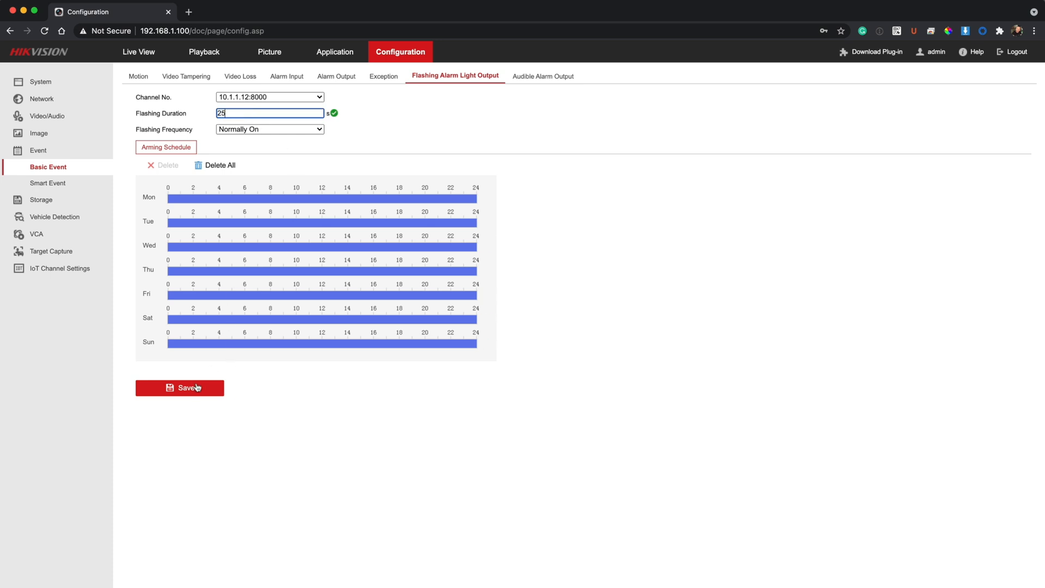
click(179, 387)
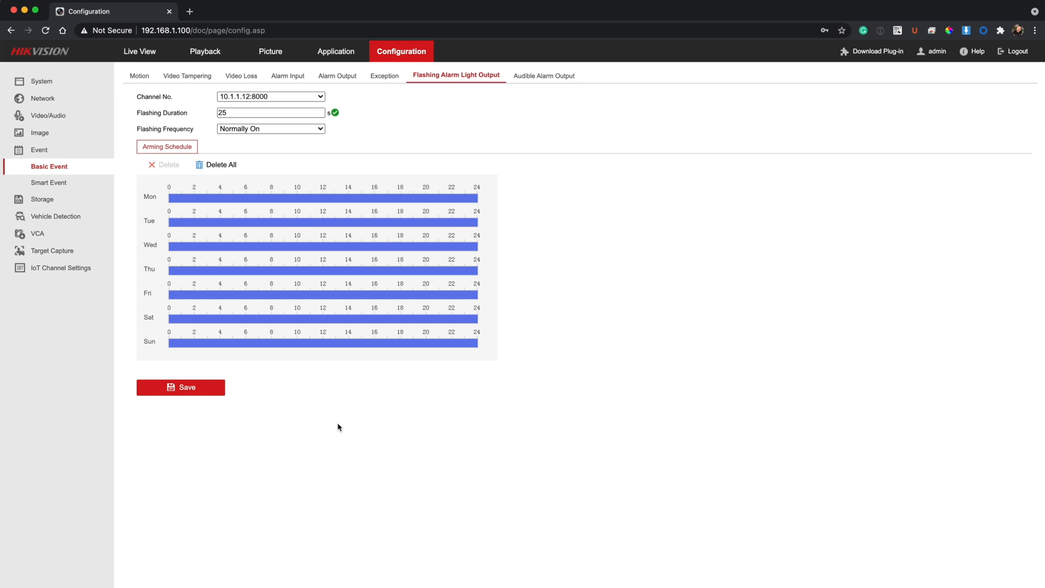
mouse_move(564, 272)
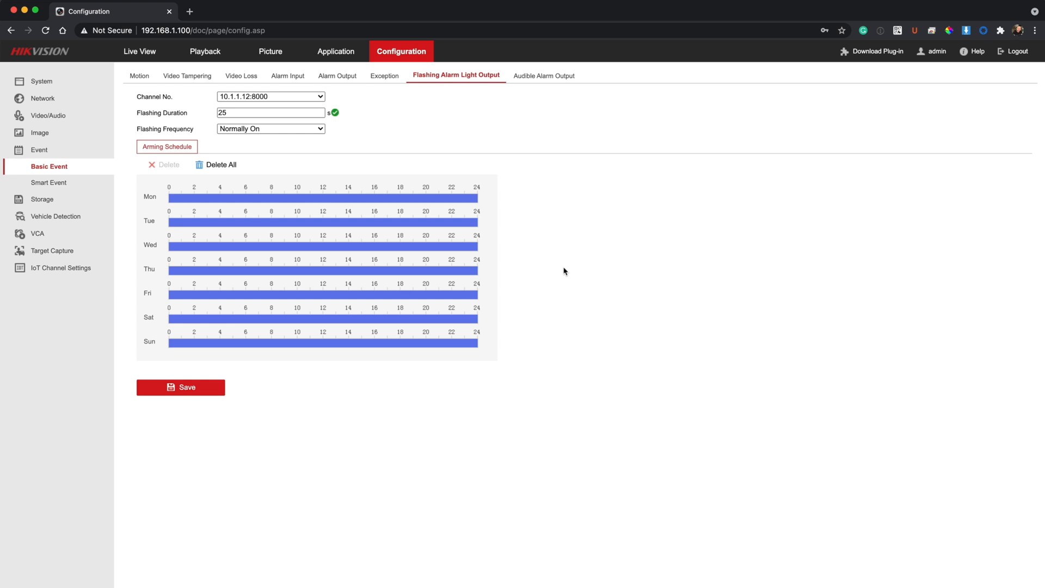
mouse_move(687, 230)
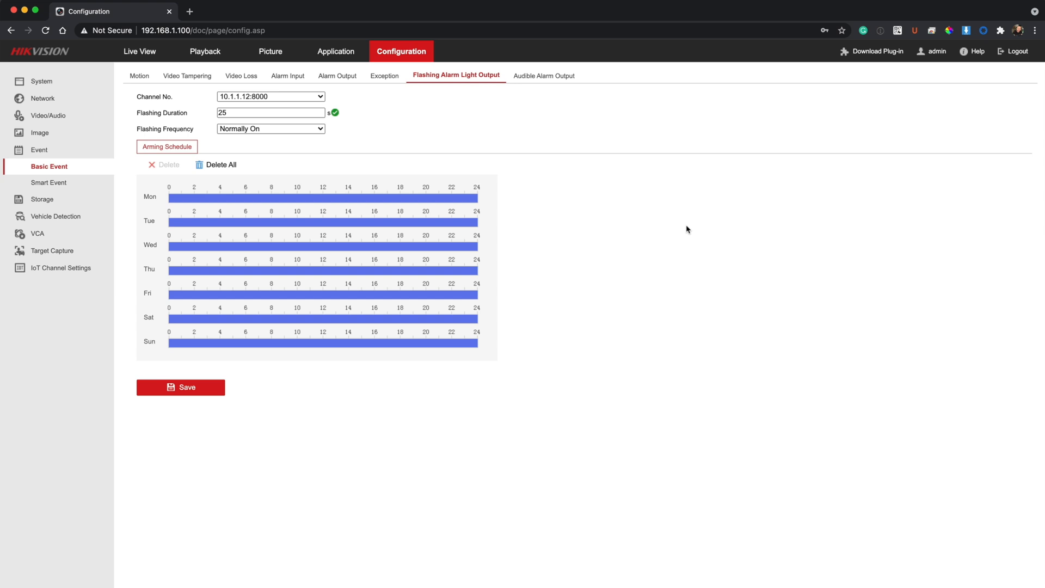
mouse_move(544, 75)
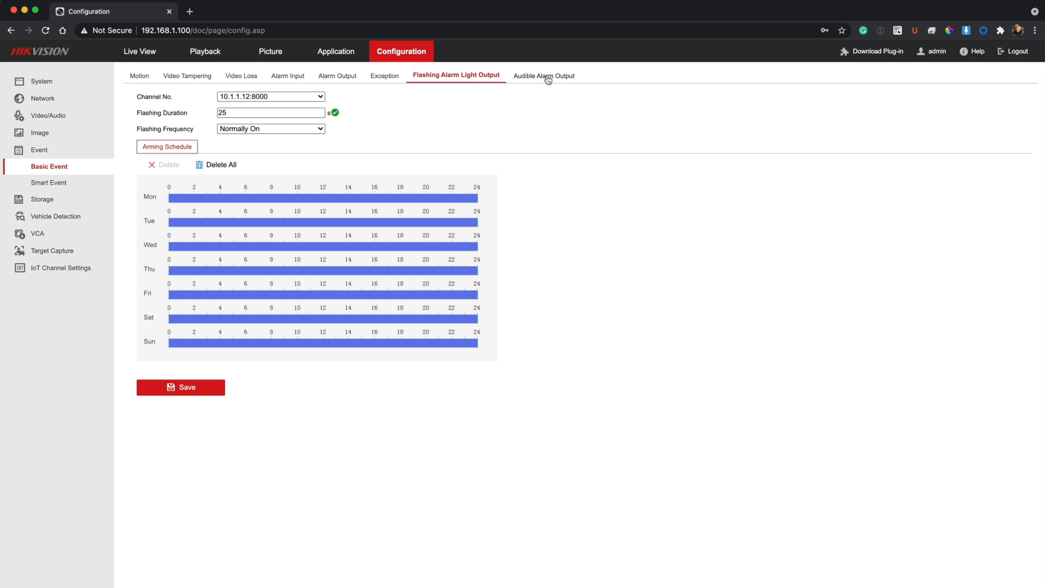
- Keep Warning sound type, pick the 'area is under surveillance' welcome message, and save
click(544, 75)
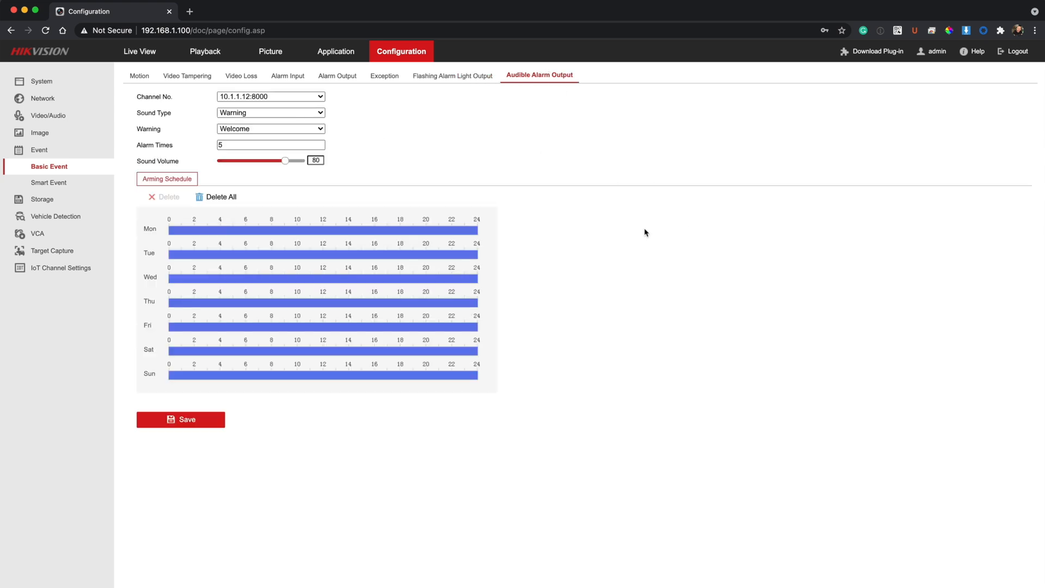
click(270, 112)
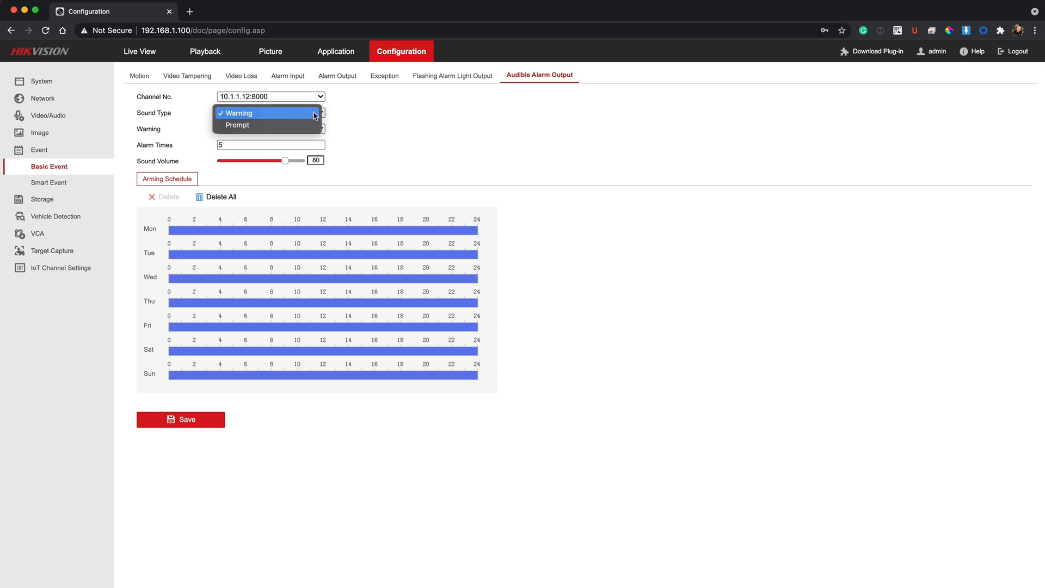
mouse_move(354, 121)
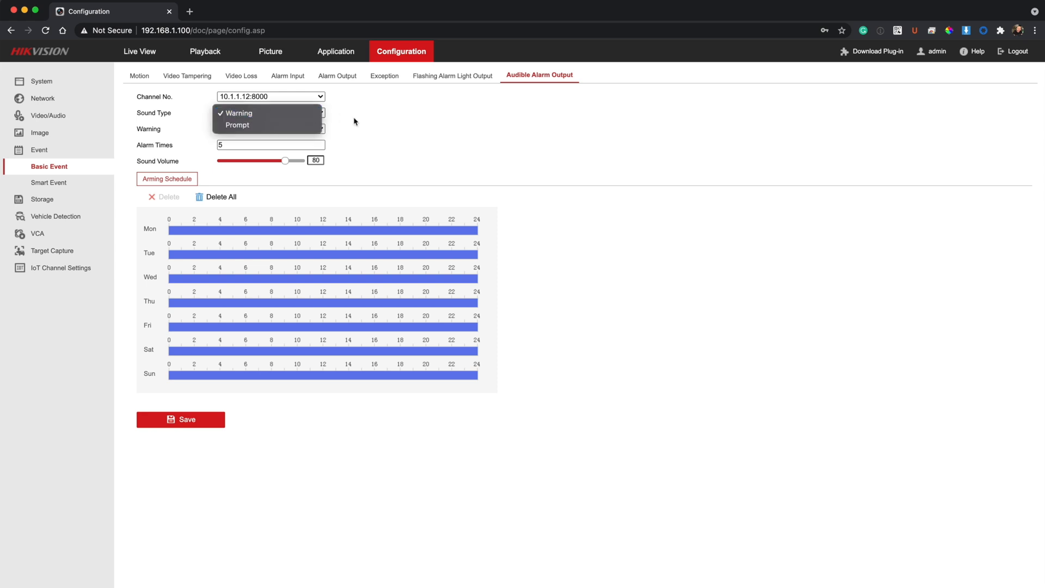
click(238, 113)
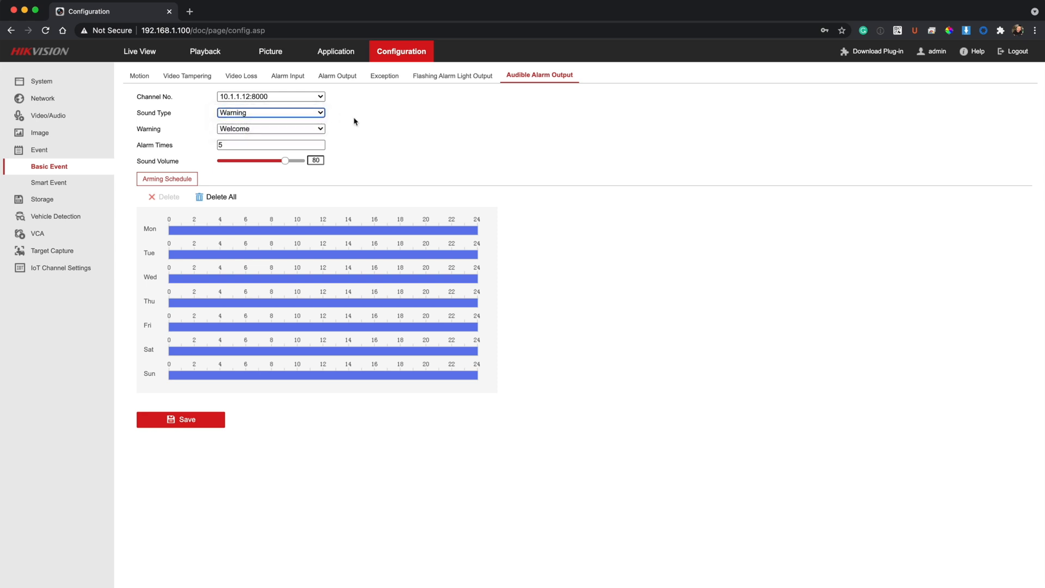
click(270, 129)
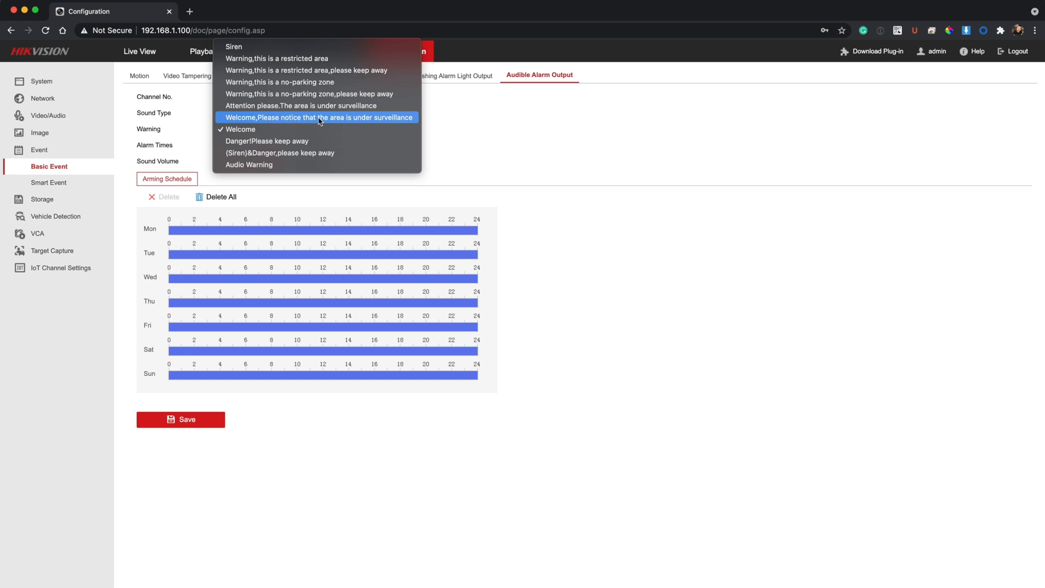
click(319, 117)
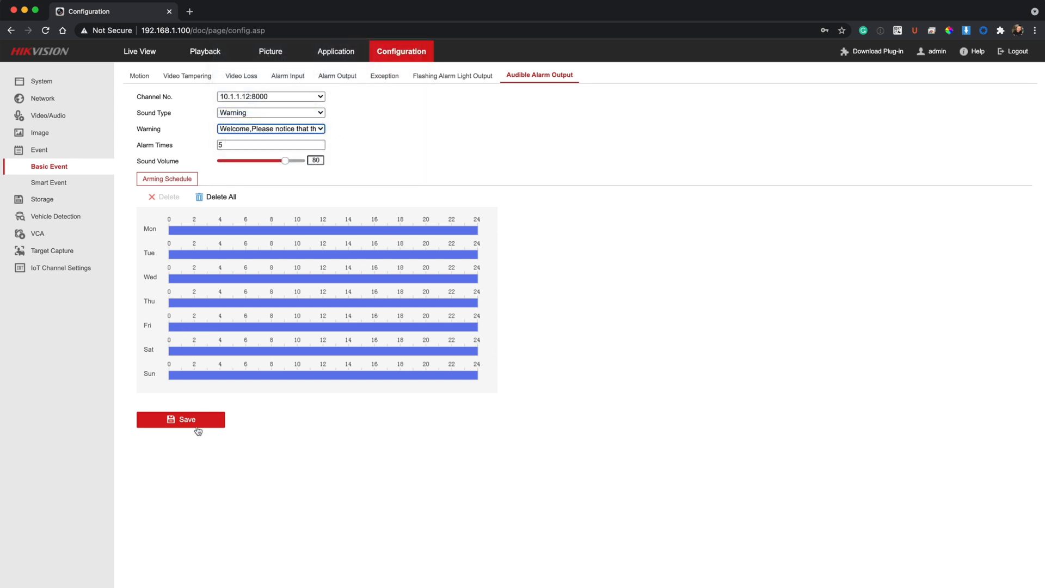
click(180, 419)
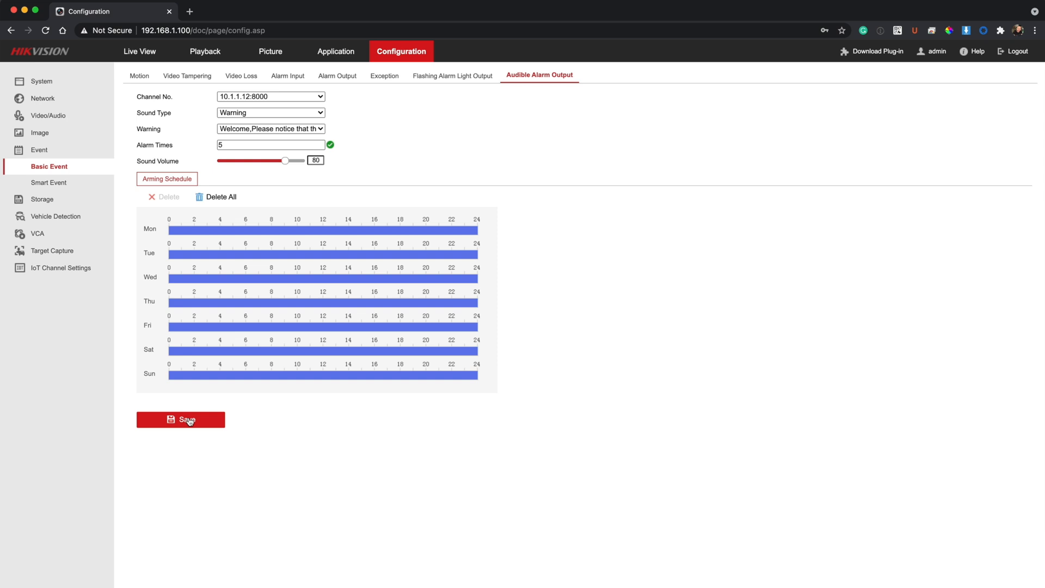
mouse_move(528, 239)
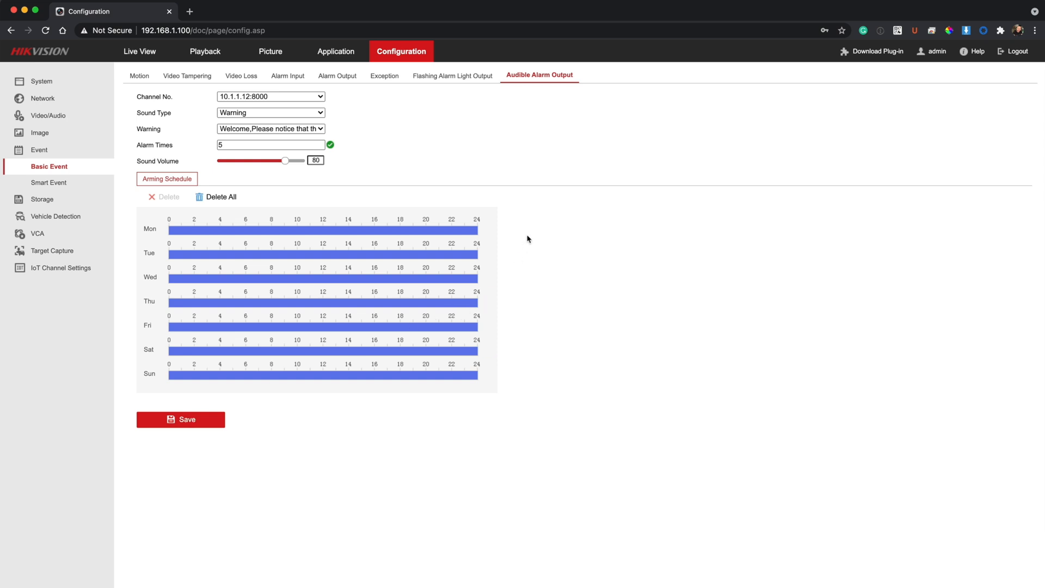
mouse_move(373, 131)
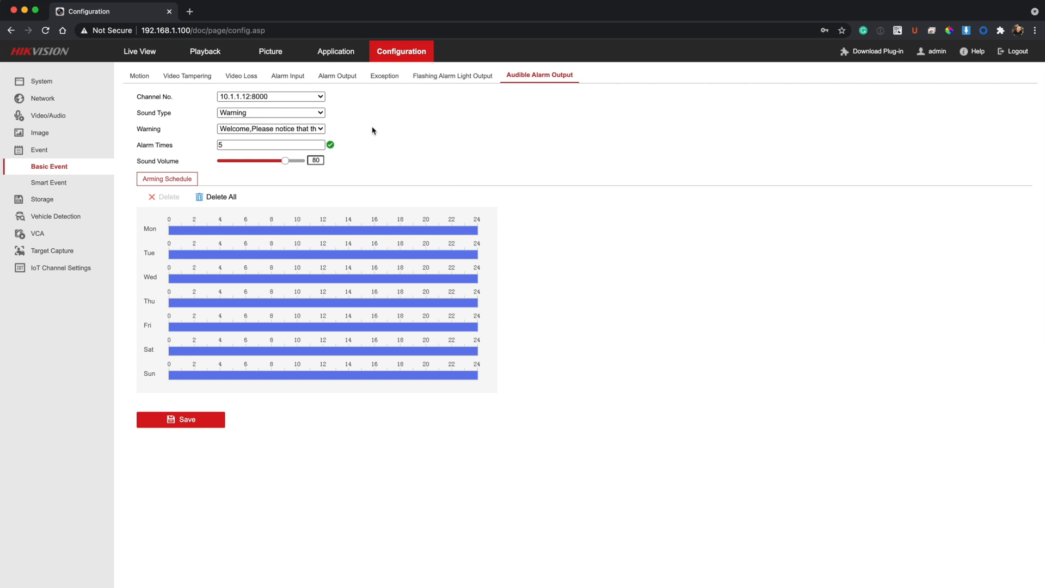
click(270, 129)
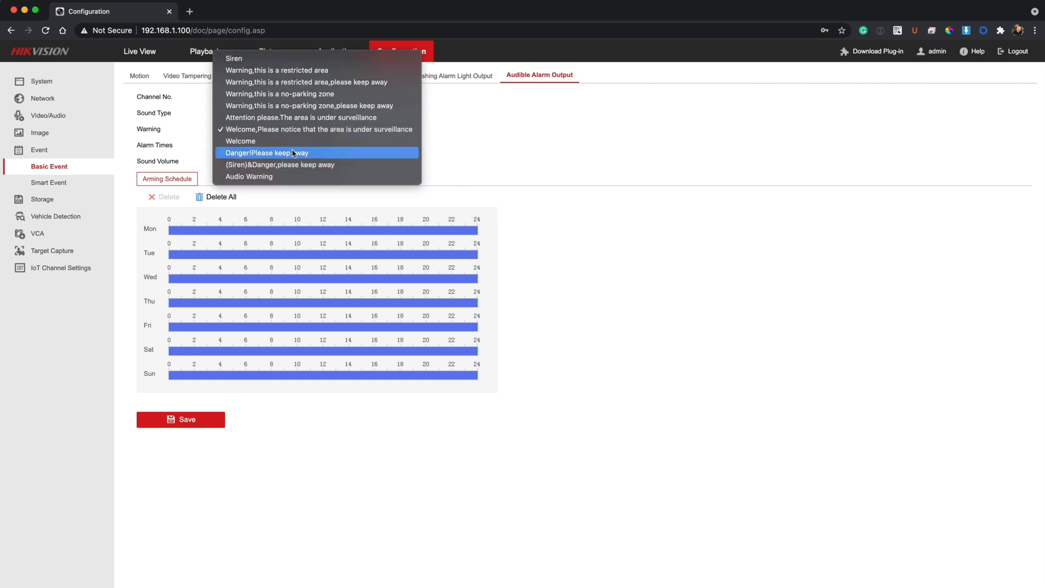
mouse_move(234, 59)
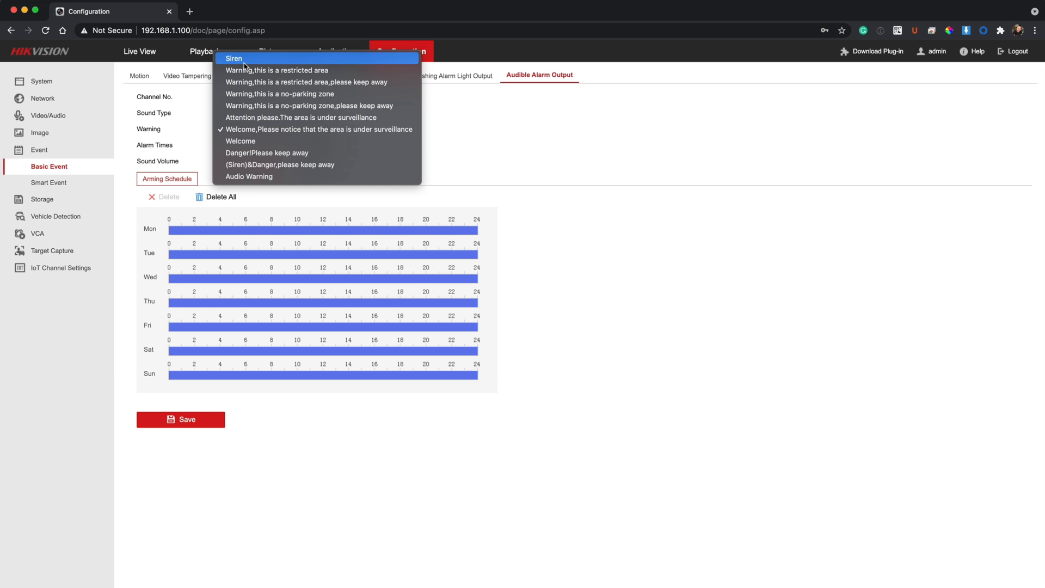
mouse_move(473, 143)
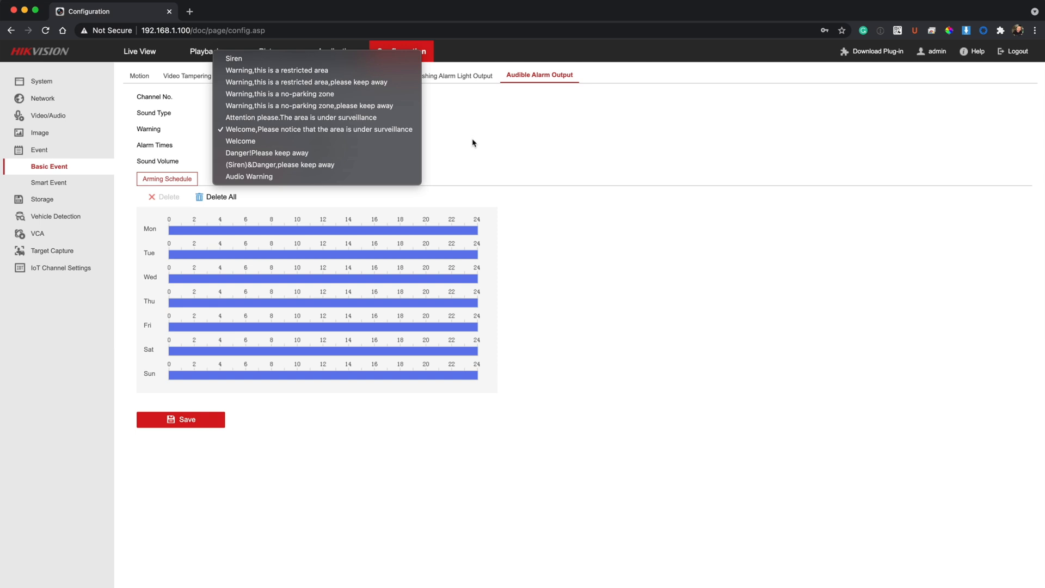
click(317, 128)
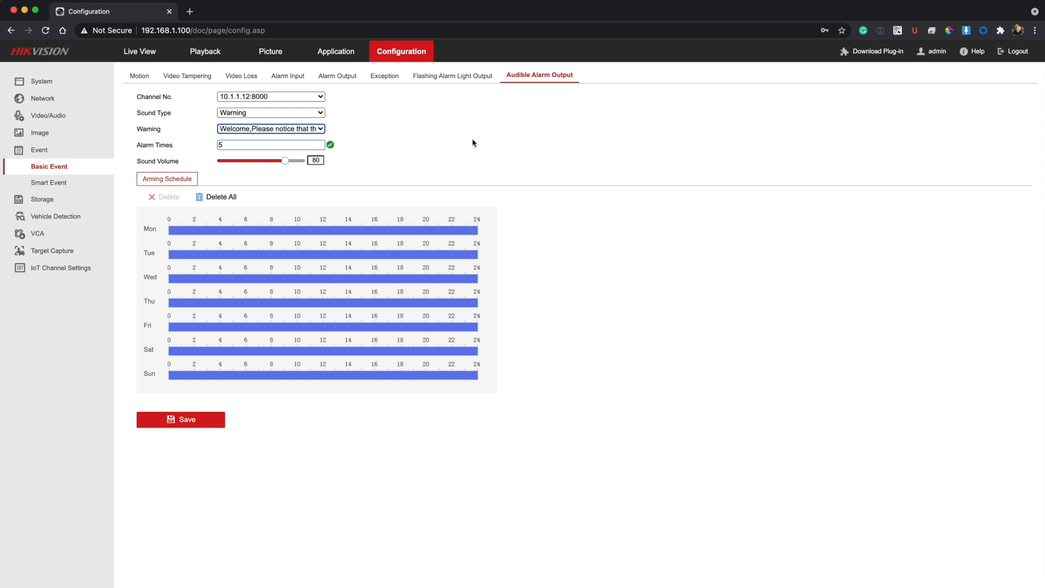
mouse_move(367, 164)
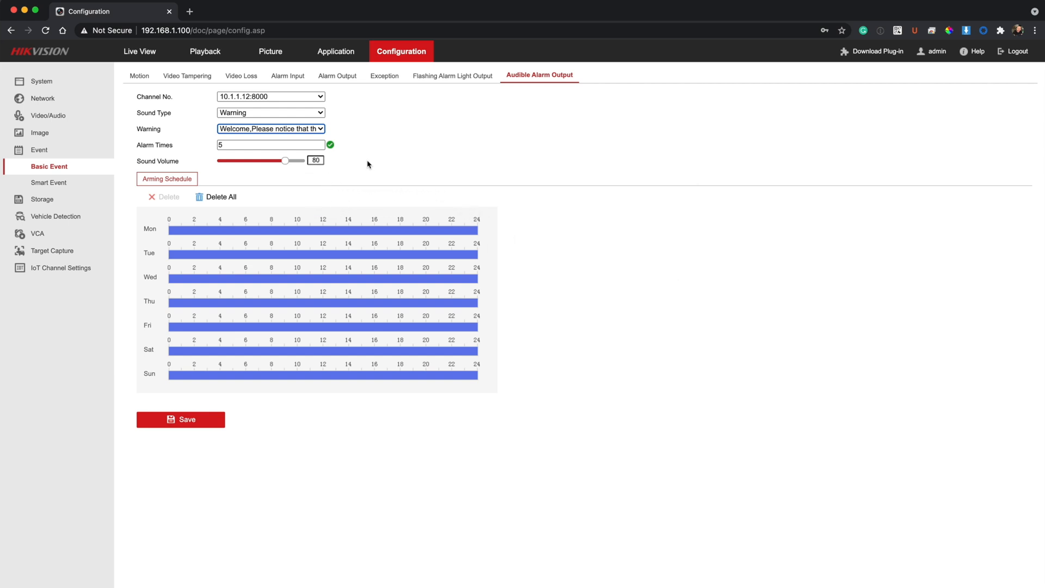
mouse_move(328, 175)
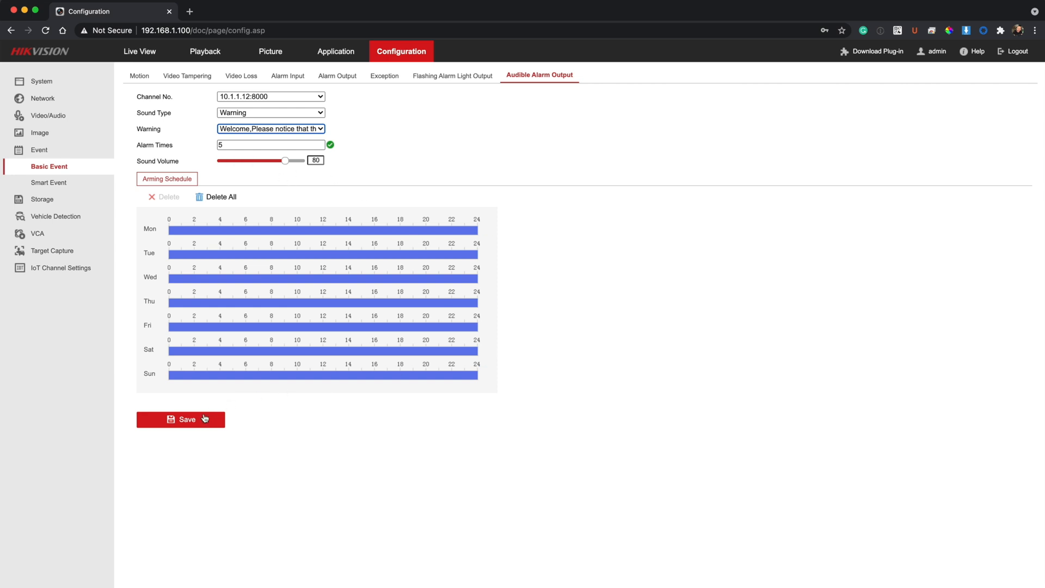
- Save the audible alarm settings again and confirm the 'Save succeeded' note
click(181, 419)
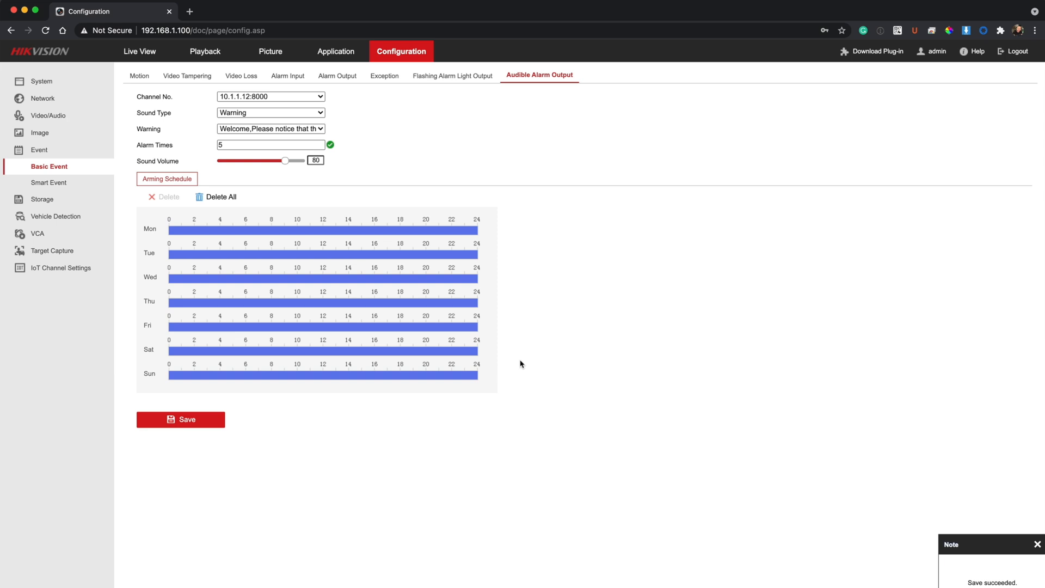
click(1037, 544)
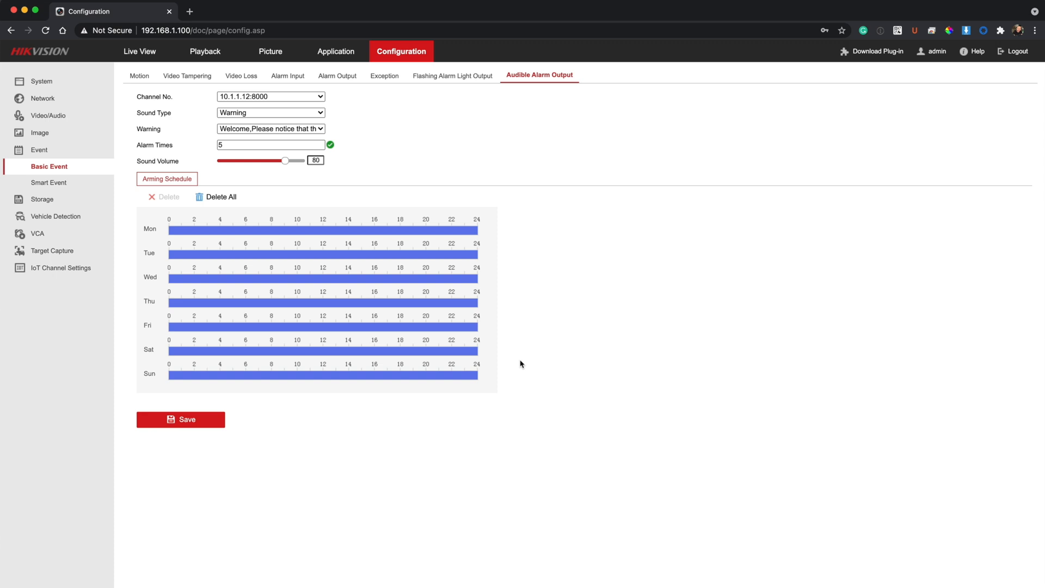
mouse_move(299, 113)
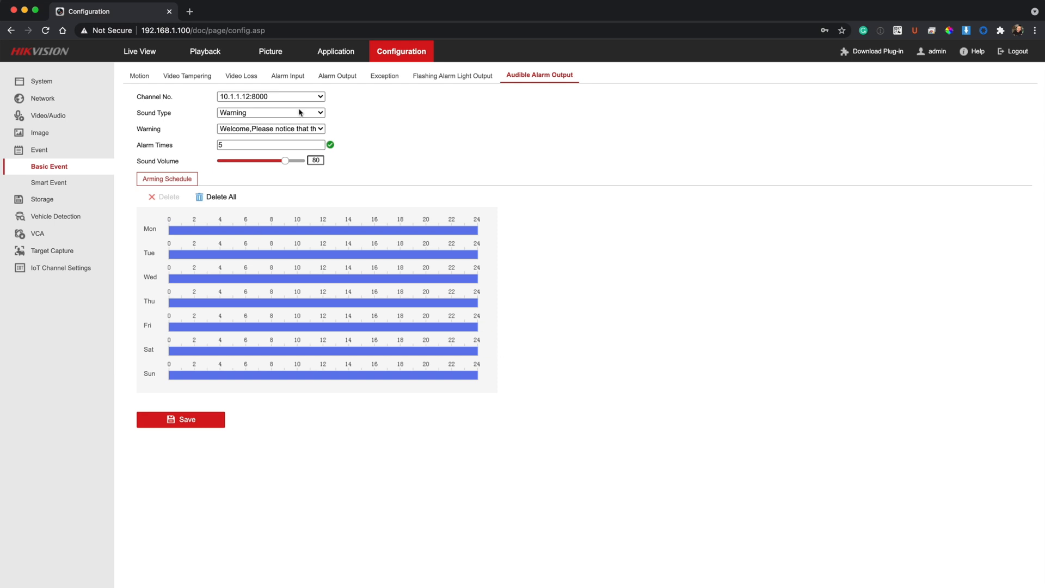
mouse_move(600, 246)
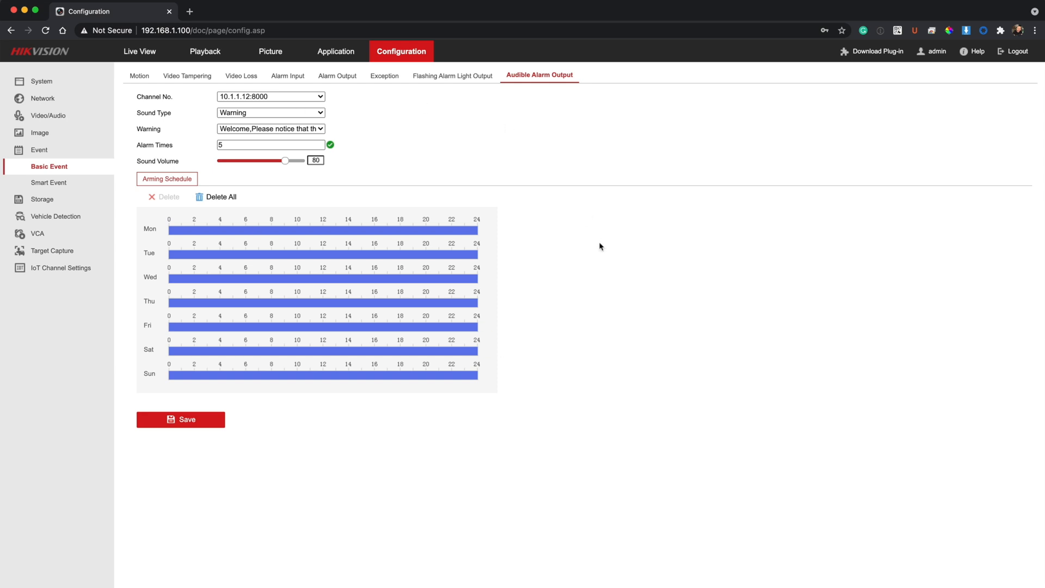